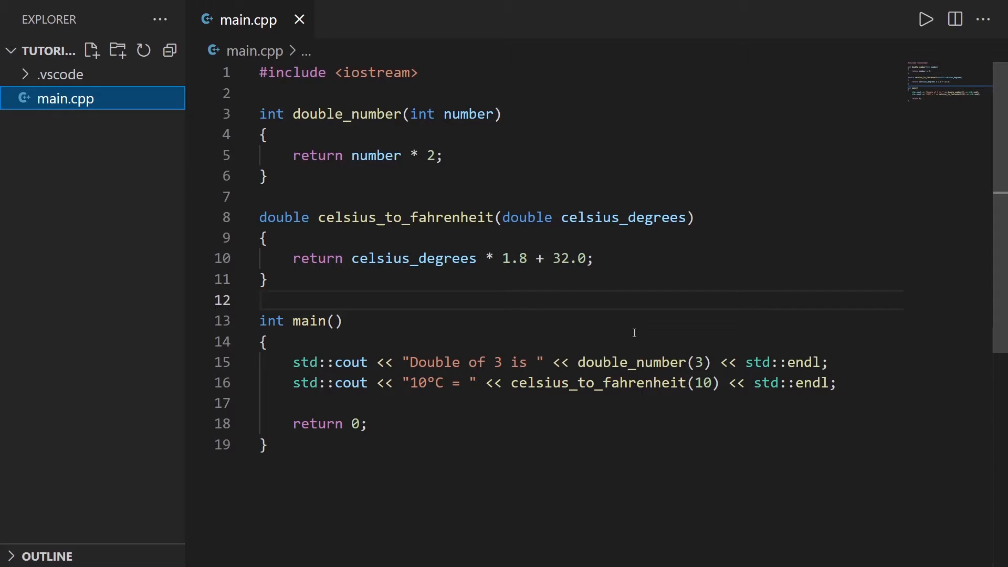
mouse_move(586, 286)
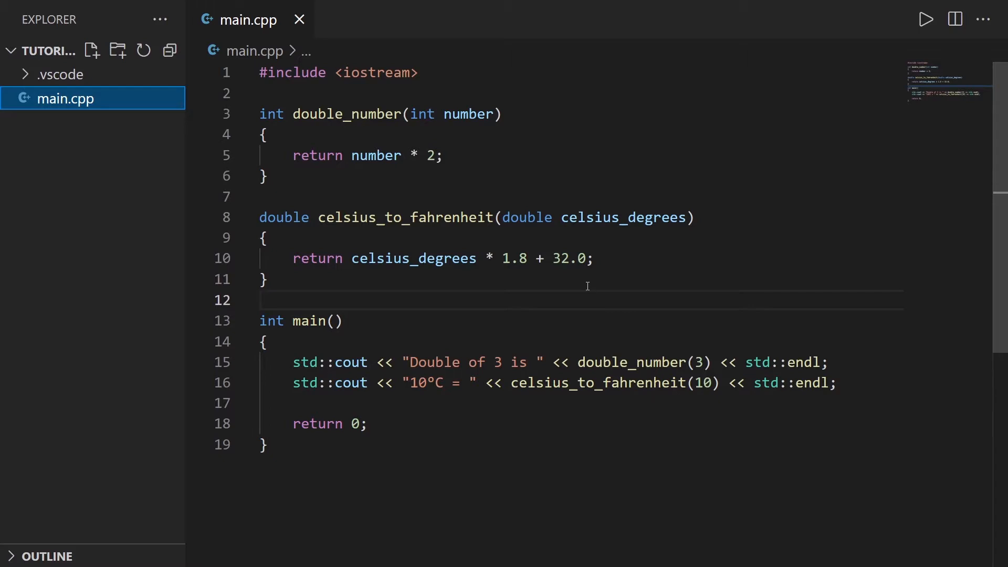
mouse_move(484, 327)
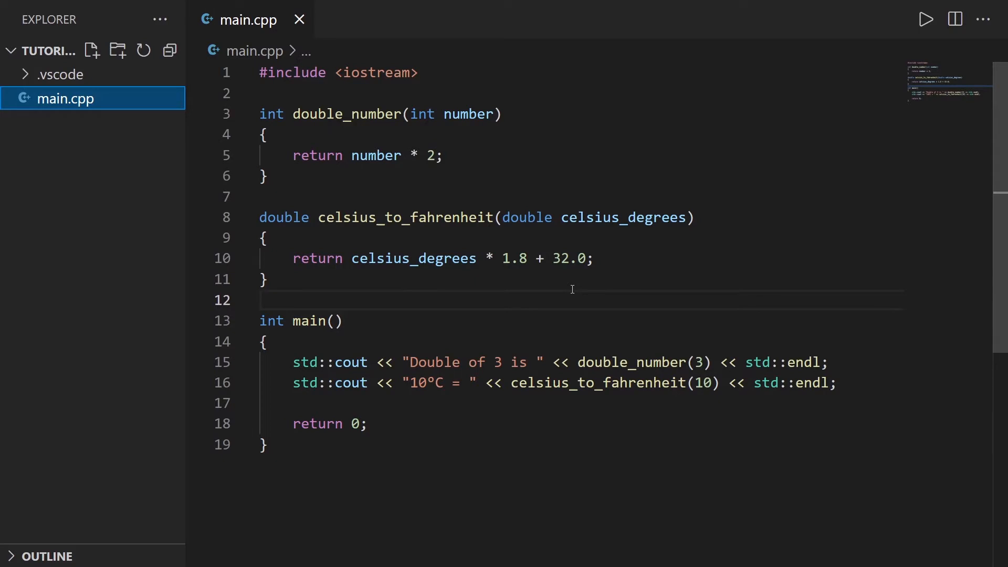
- Add a new file named my_computations.hpp beside main.cpp in the TUTORIALS project
type("double compute_rectangle_area(double lengt")
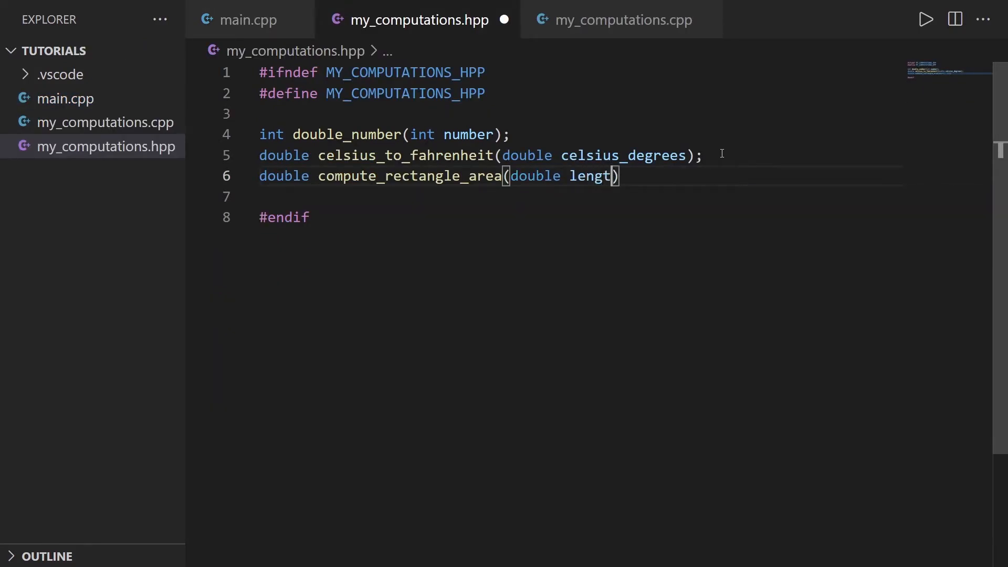
left_click(621, 20)
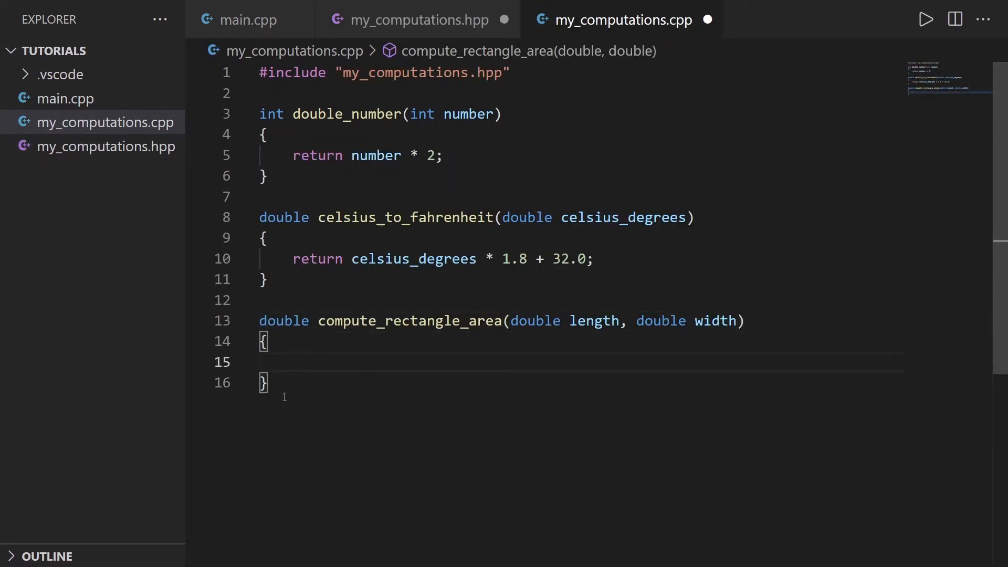
mouse_move(367, 366)
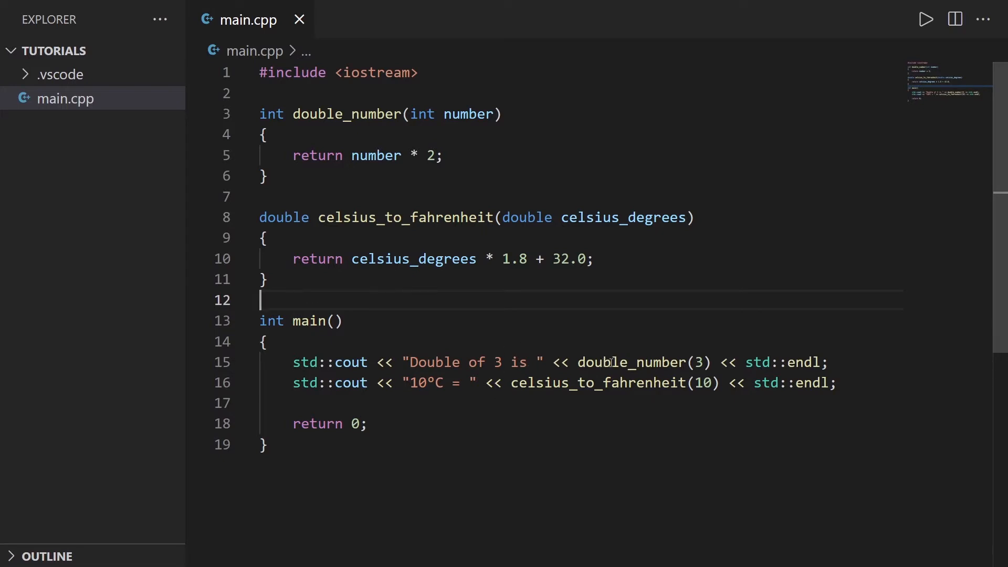
left_click(537, 383)
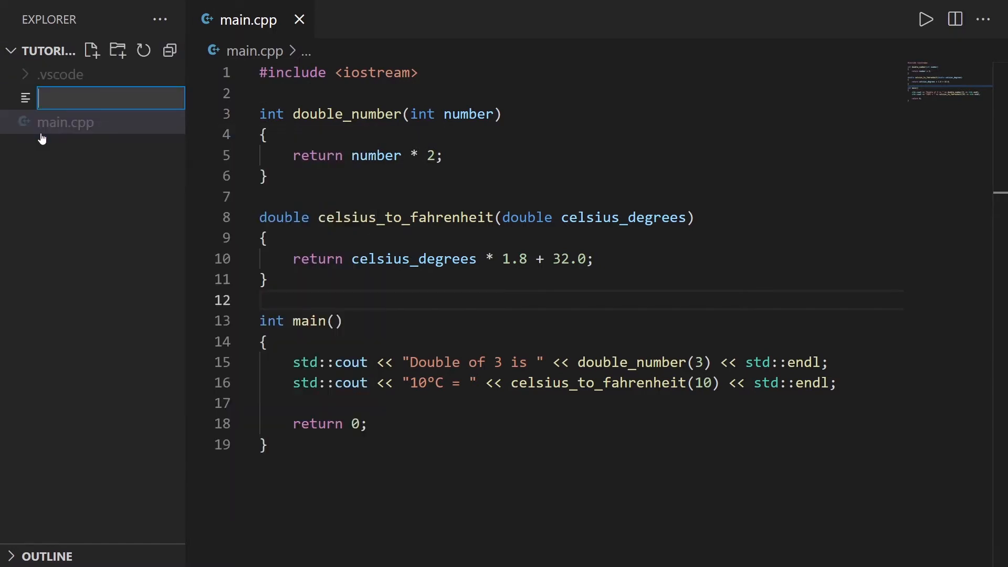
type("m")
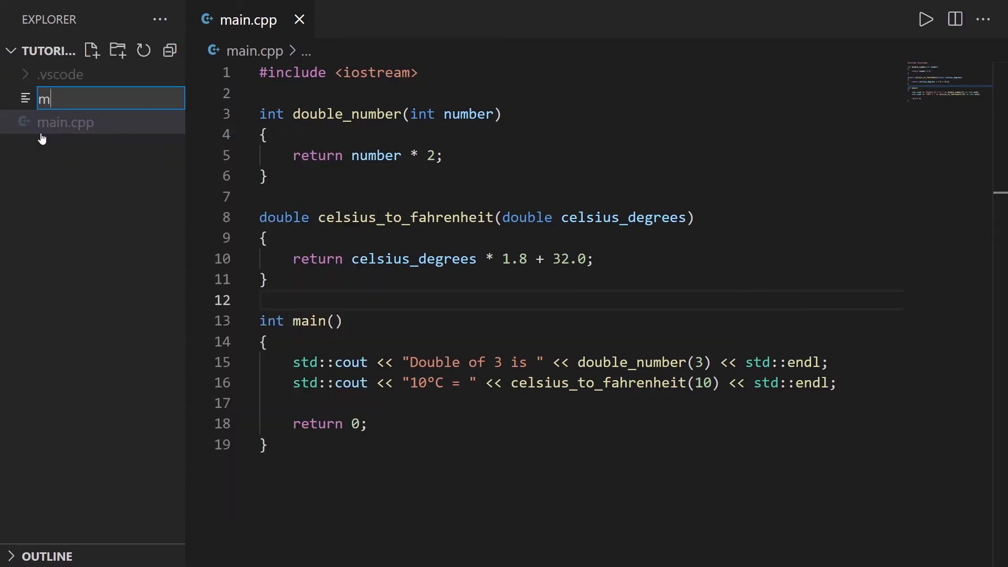
type("y_computations.")
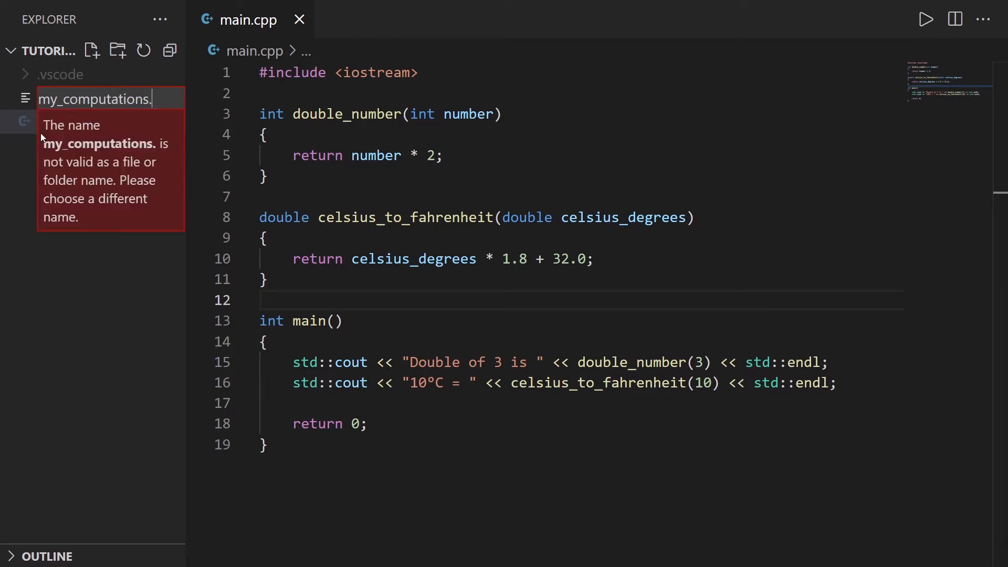
type("hpp")
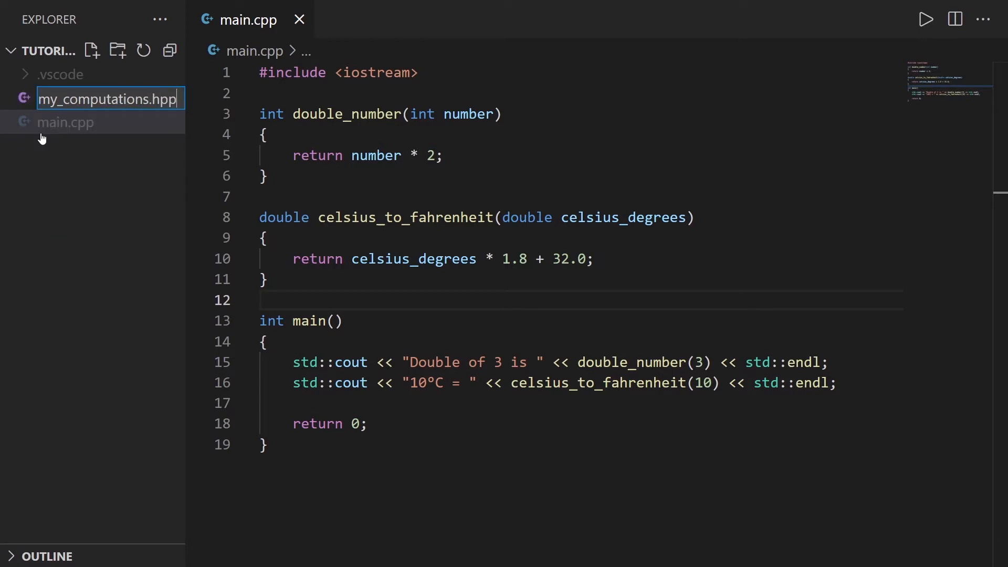
key("Enter")
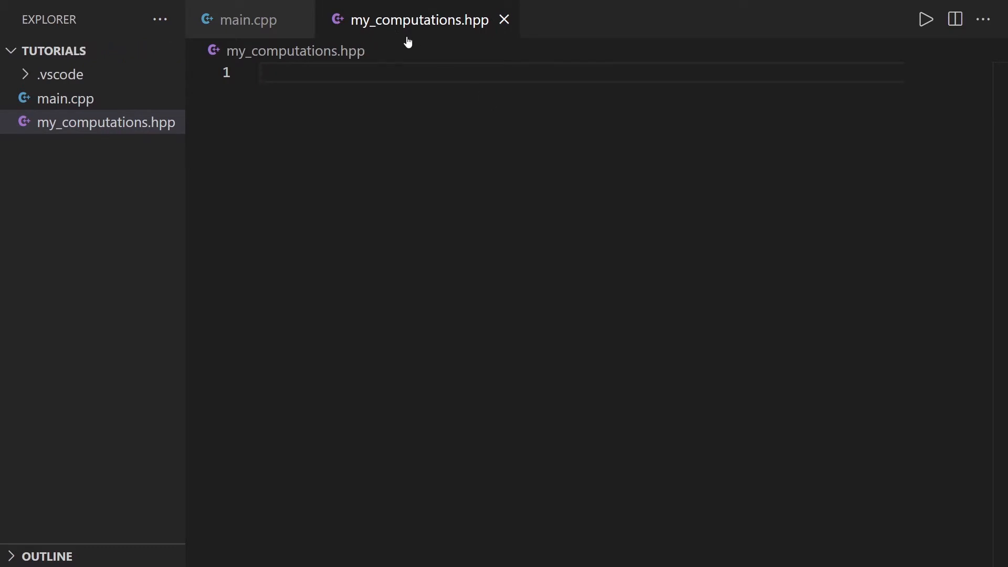
left_click(250, 20)
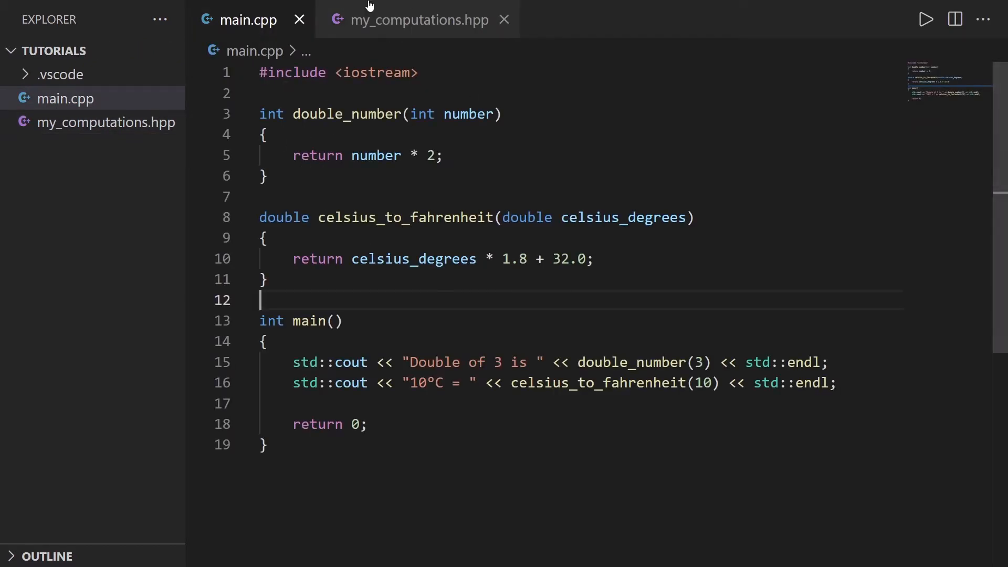
left_click(419, 20)
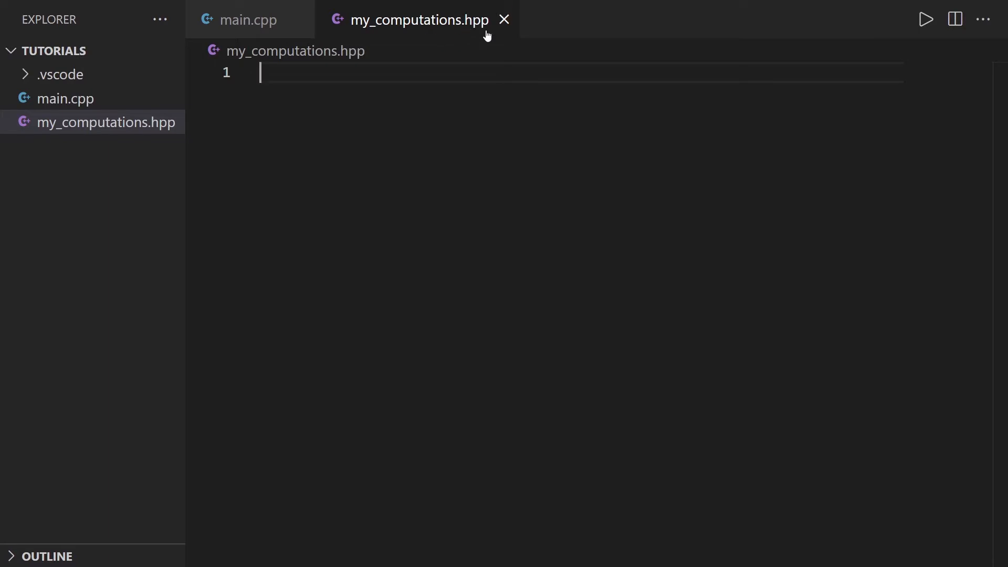
mouse_move(432, 126)
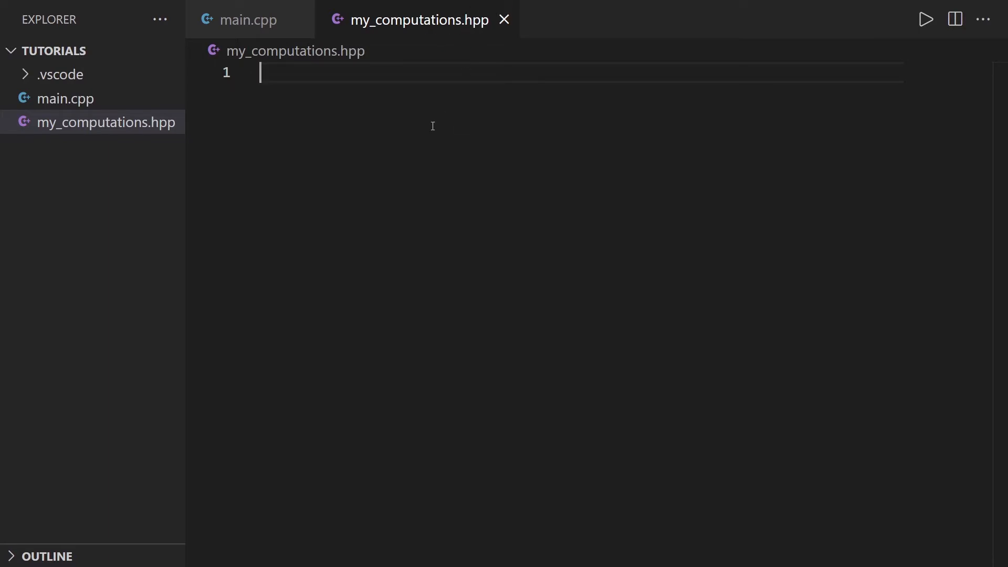
mouse_move(384, 107)
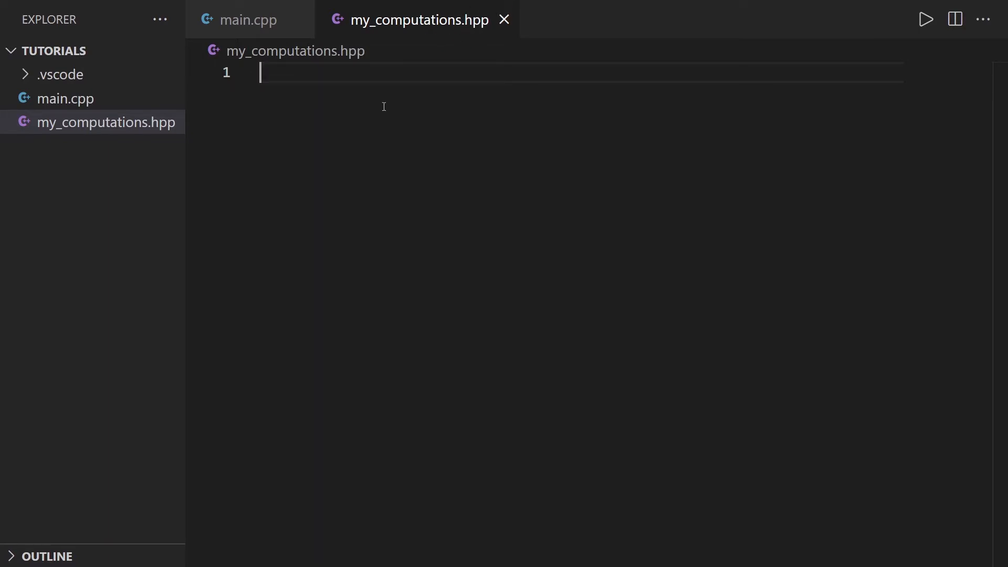
left_click(249, 19)
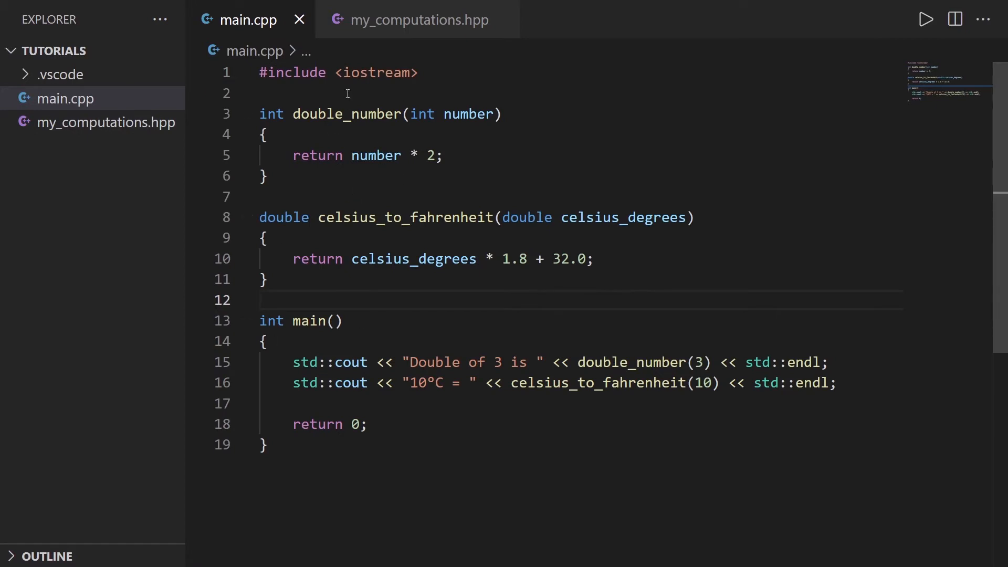
left_click(418, 20)
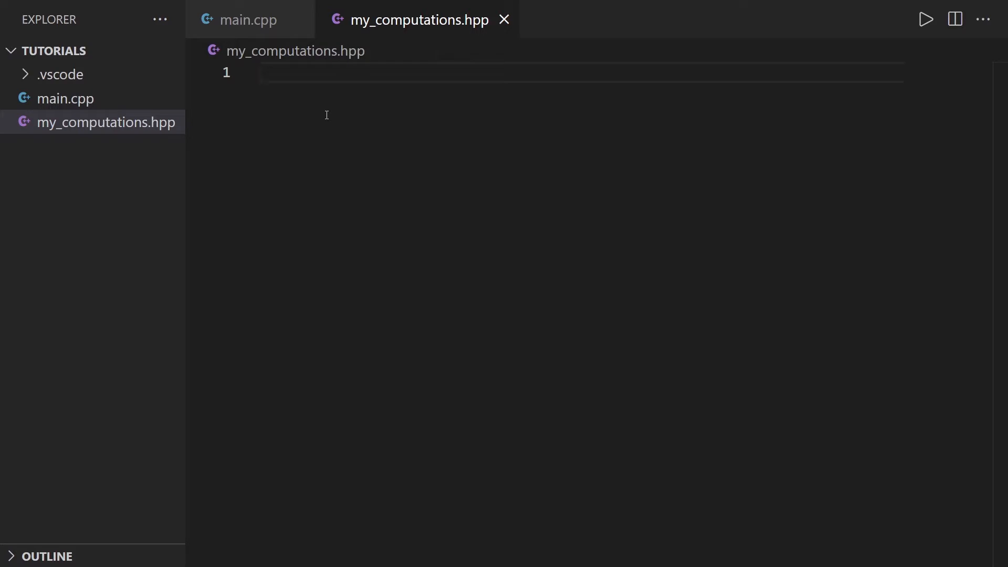
- Write the guard #ifndef MY_COMPUTATIONS_HPP, #define MY_COMPUTATIONS_HPP and #endif in the header
type("#ifn")
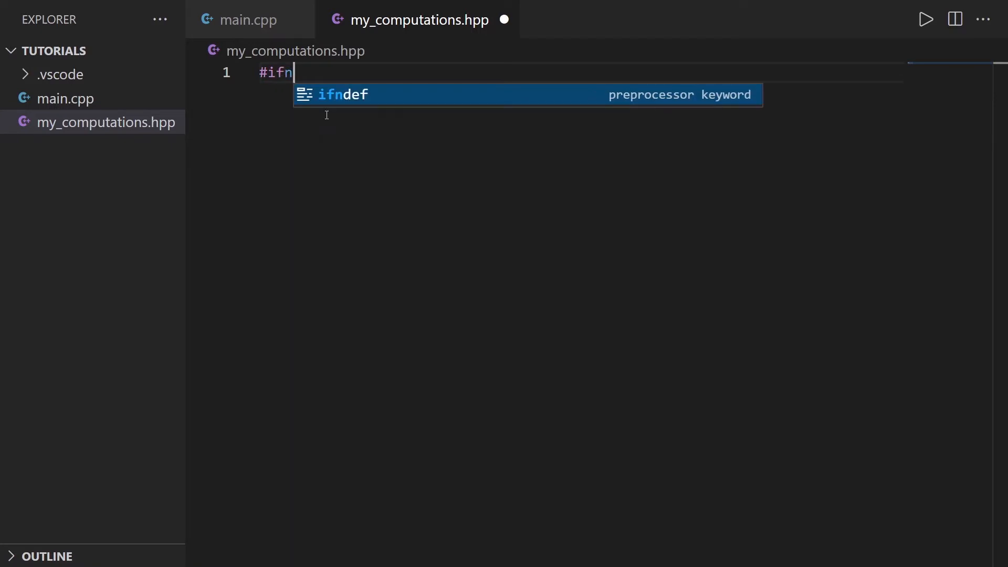
key("Tab")
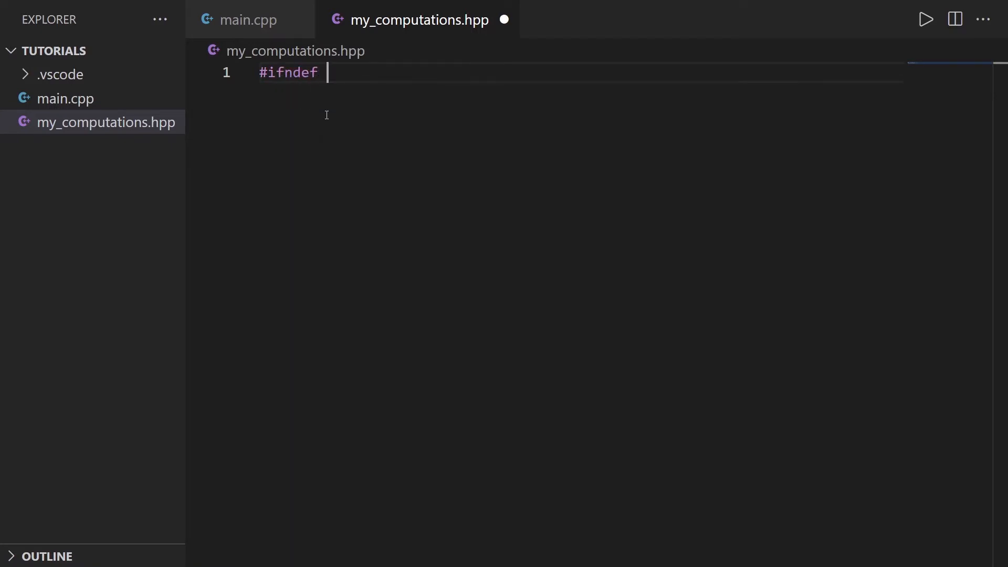
mouse_move(358, 22)
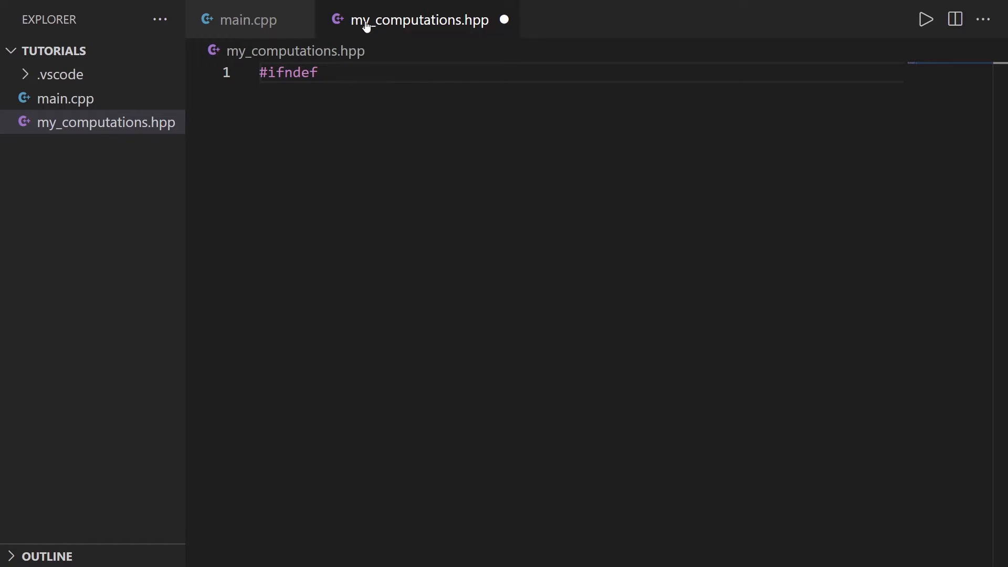
mouse_move(454, 24)
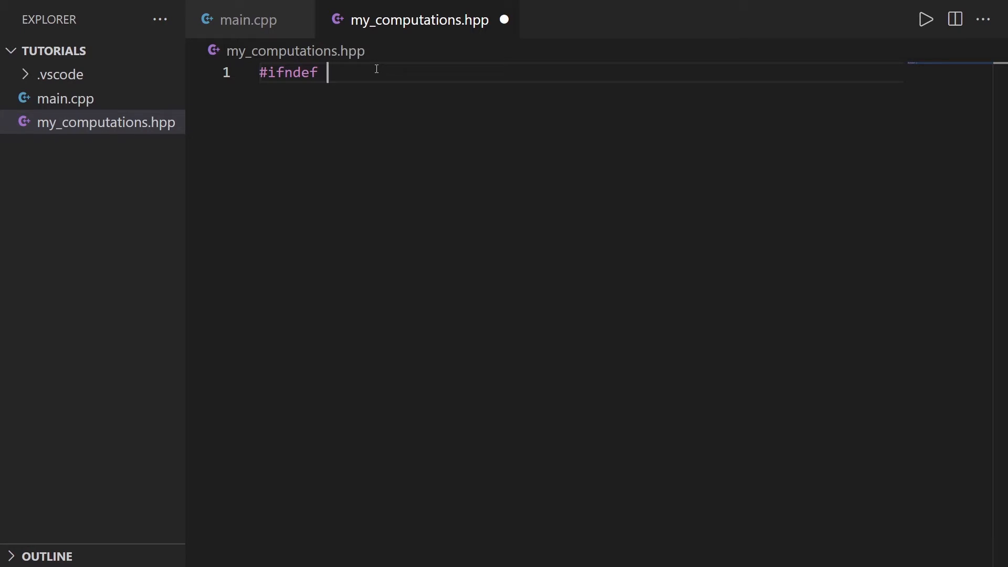
type("MY_C")
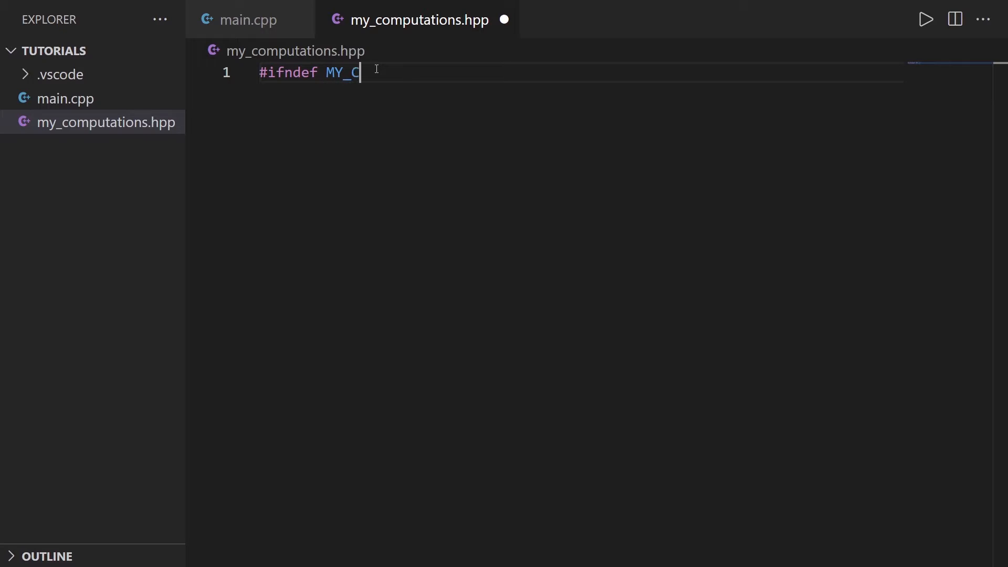
type("OMPUTATIONS")
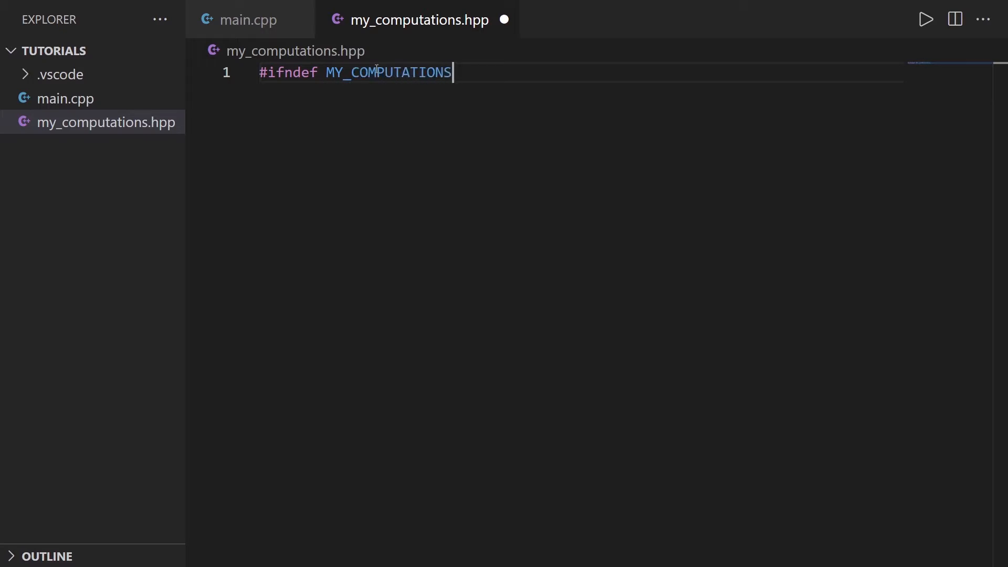
type("_HPP")
type("#")
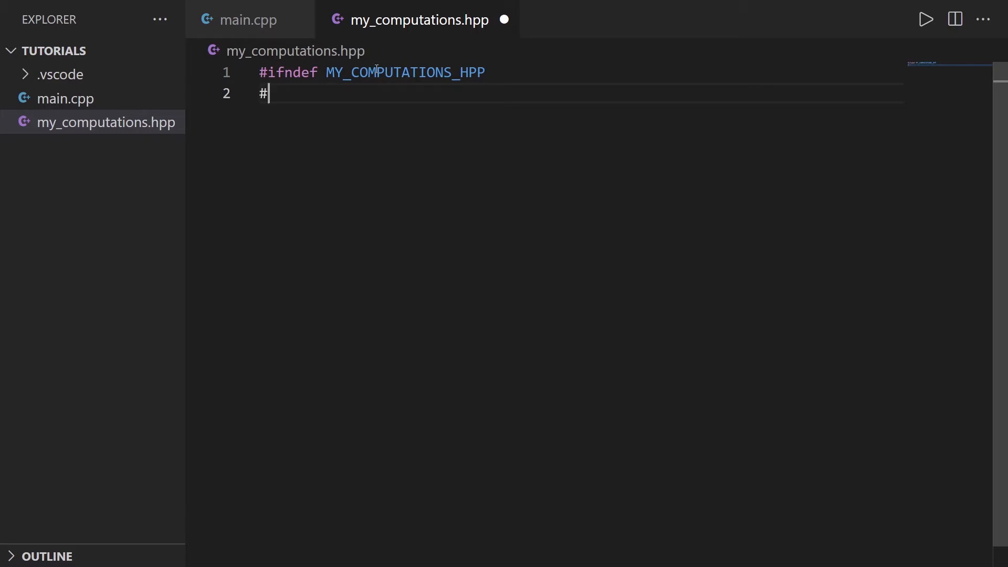
type("define")
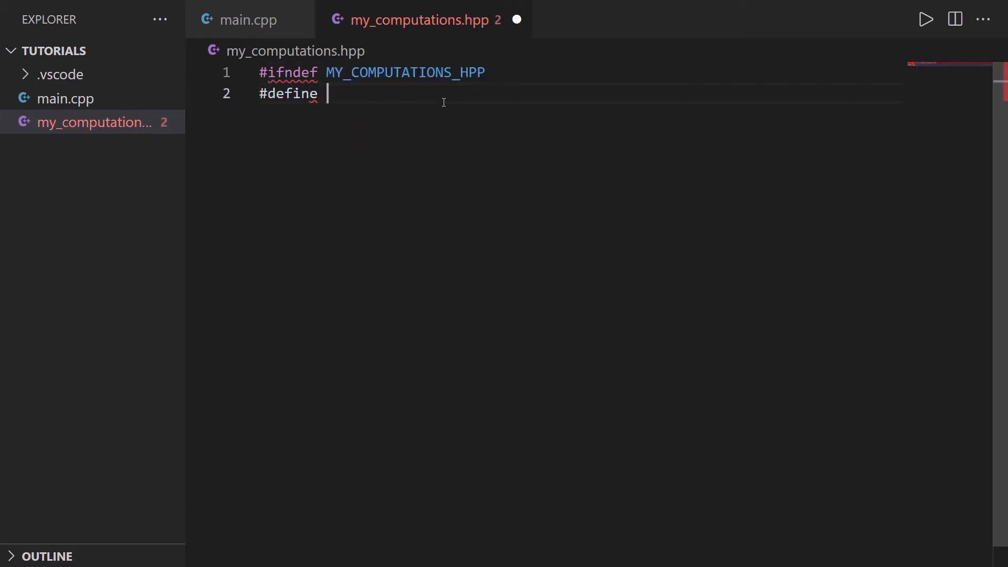
type("MY_COMPUTATIONS_HPP")
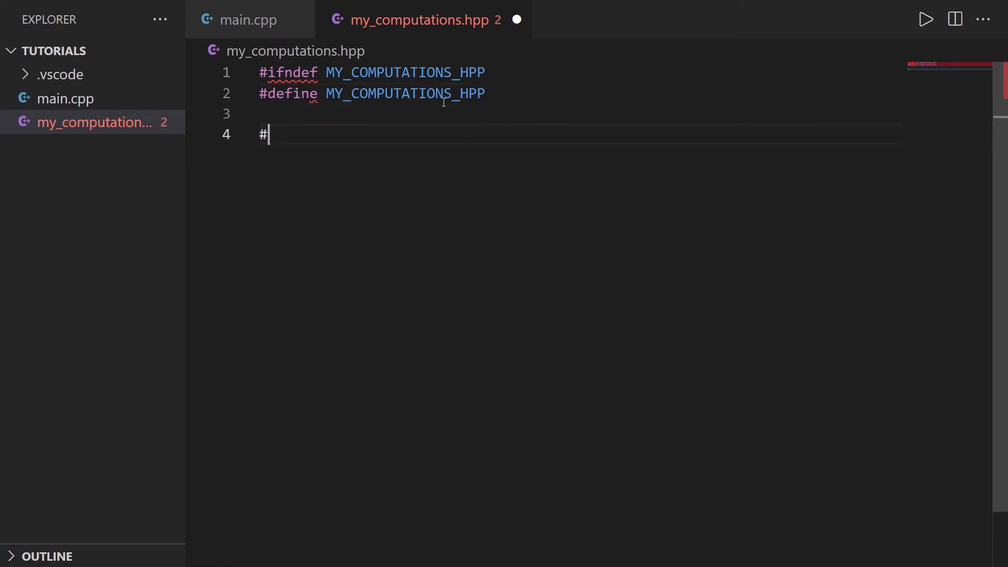
type("endif")
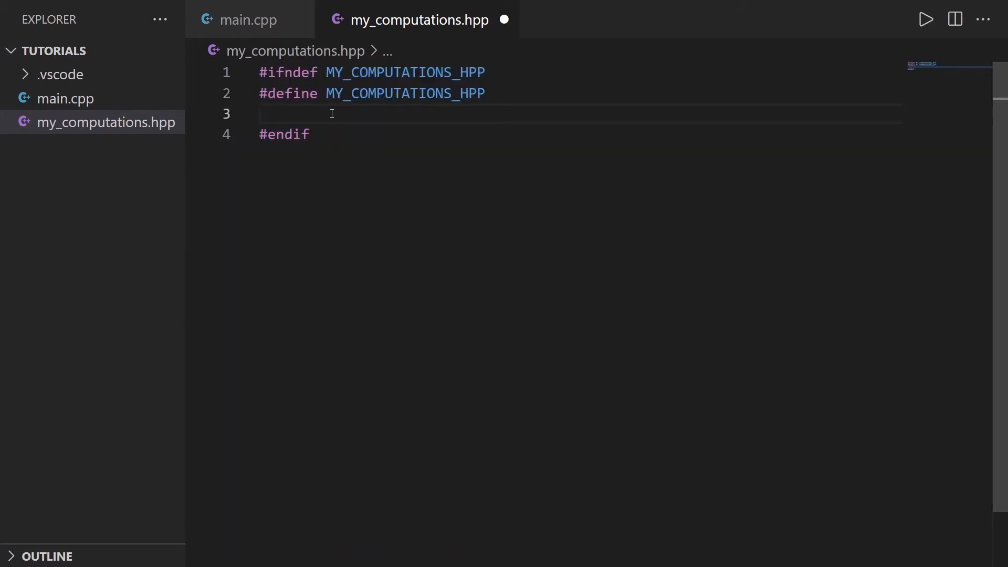
- Insert extra blank lines between #define and #endif, then return to main.cpp
key("Enter")
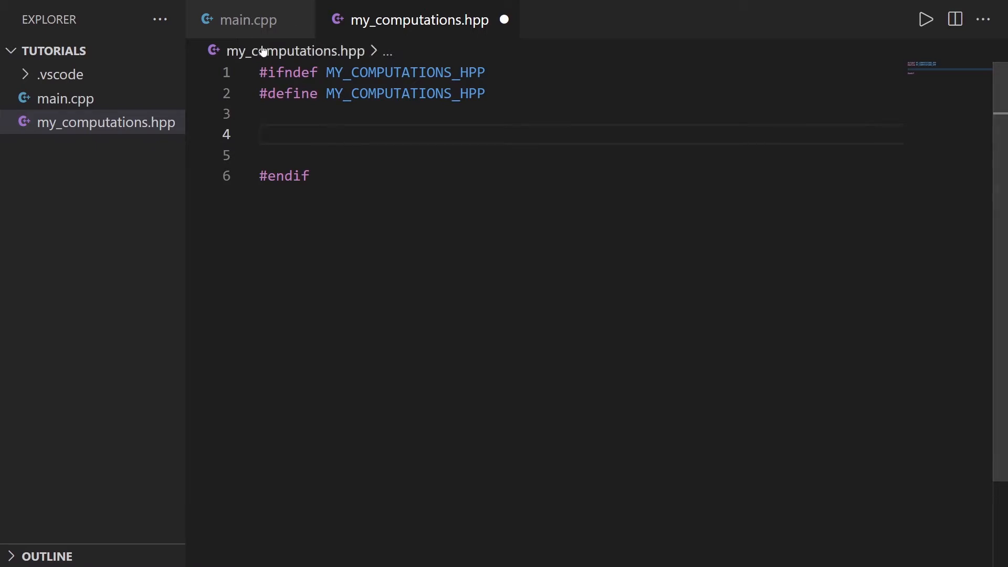
mouse_move(426, 44)
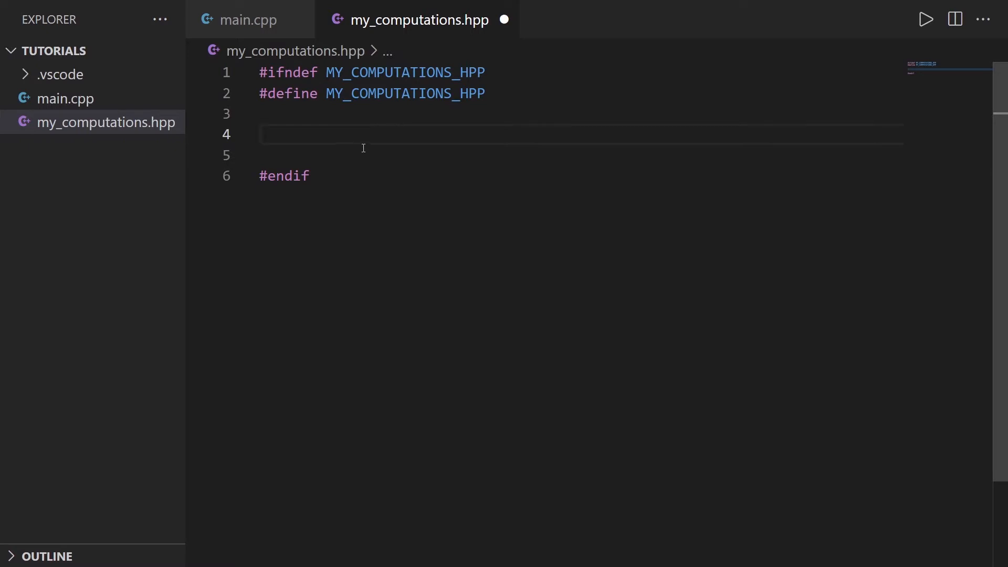
left_click(261, 134)
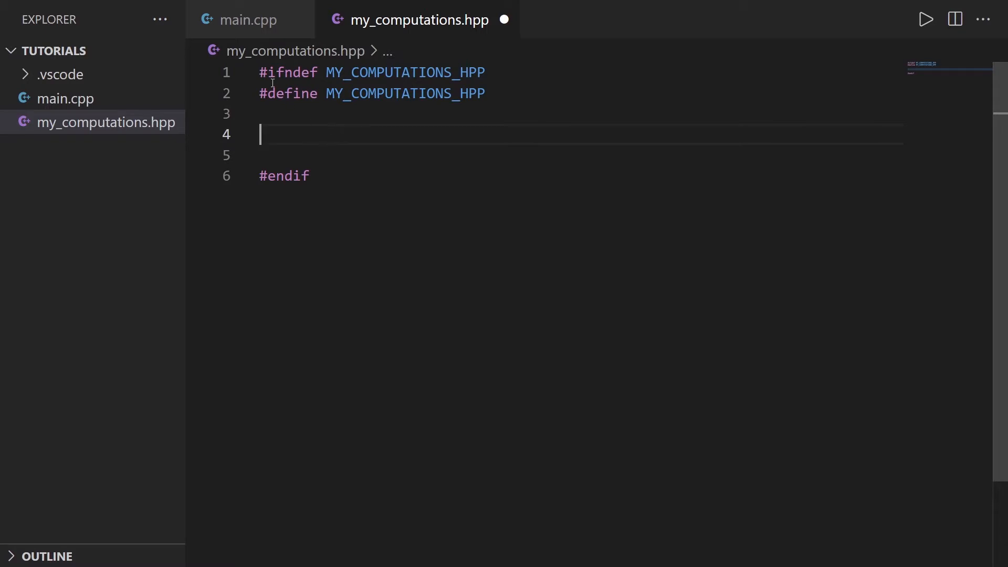
mouse_move(315, 133)
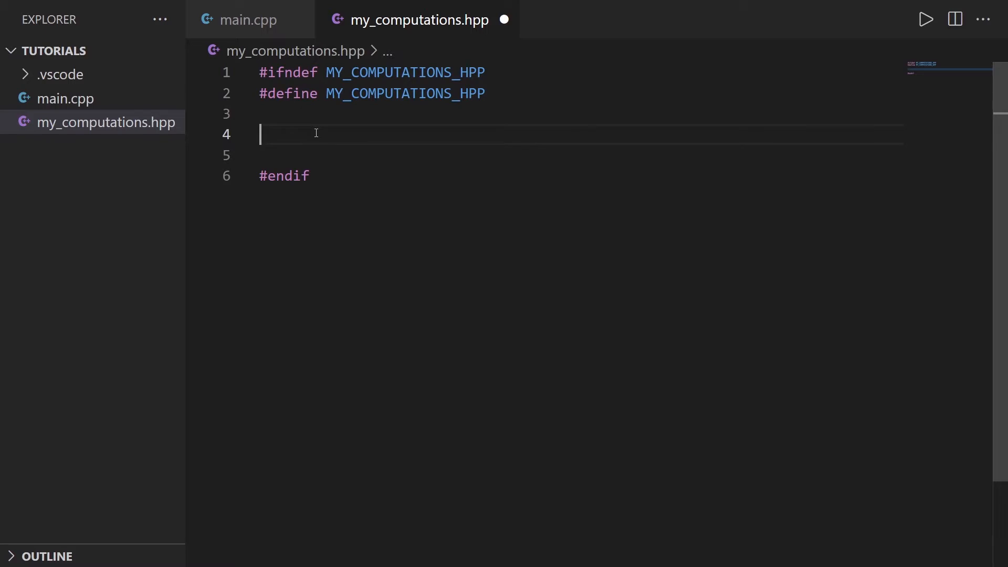
mouse_move(310, 129)
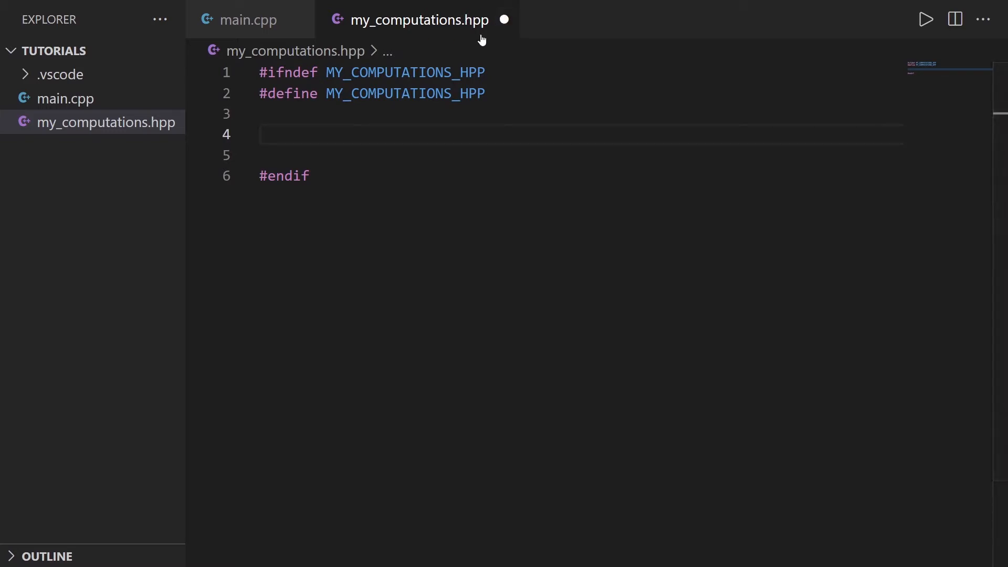
mouse_move(397, 133)
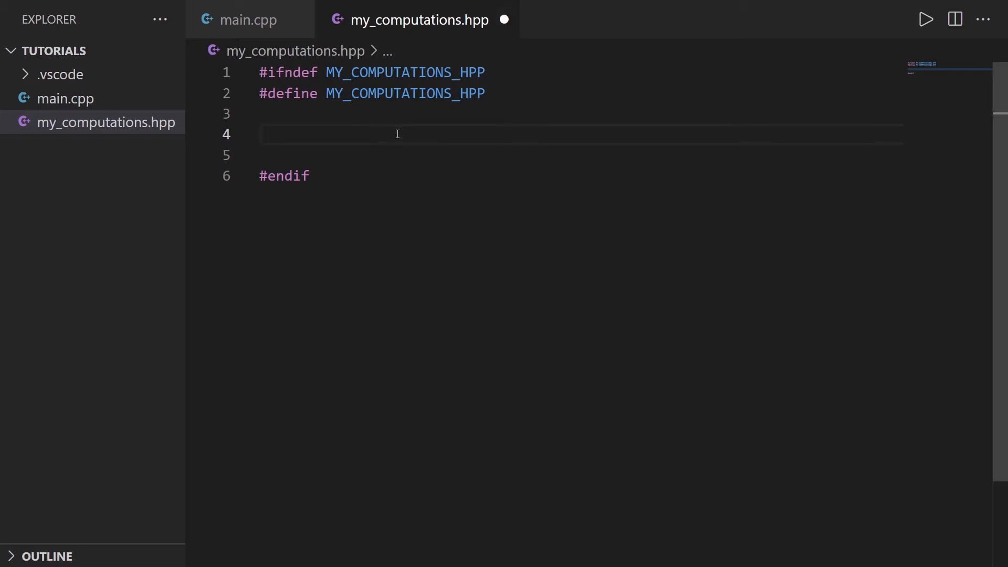
left_click(260, 134)
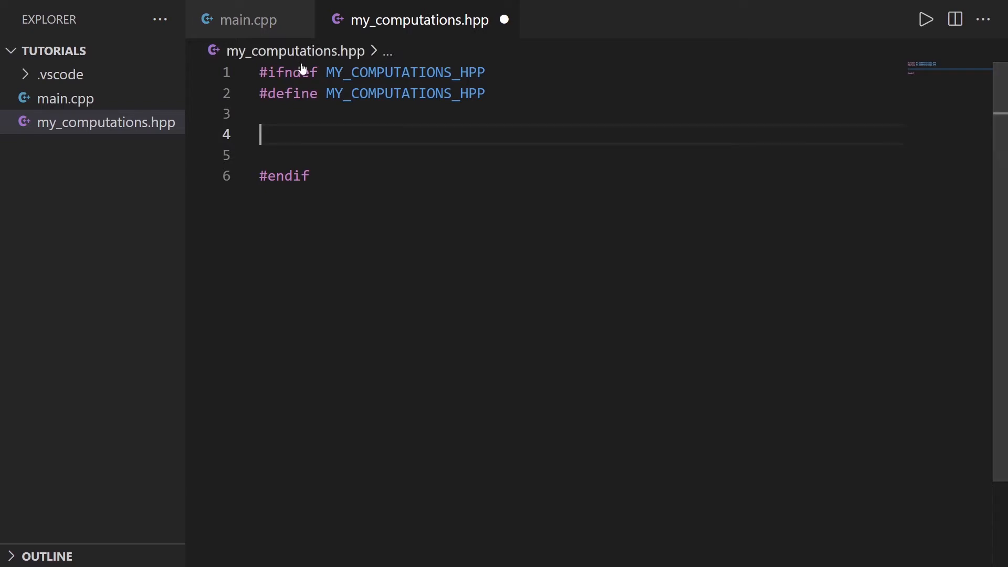
double_click(390, 72)
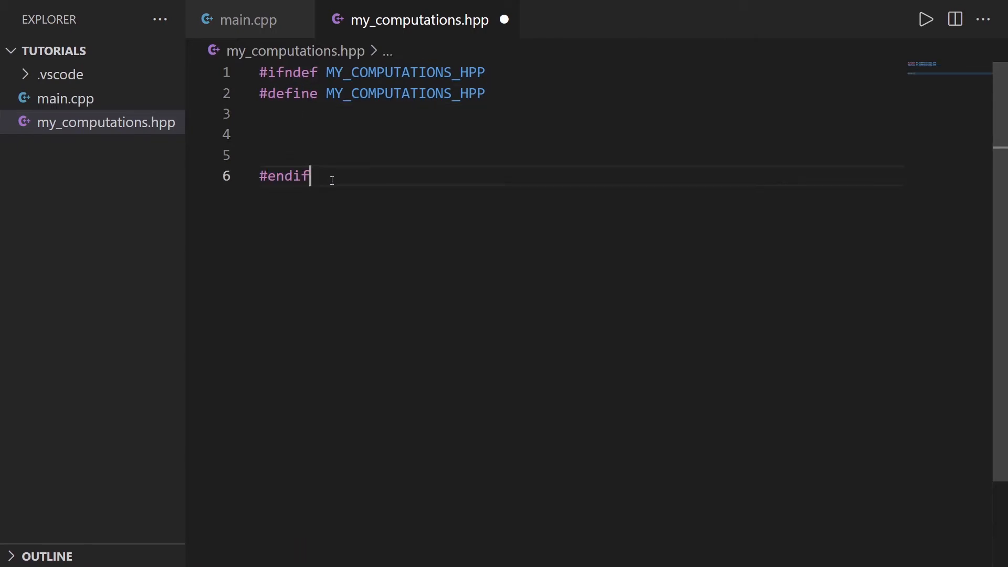
key("Enter")
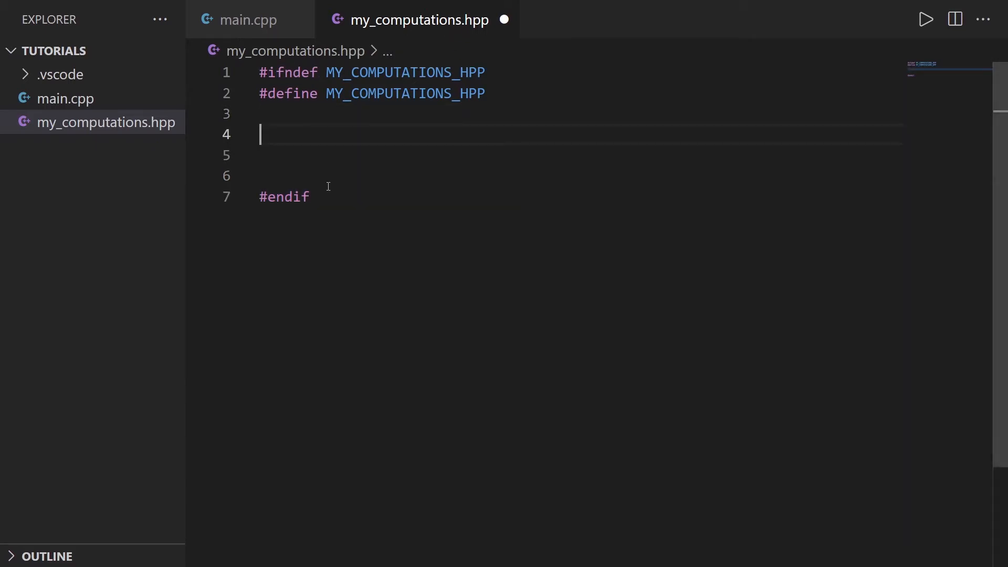
left_click(249, 19)
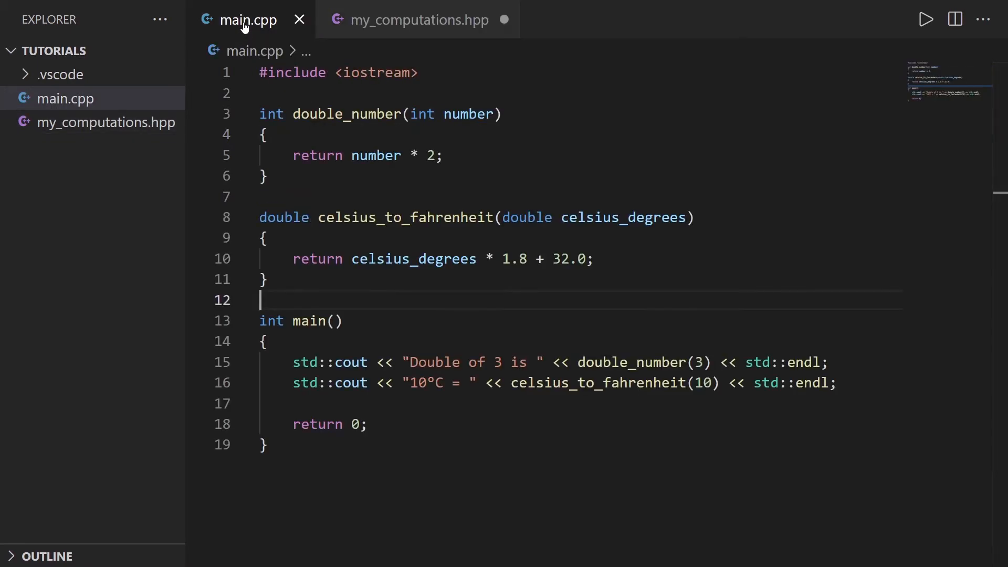
- Declare the double_number(int number) prototype, ending with a semicolon, inside the header guard
left_click(309, 114)
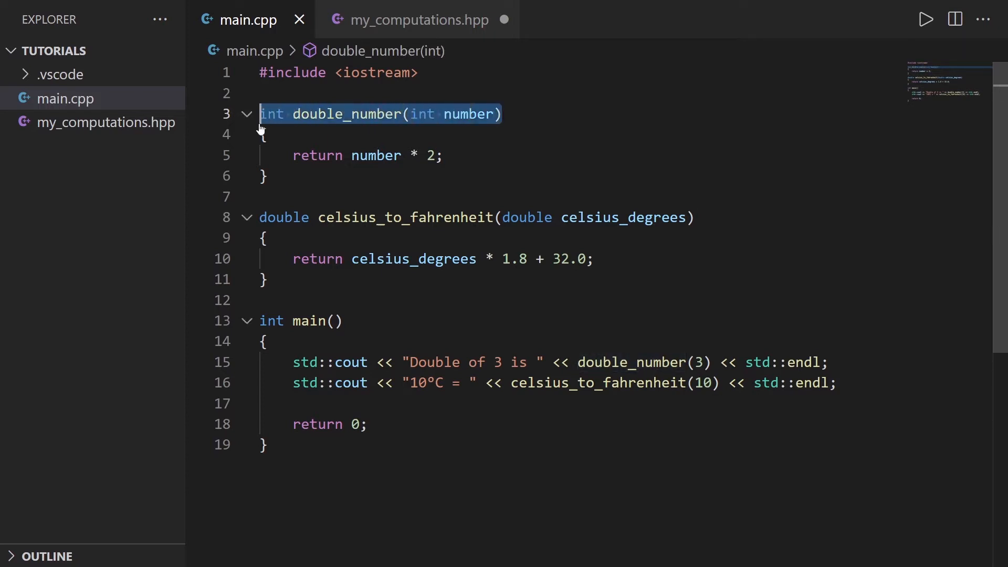
left_click(418, 20)
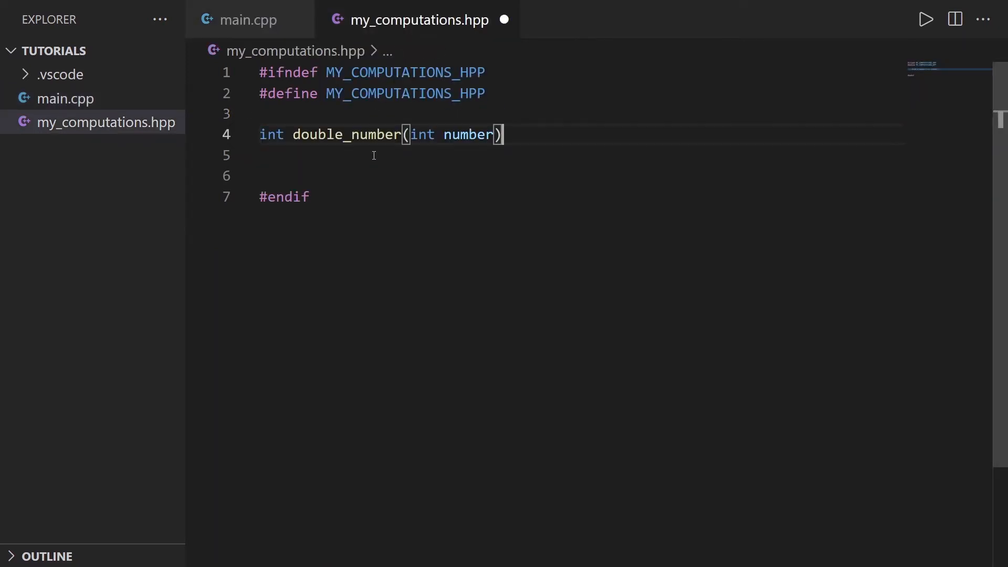
type(";")
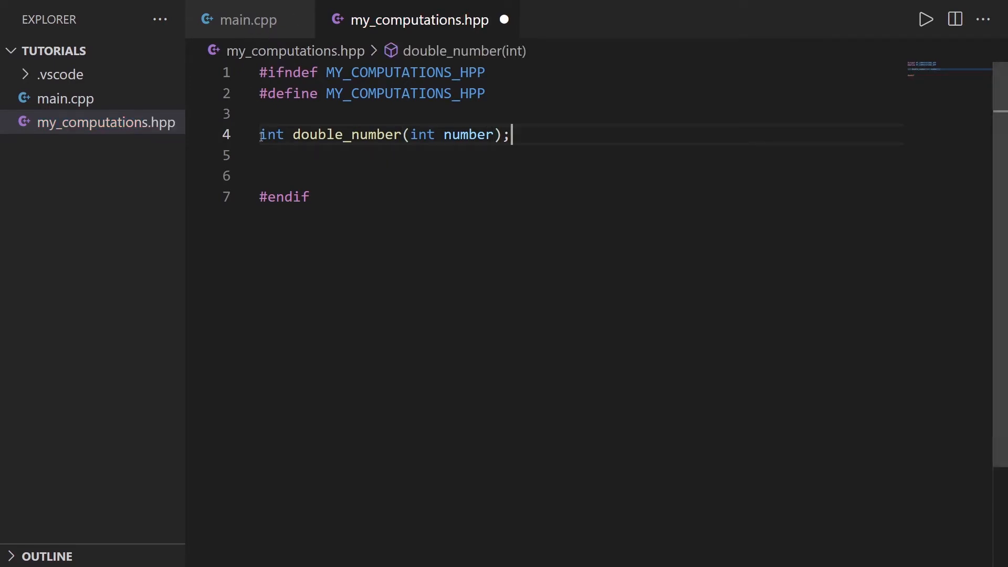
double_click(271, 135)
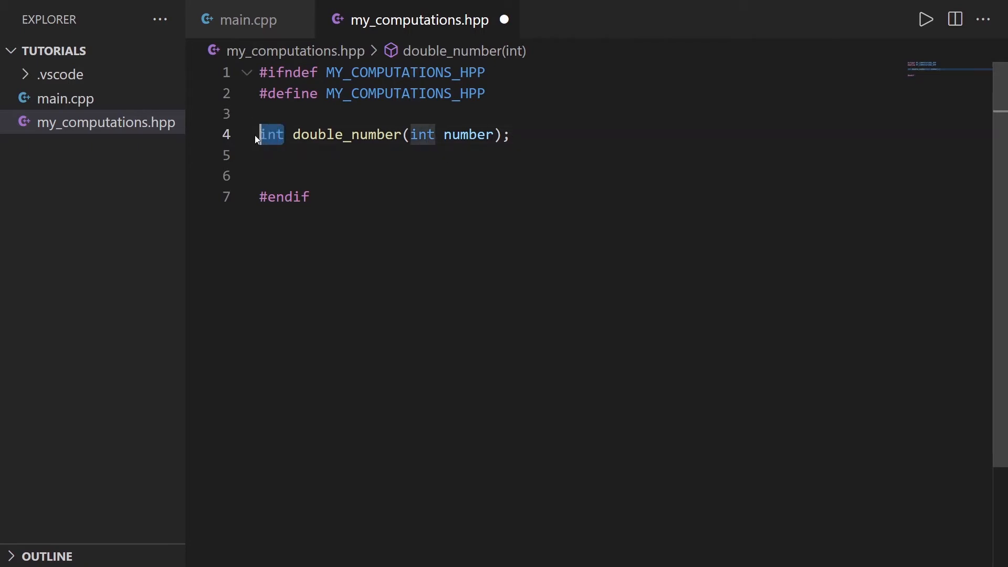
left_click(288, 134)
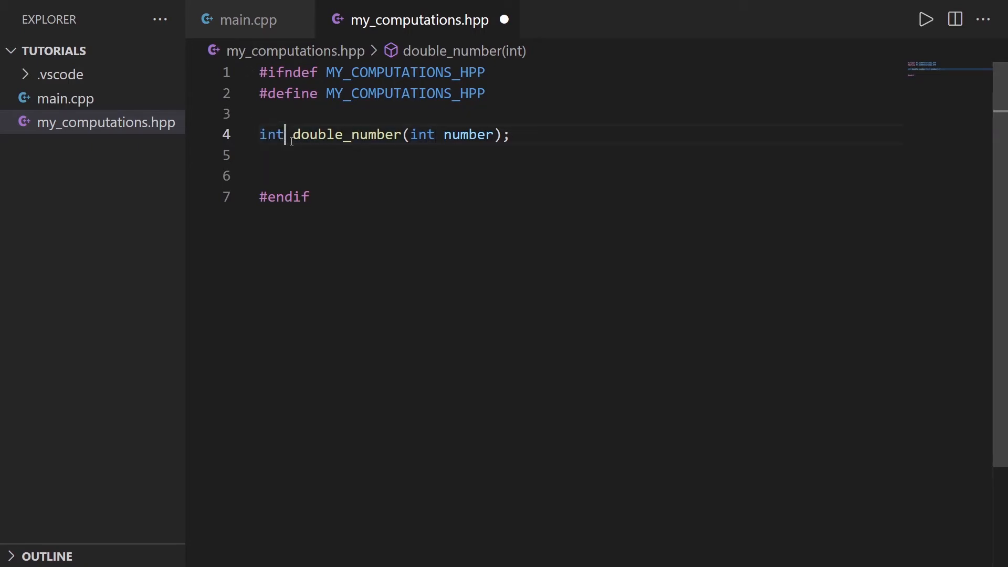
left_click(293, 134)
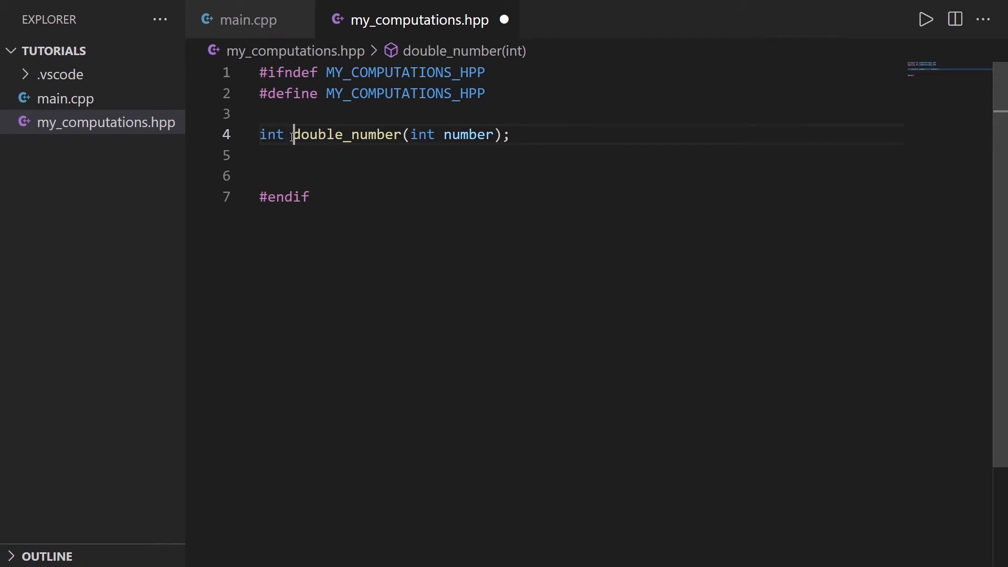
left_click_drag(409, 135, 493, 134)
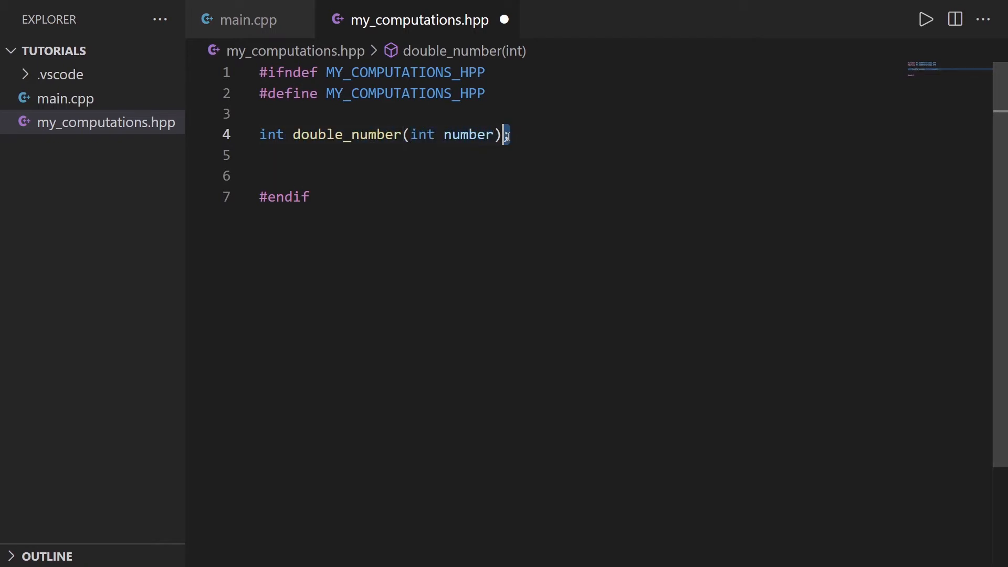
- Add the declaration double celsius_to_fahrenheit(double celsius_degrees); to the header
left_click(249, 19)
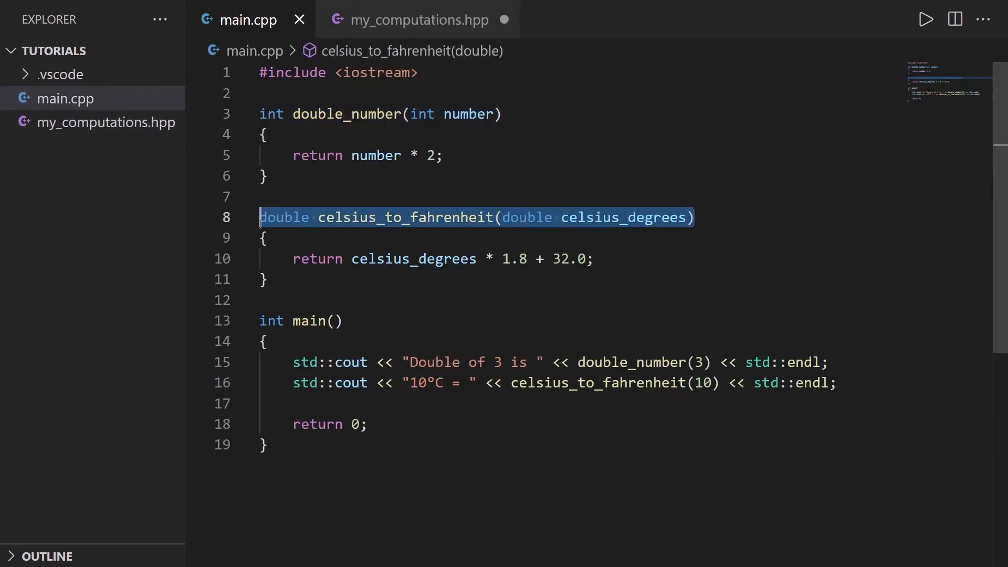
left_click(420, 20)
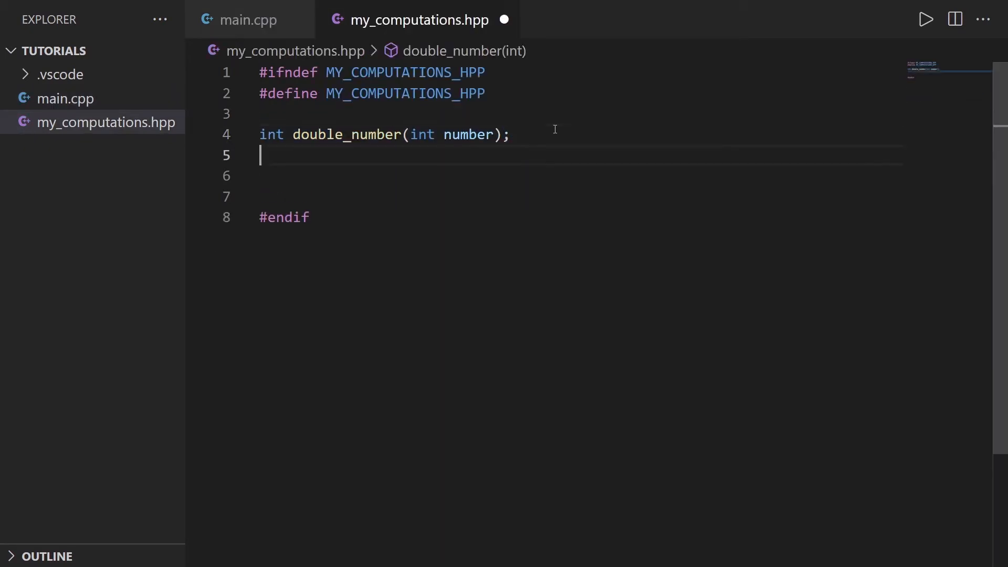
type("double celsius_to_fahrenheit(double celsius_degrees);")
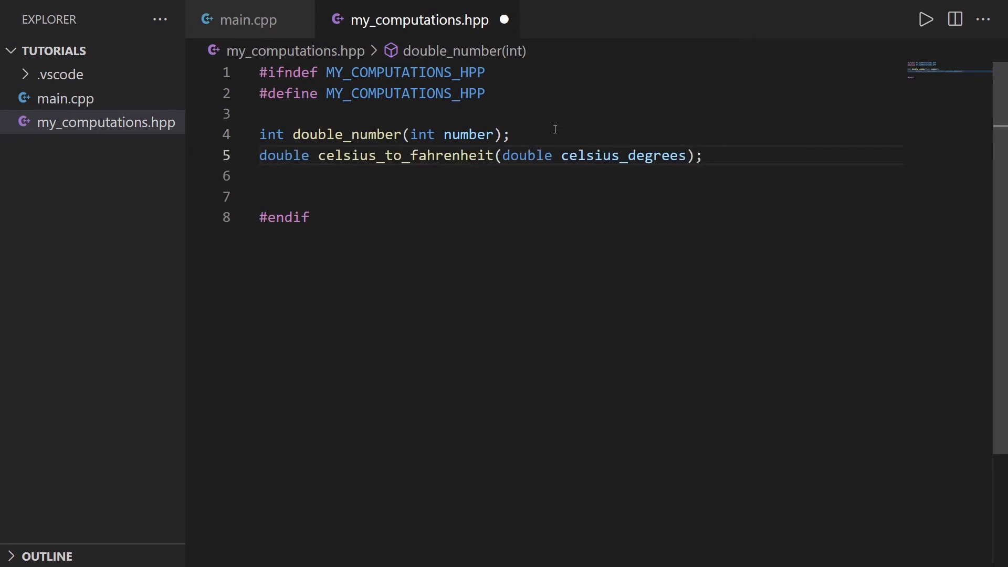
left_click(261, 176)
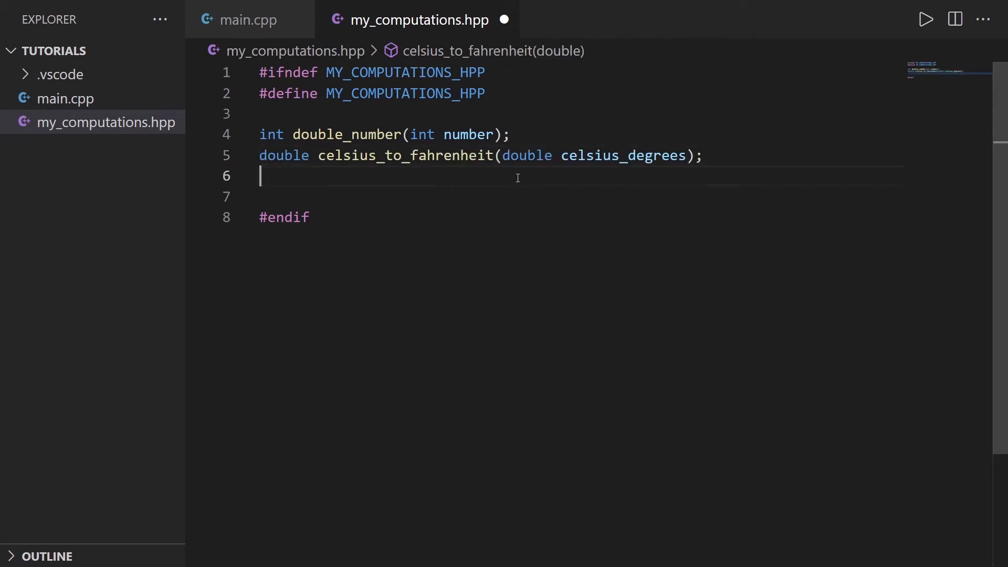
- Remove the surplus blank lines around the prototypes and save my_computations.hpp
key("Backspace")
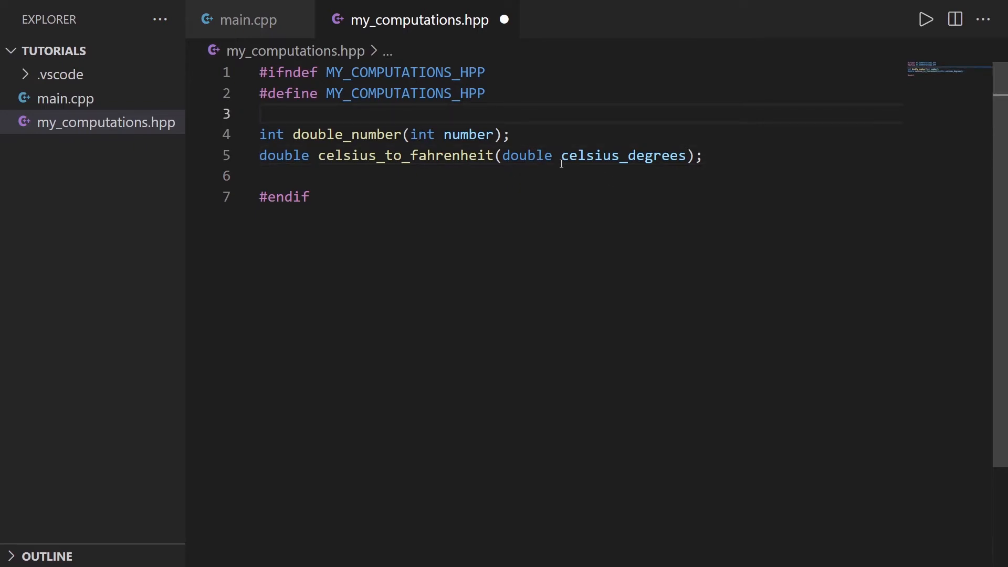
mouse_move(288, 124)
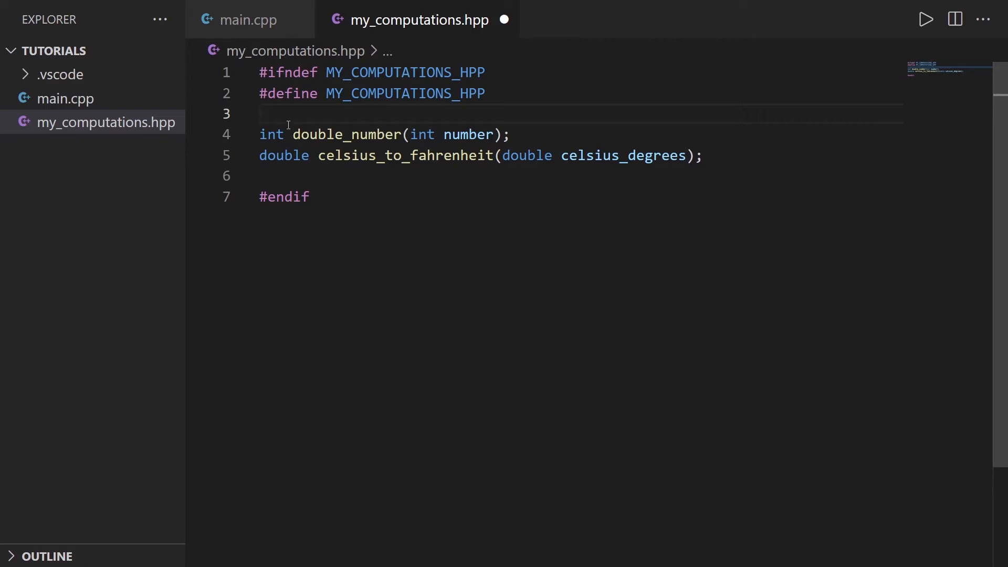
key("Enter")
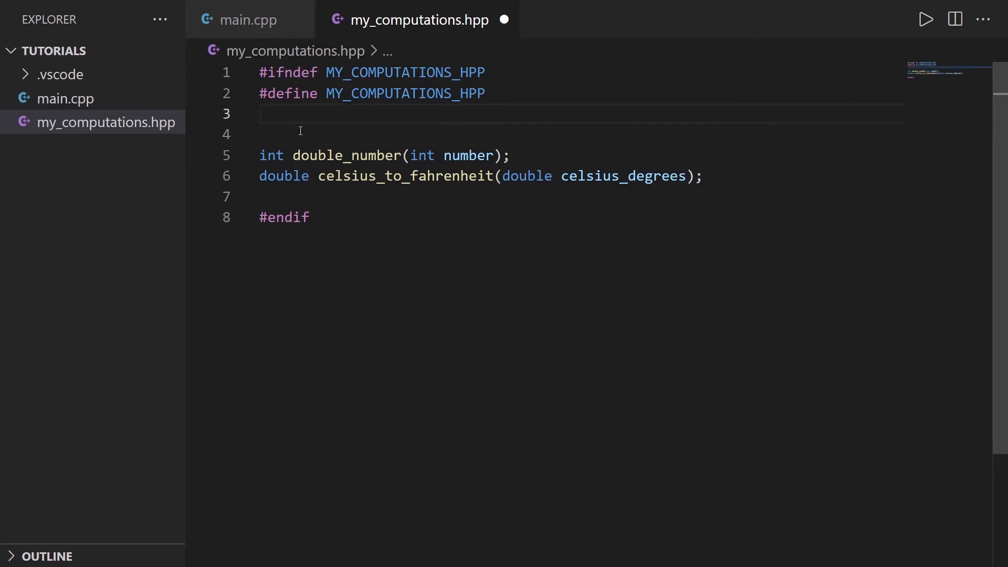
key("Backspace")
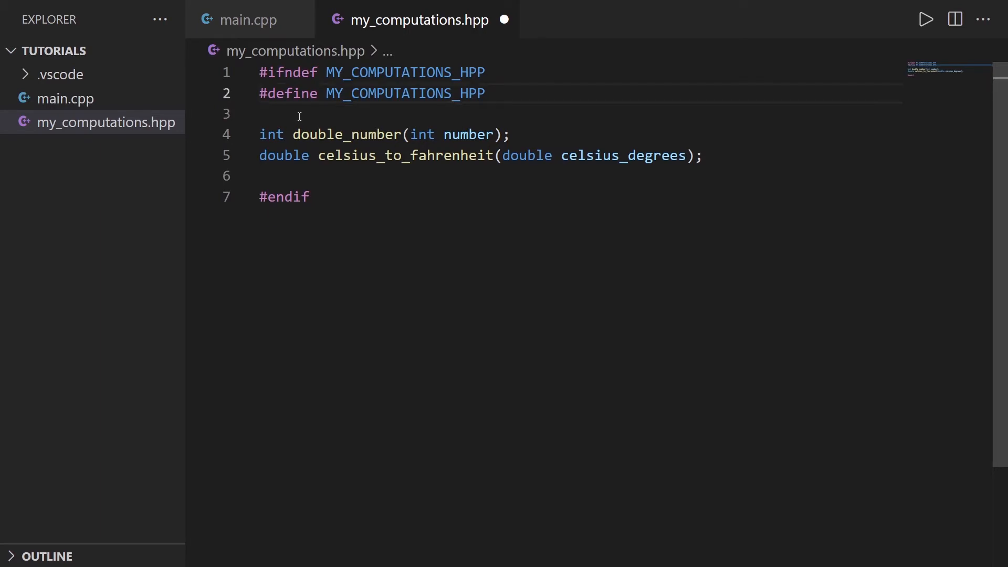
mouse_move(466, 134)
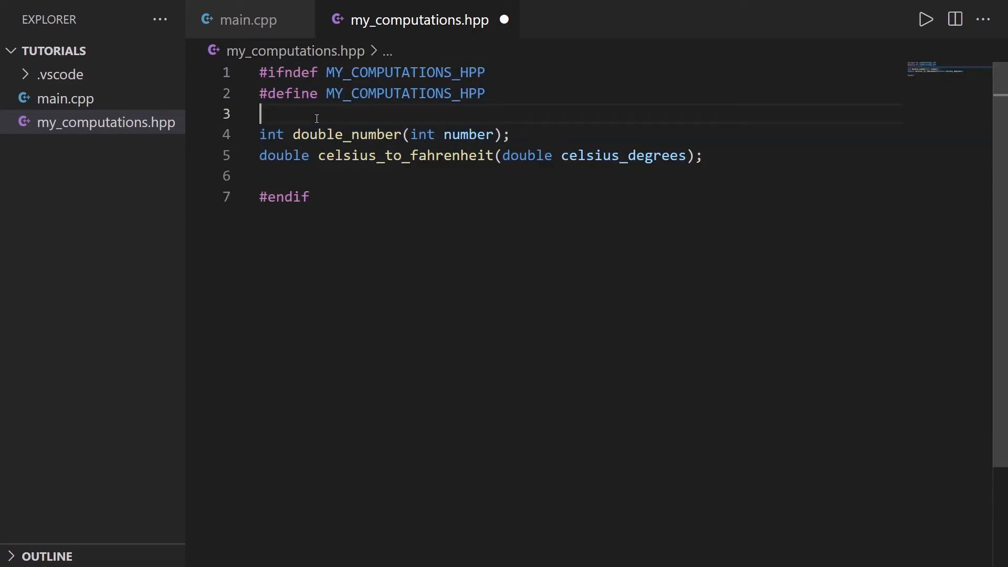
key("ctrl+s")
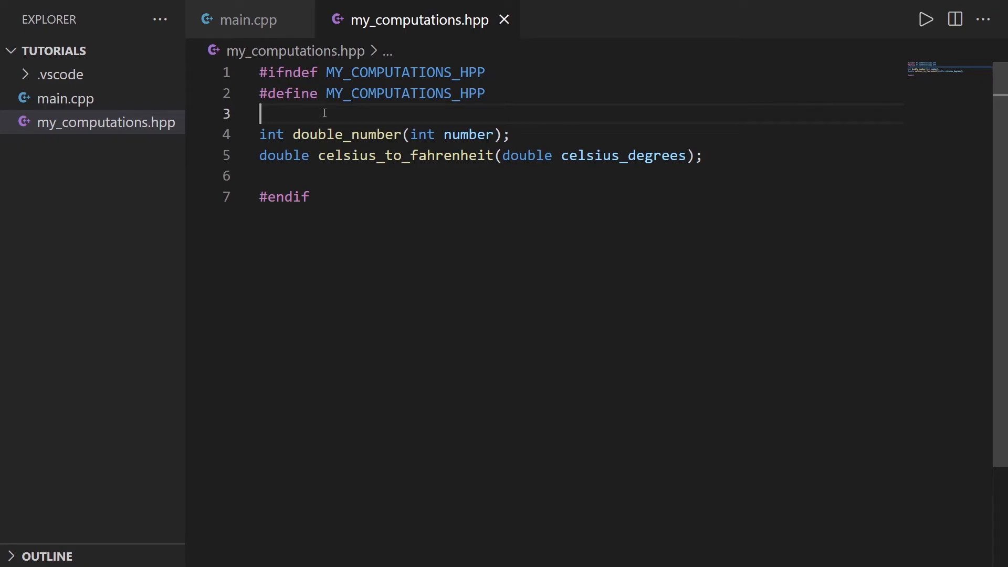
- Create an empty my_computations.cpp in the TUTORIALS folder, ending on the header tab
left_click(91, 51)
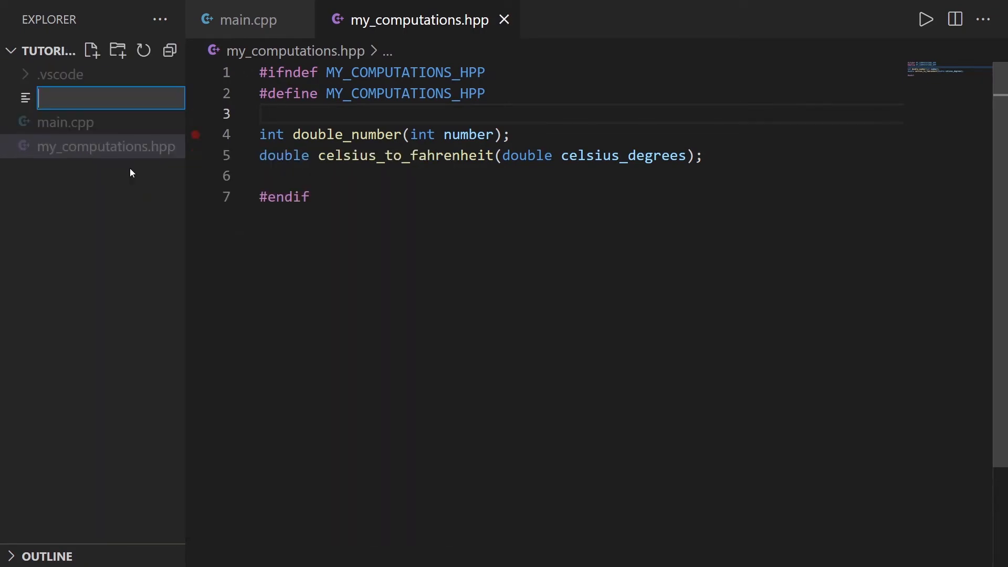
type("my_computations.cpp")
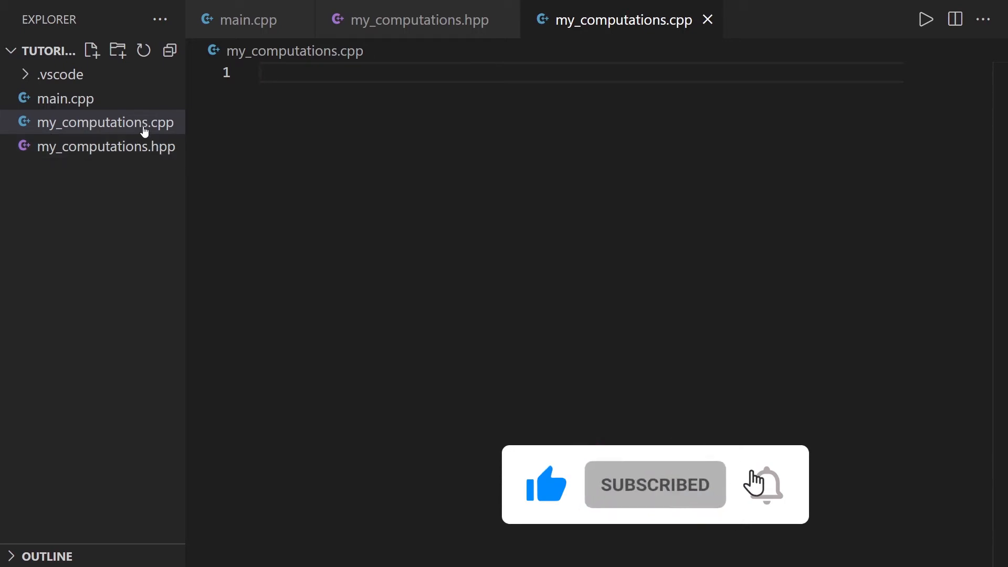
mouse_move(163, 129)
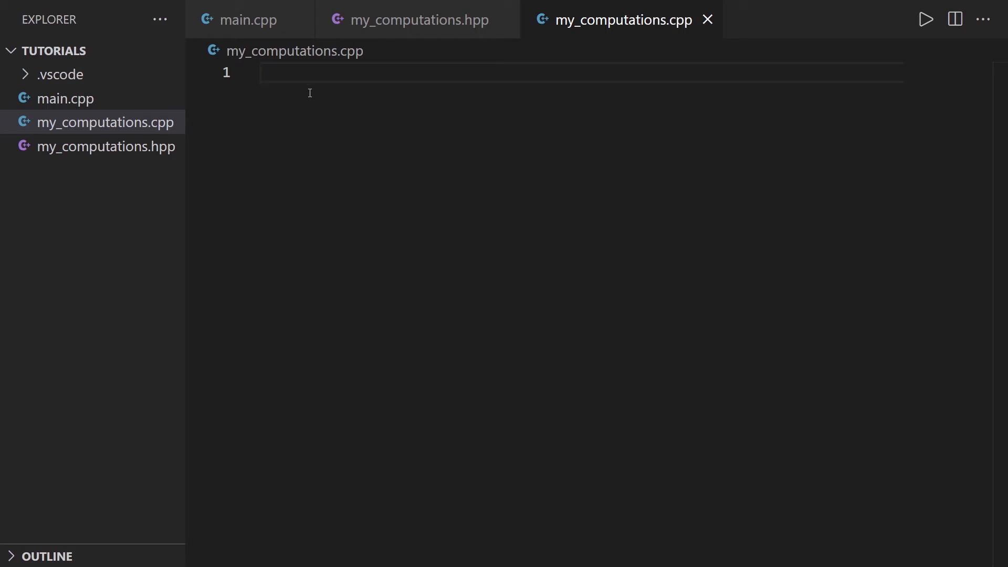
left_click(418, 19)
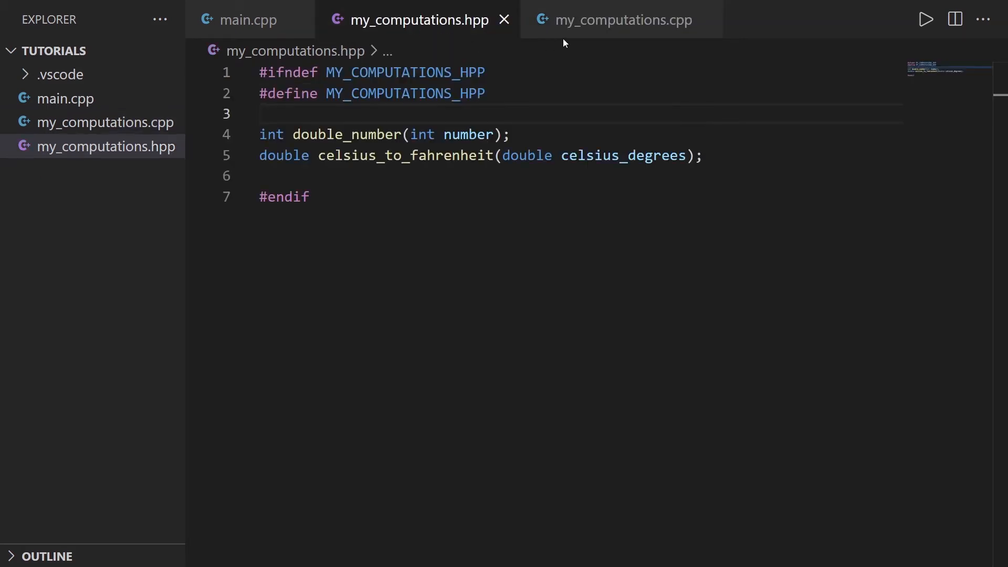
left_click(621, 19)
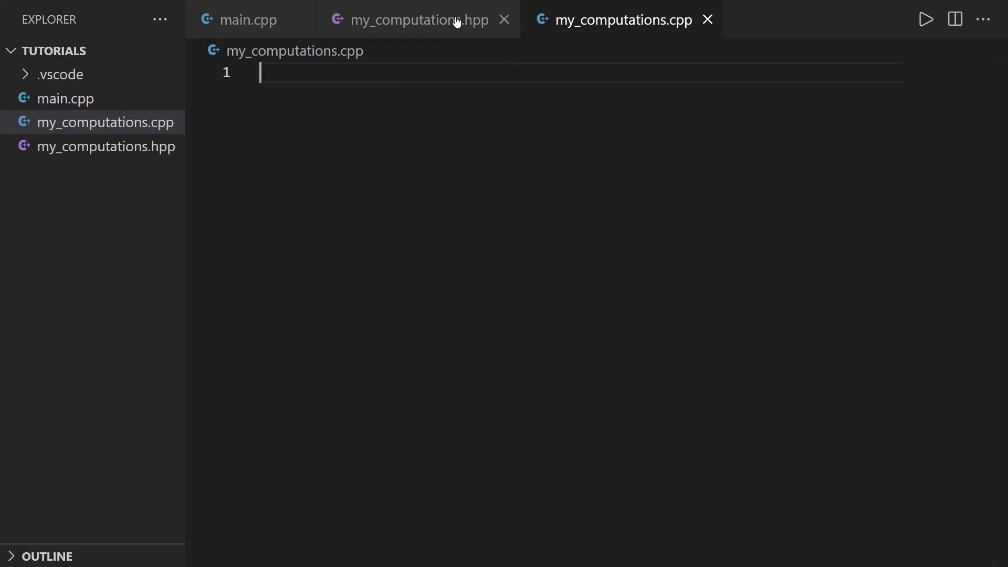
left_click(417, 19)
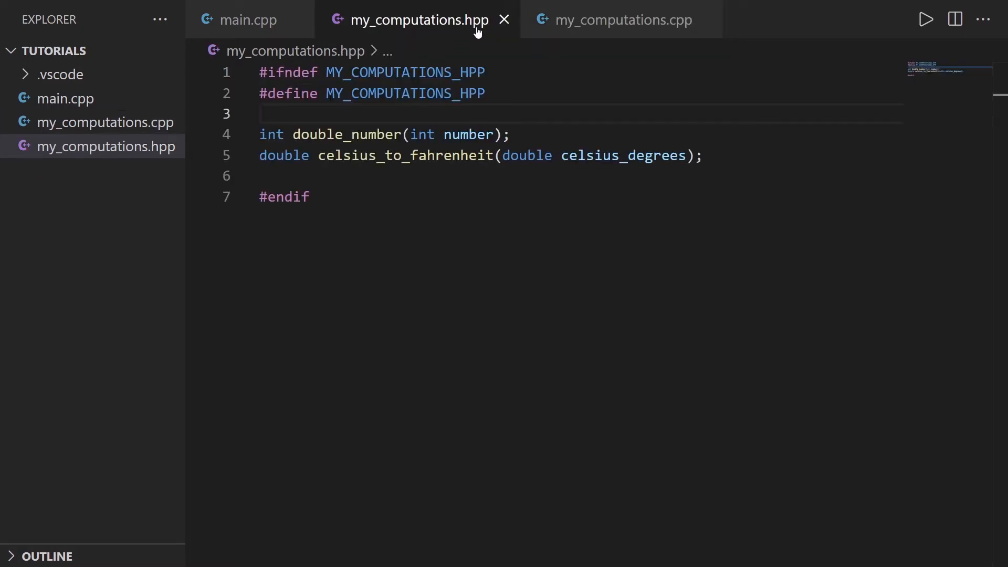
- Start my_computations.cpp with #include 'my_computations.hpp' followed by a blank line
left_click(621, 19)
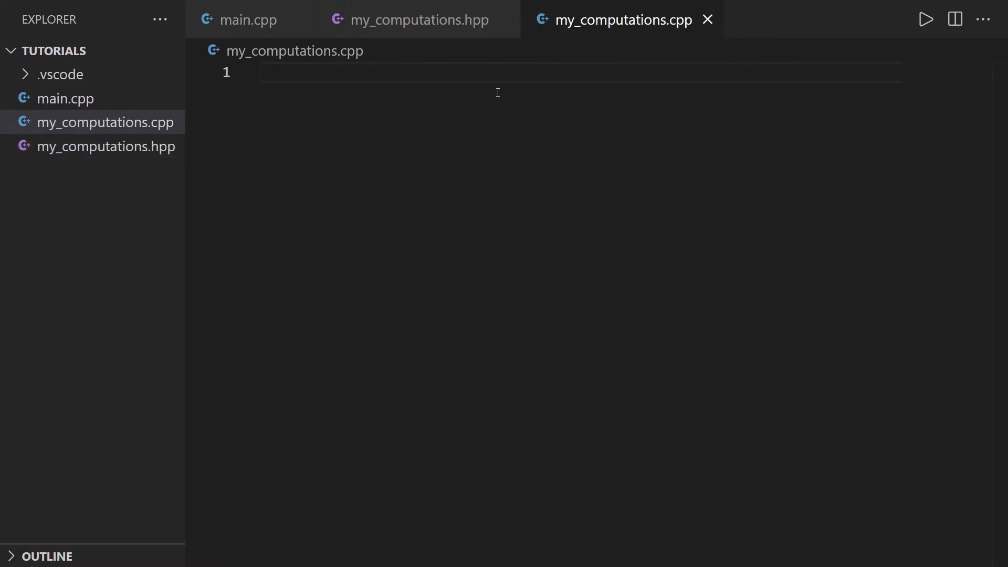
type("#inl")
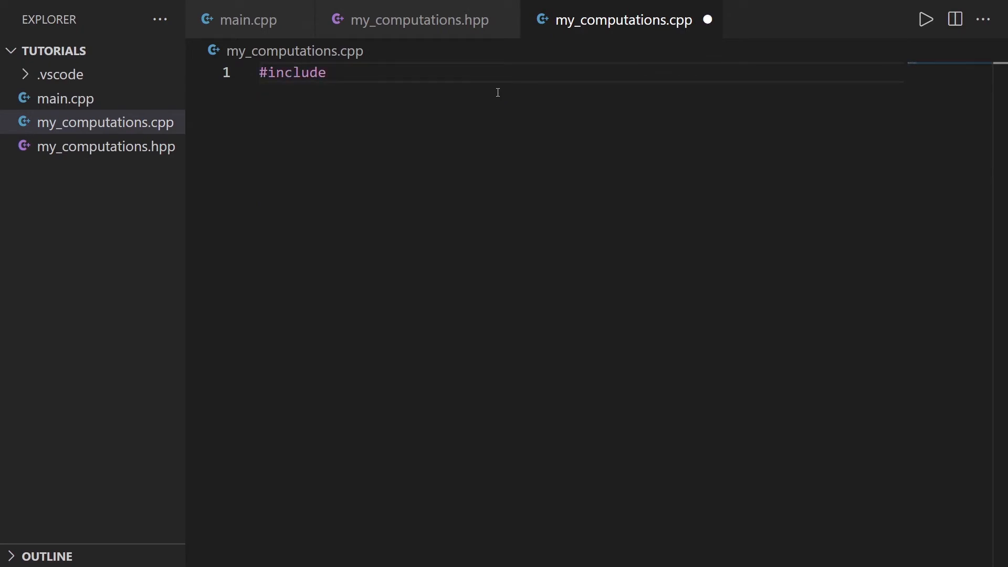
type("<")
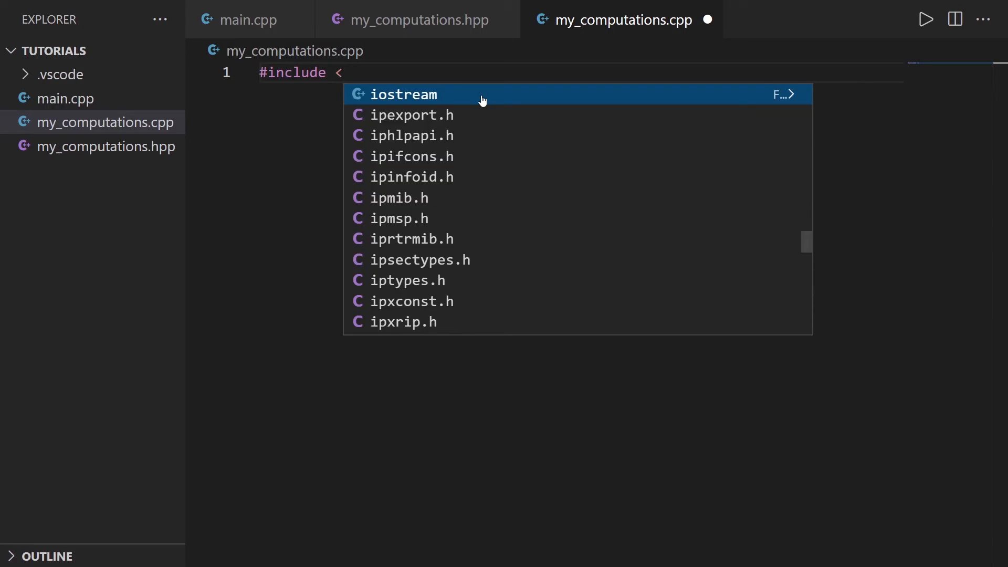
type("\"\"")
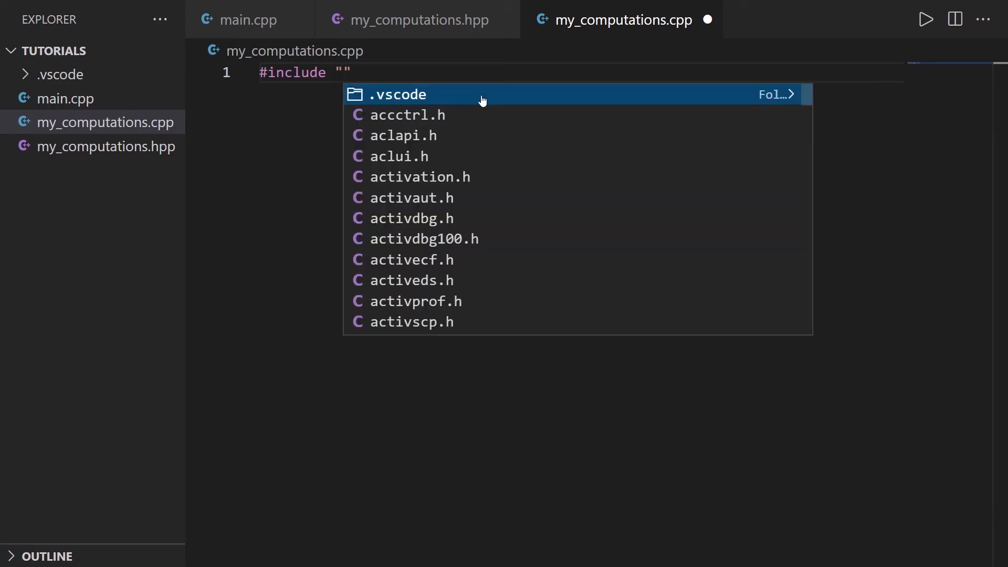
type("my")
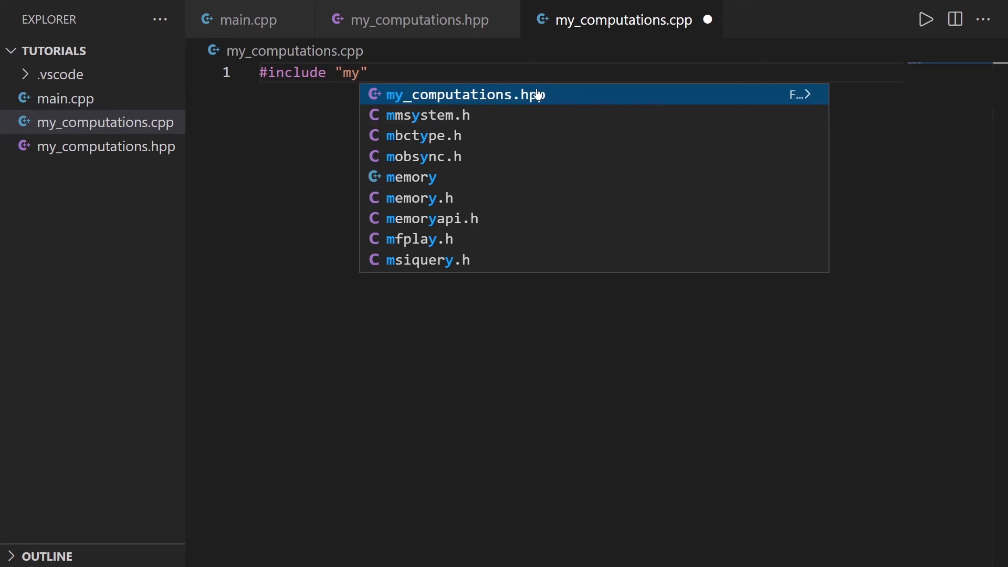
left_click(464, 95)
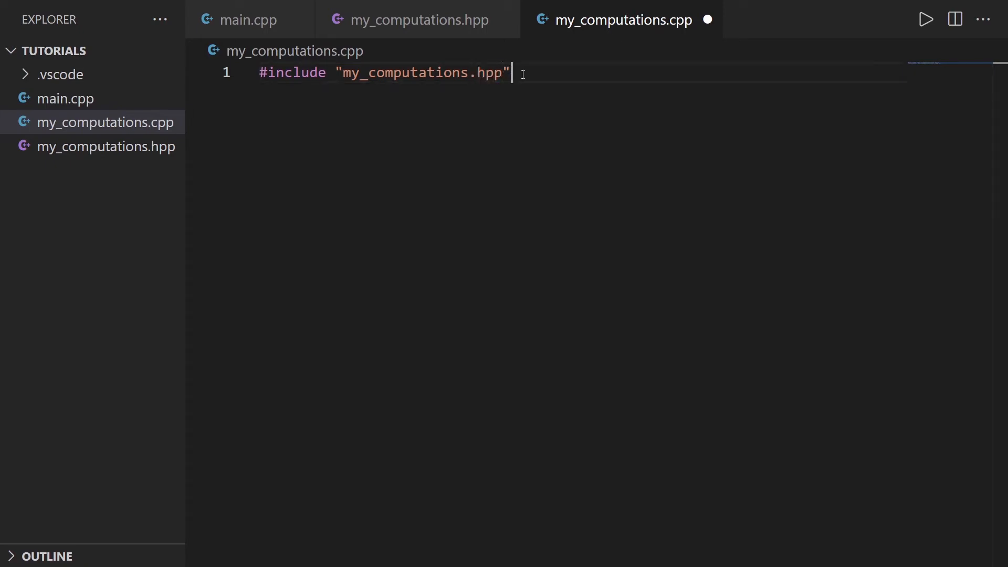
left_click(418, 20)
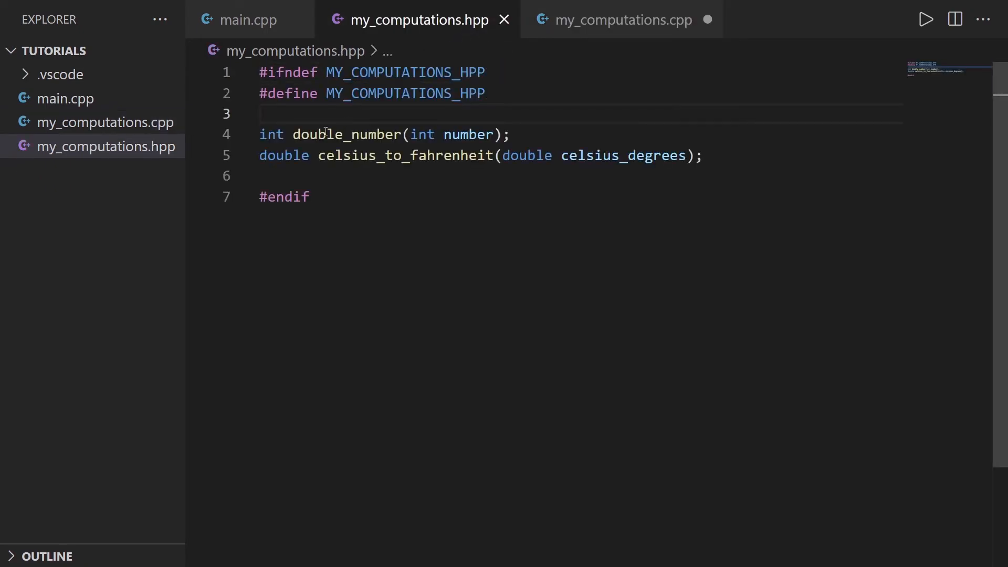
left_click_drag(259, 134, 545, 155)
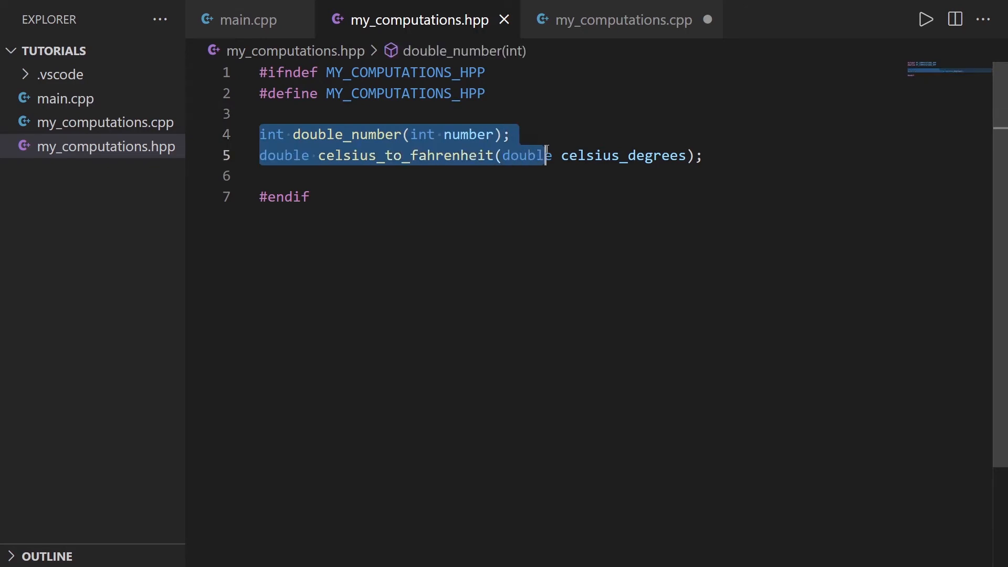
left_click(621, 20)
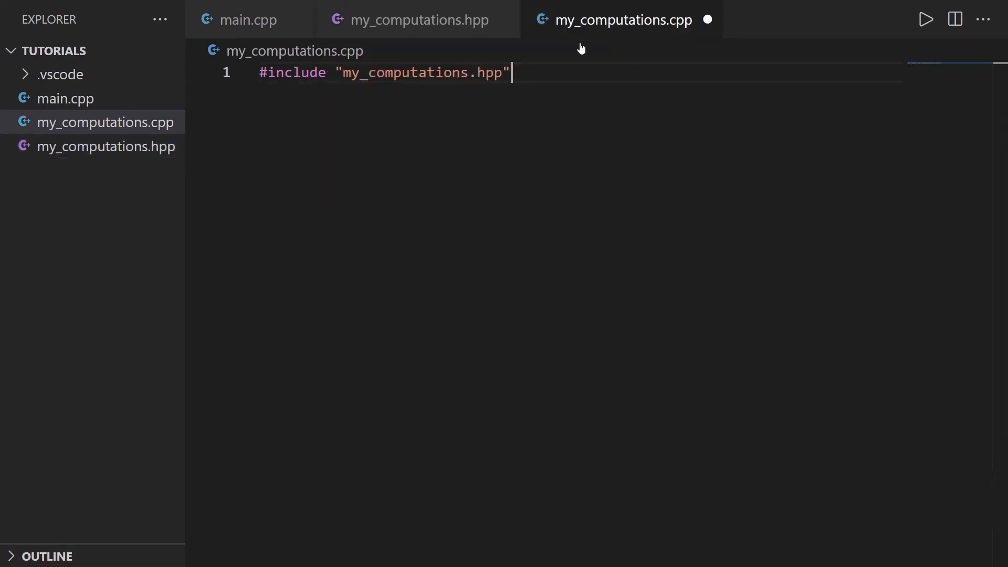
key("Enter")
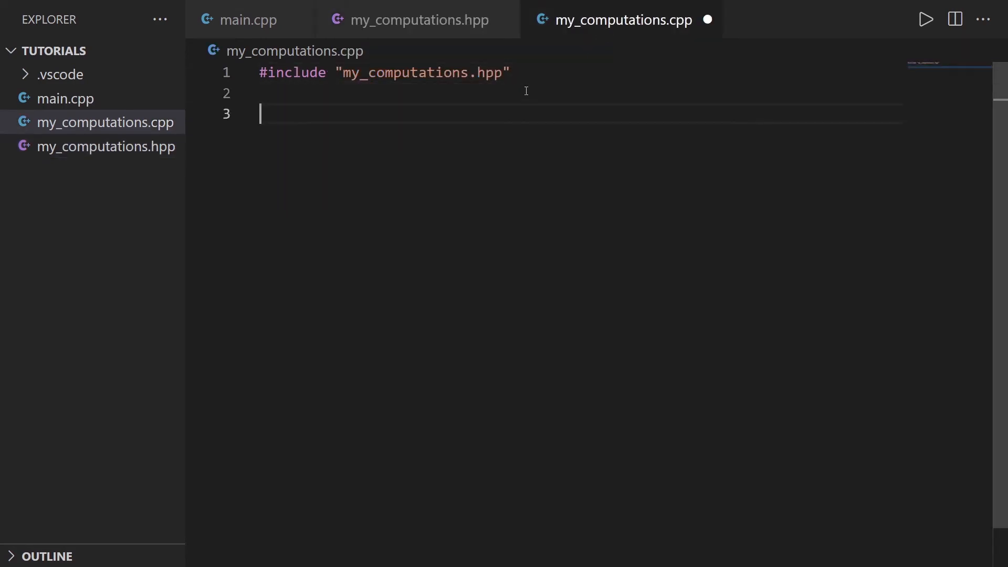
mouse_move(436, 150)
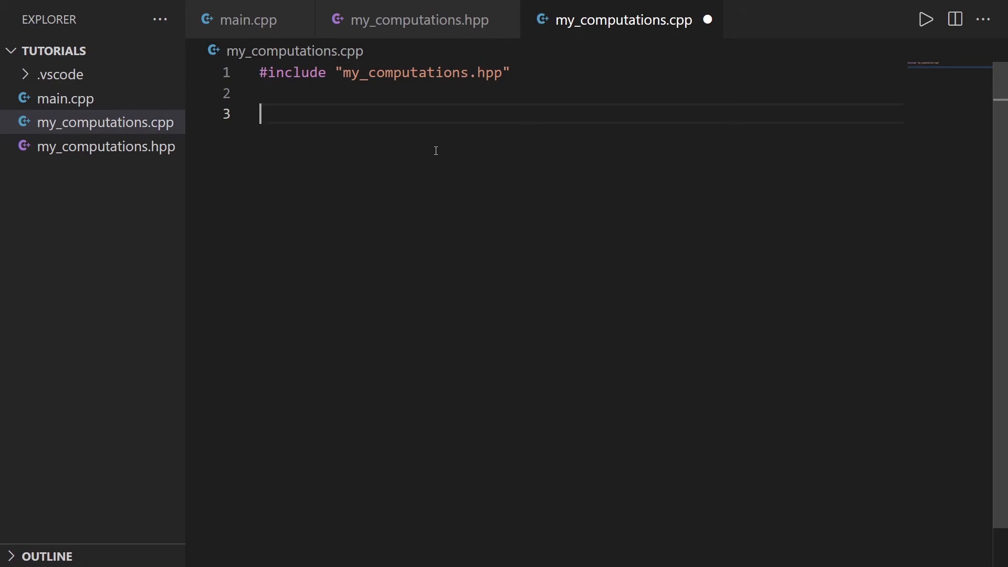
- Copy the double_number and celsius_to_fahrenheit definitions into my_computations.cpp and save it
left_click(248, 19)
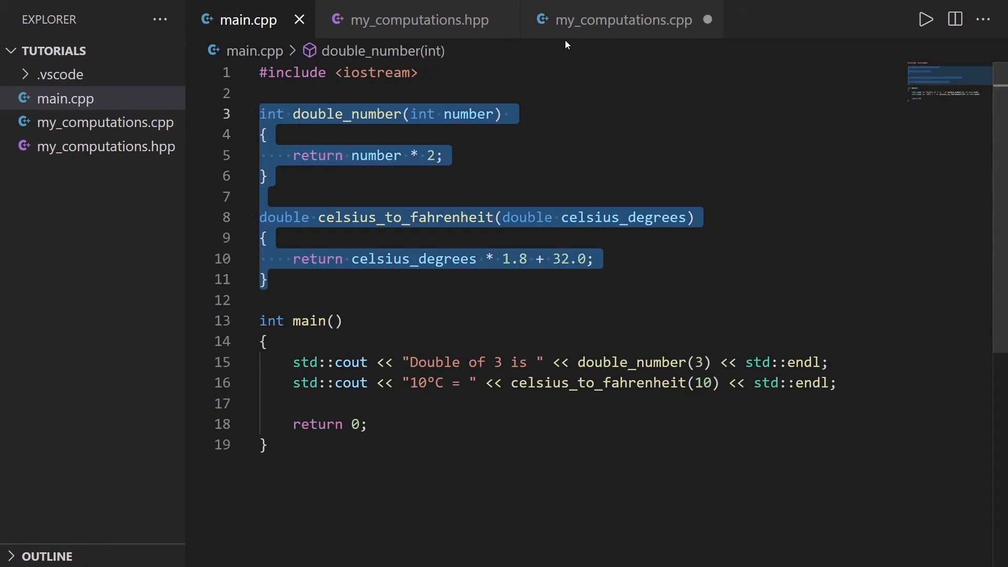
left_click(620, 19)
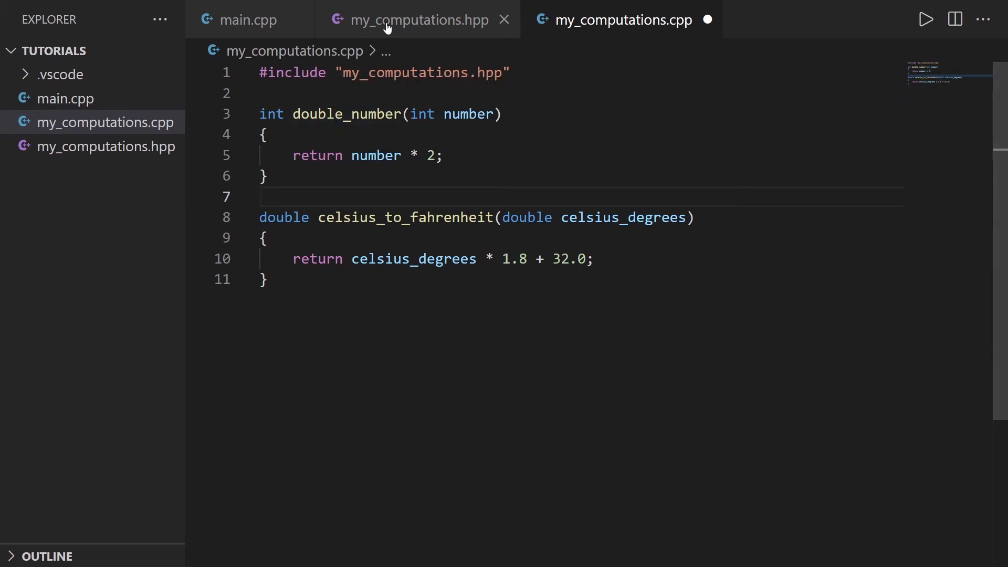
left_click(417, 19)
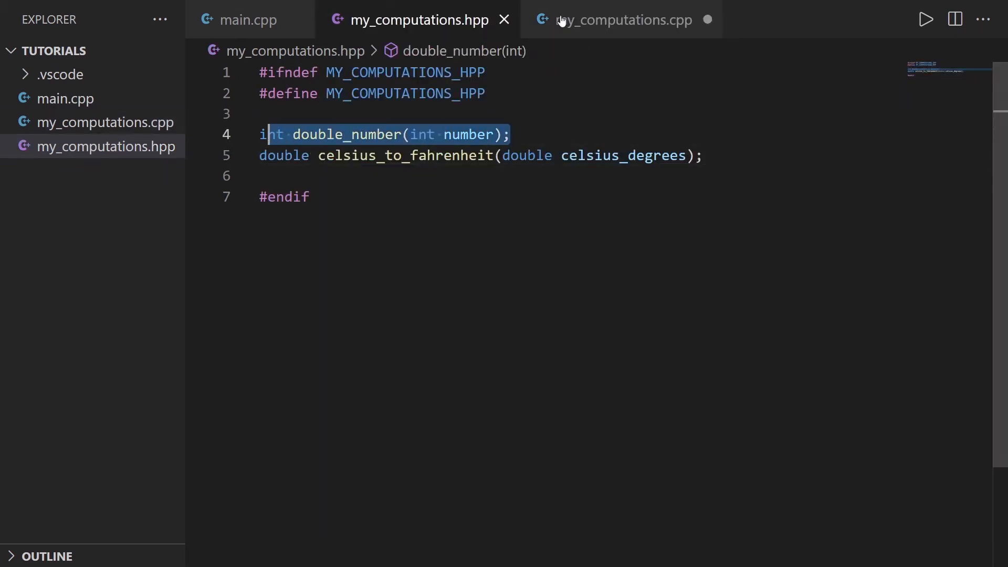
left_click(622, 20)
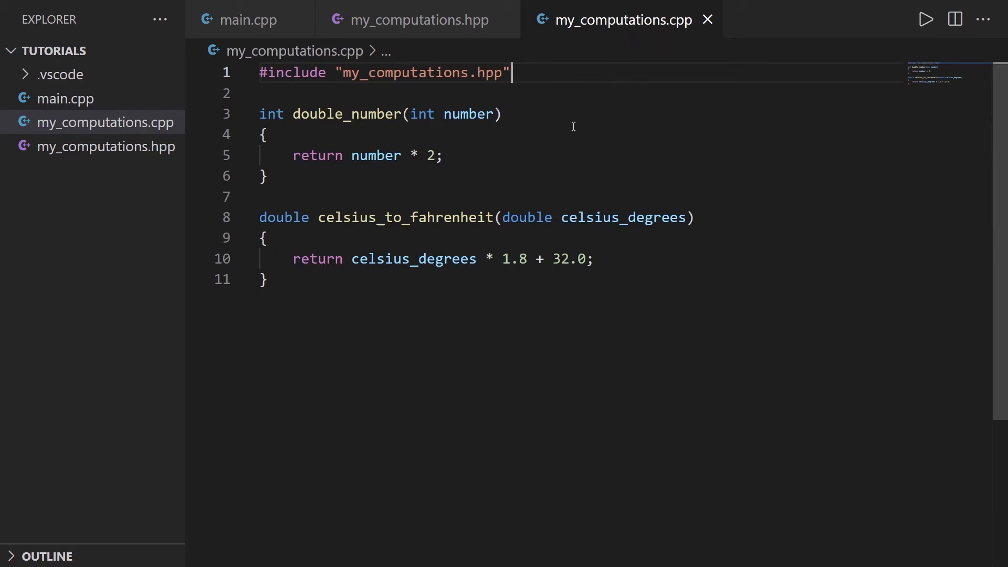
left_click(249, 19)
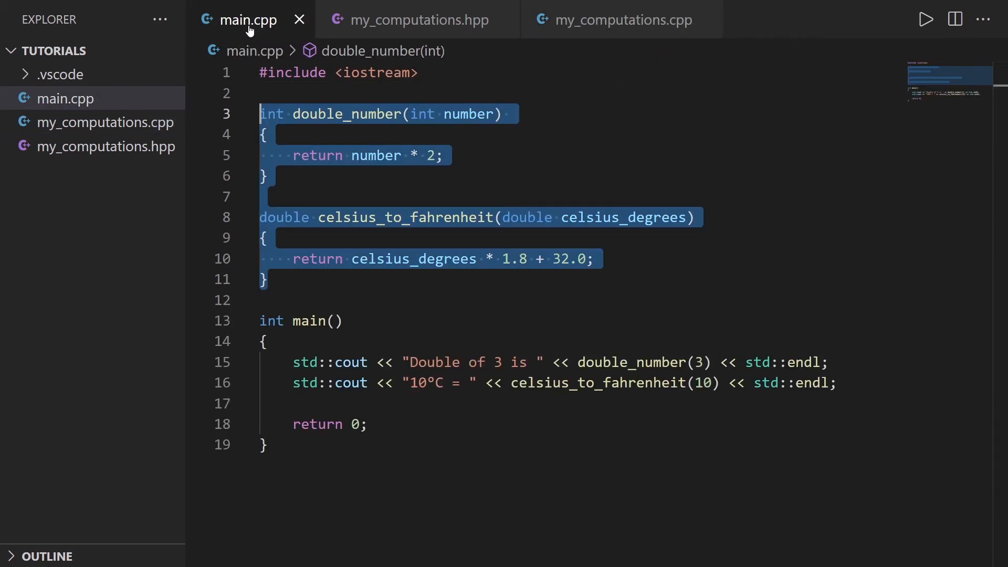
- Delete the double_number and celsius_to_fahrenheit definitions from main.cpp
left_click(275, 94)
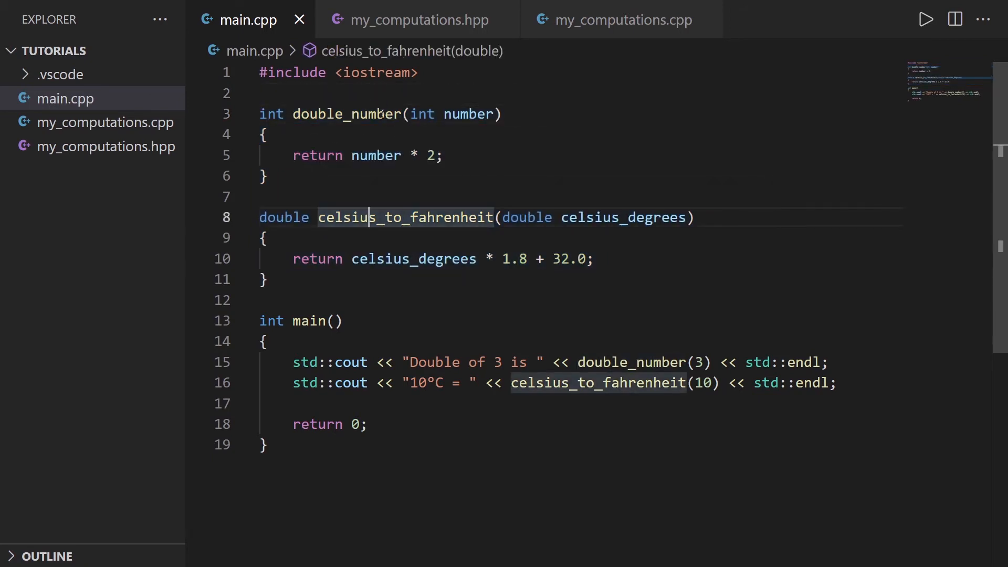
left_click(416, 20)
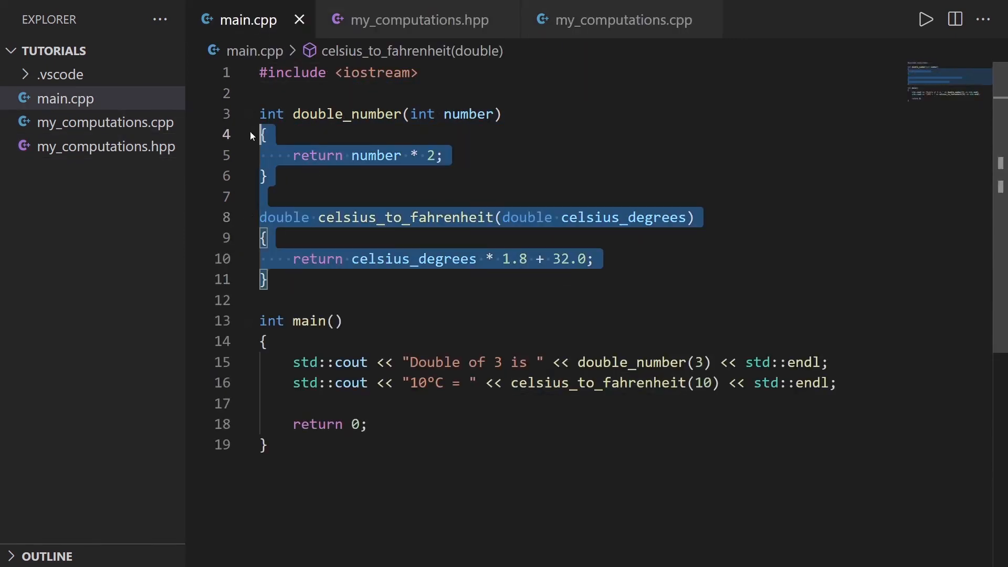
key("Delete")
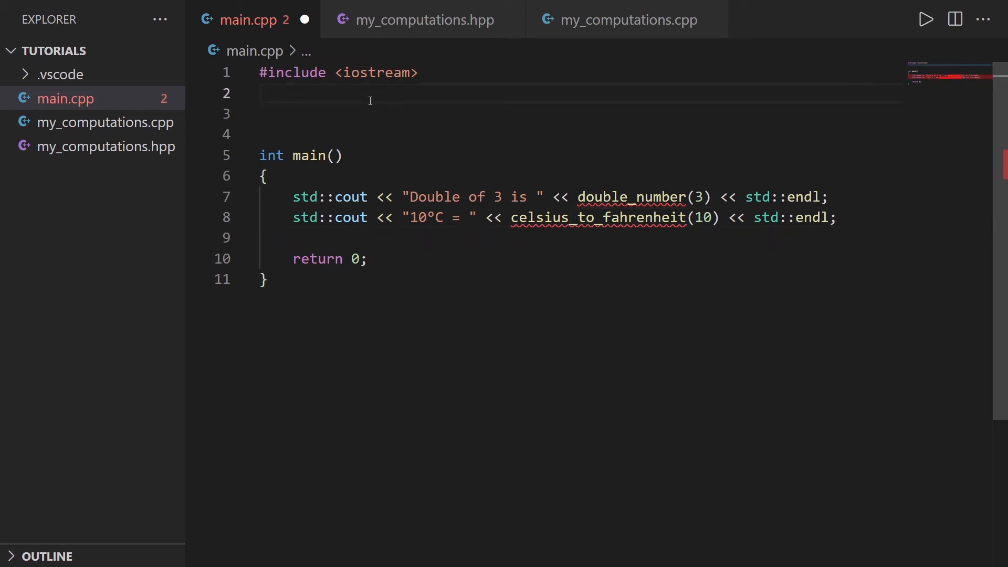
left_click(422, 20)
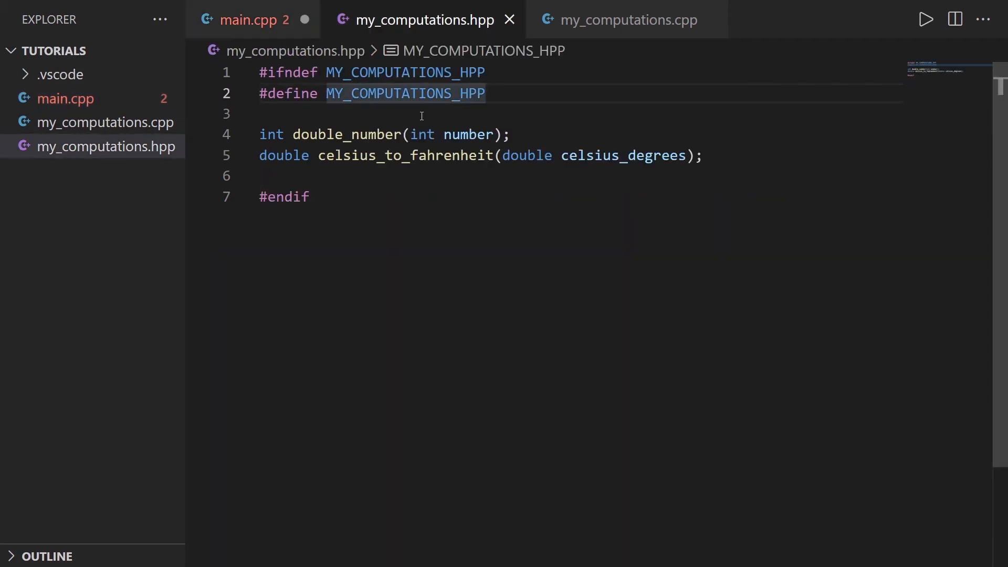
- Add #include 'my_computations.hpp' to main.cpp below iostream and save it
left_click(249, 20)
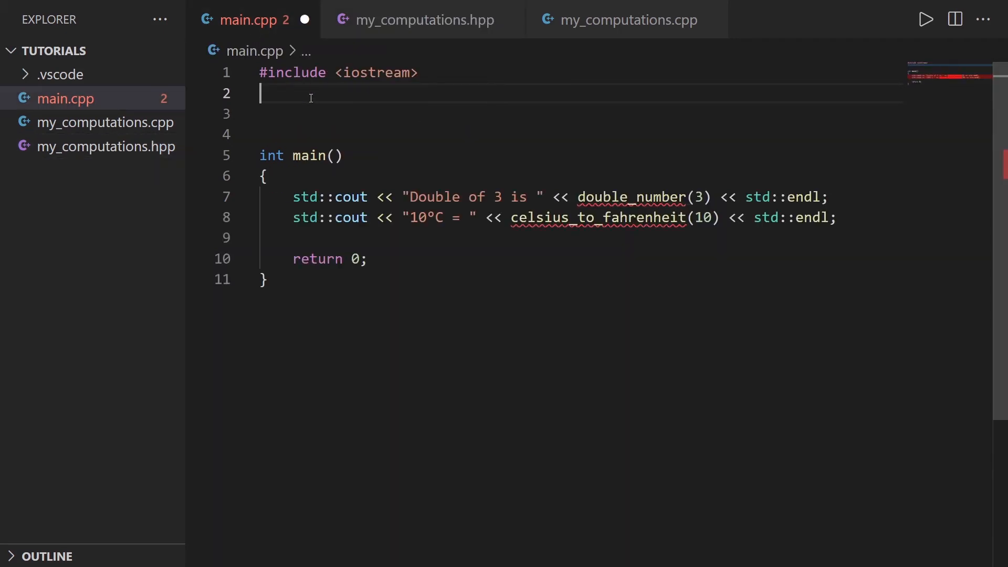
type("#include")
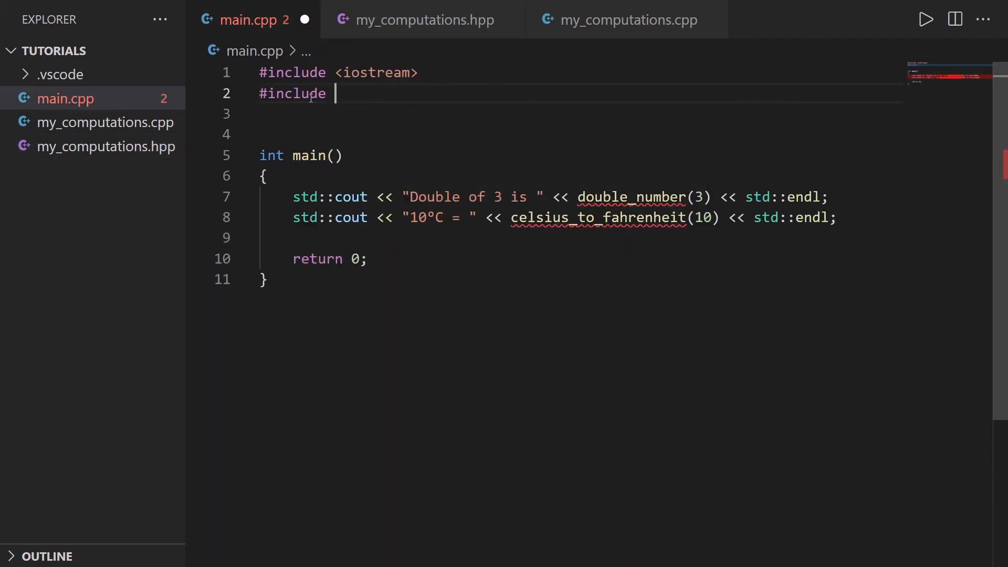
type("\"my_computations.hpp\"")
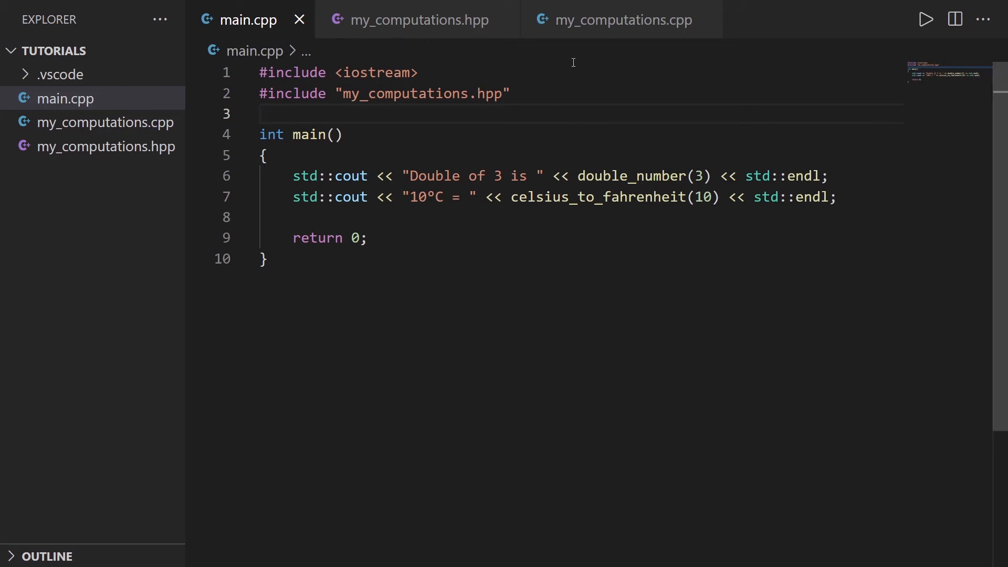
left_click(621, 19)
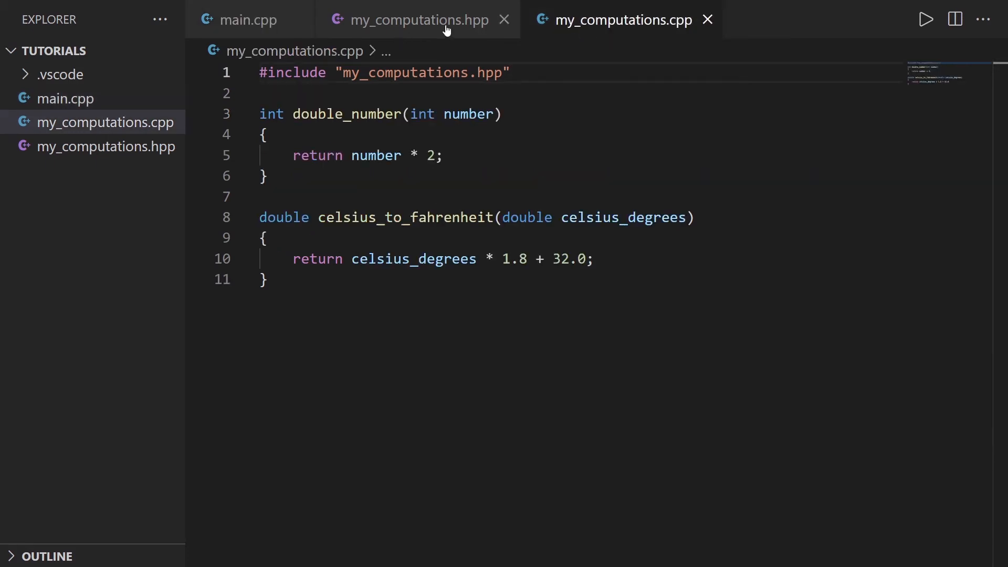
- Review main.cpp, my_computations.hpp and my_computations.cpp by switching between their tabs
left_click(419, 19)
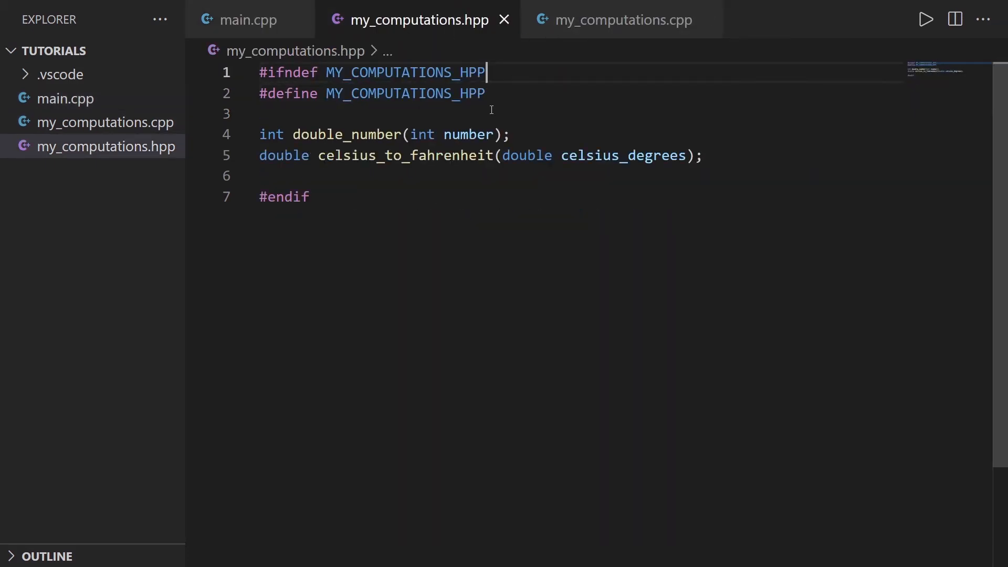
left_click(622, 19)
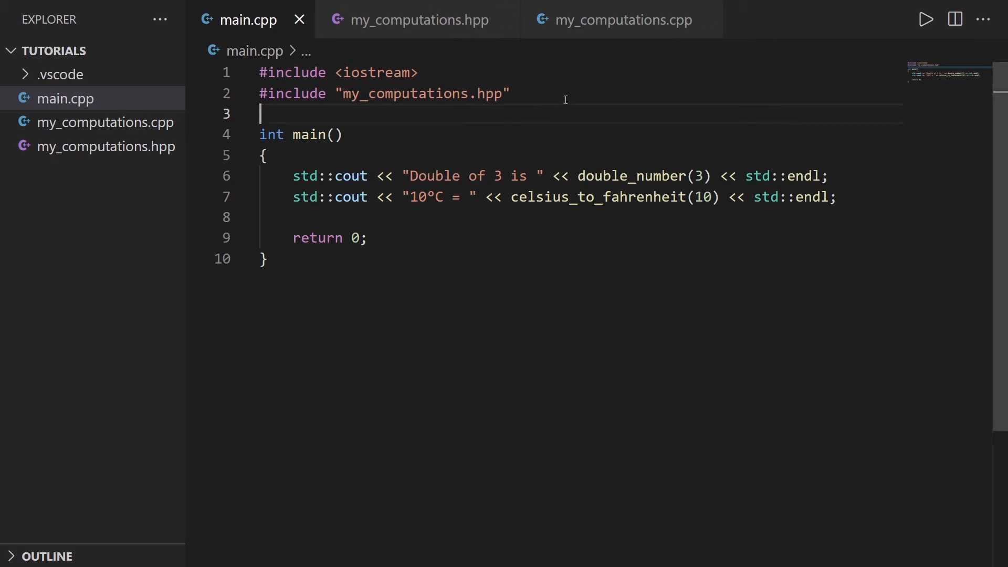
mouse_move(483, 168)
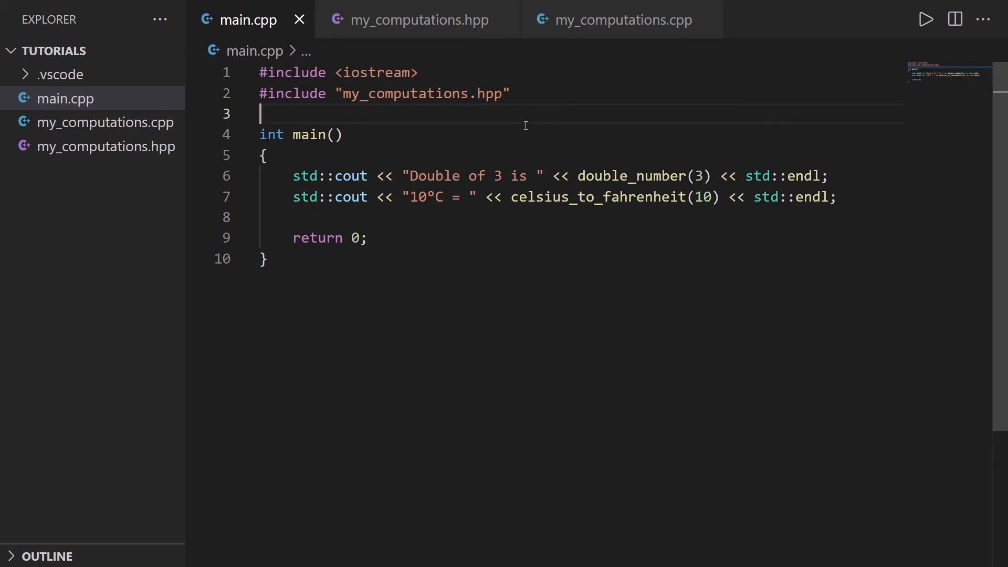
left_click(419, 19)
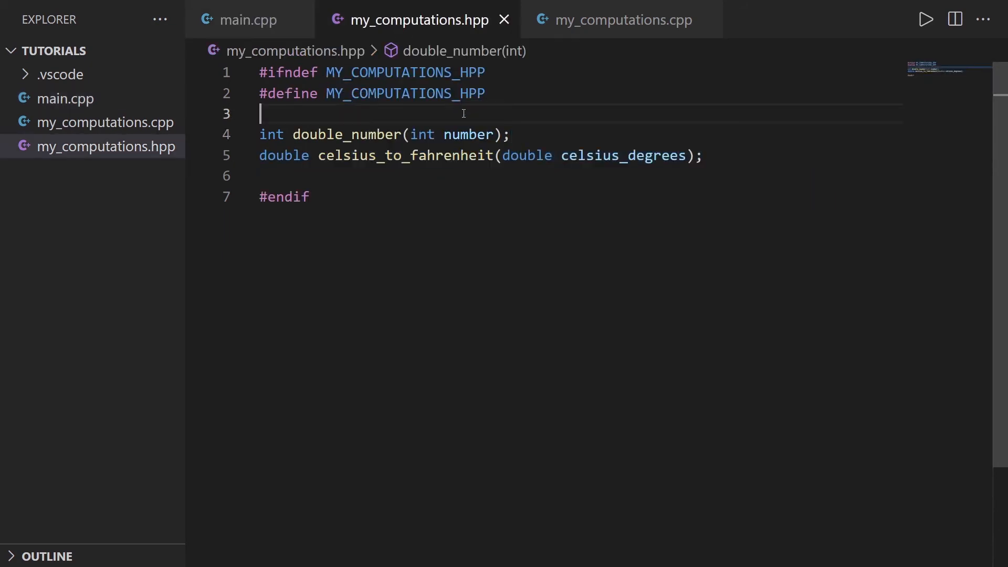
left_click(621, 20)
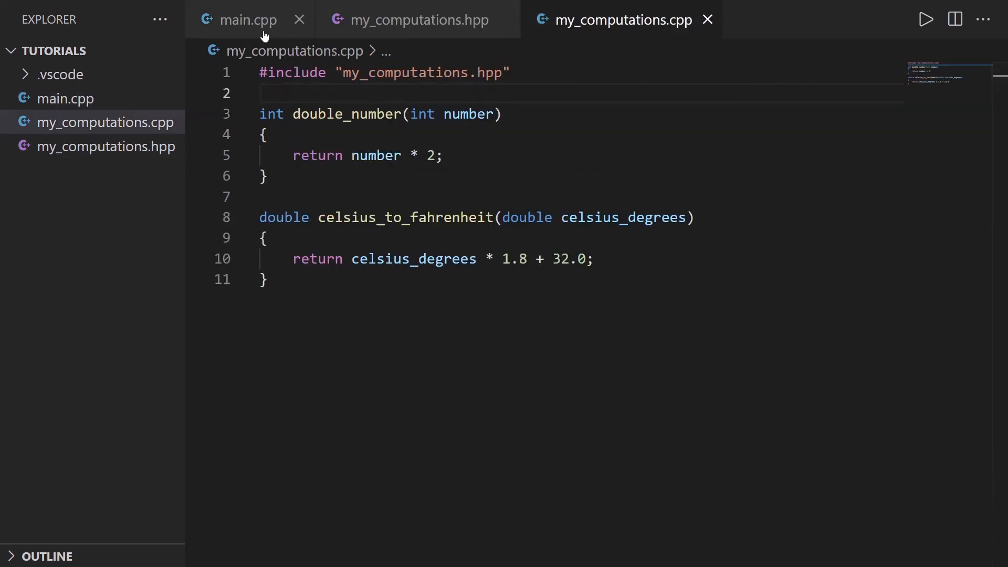
left_click(419, 19)
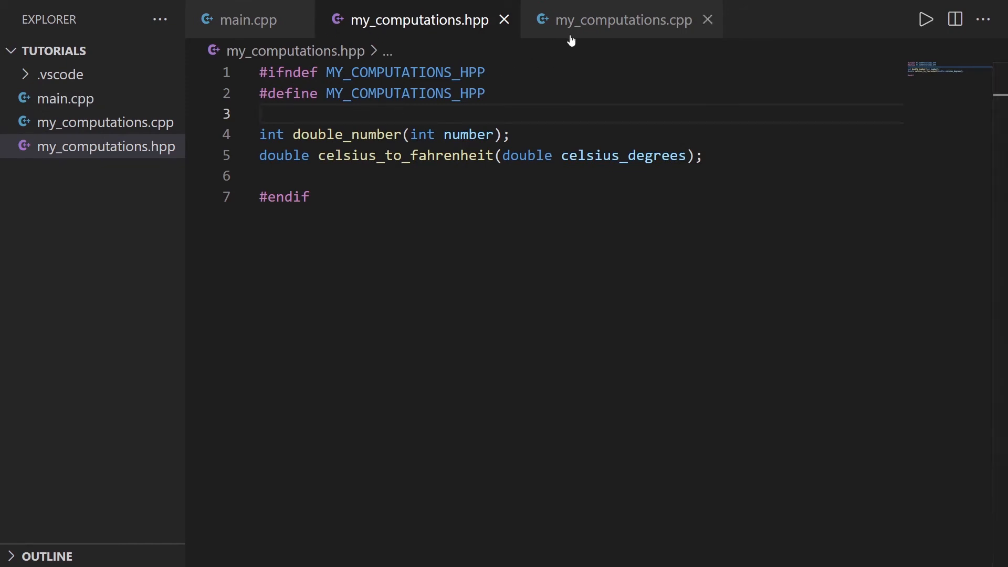
left_click(618, 20)
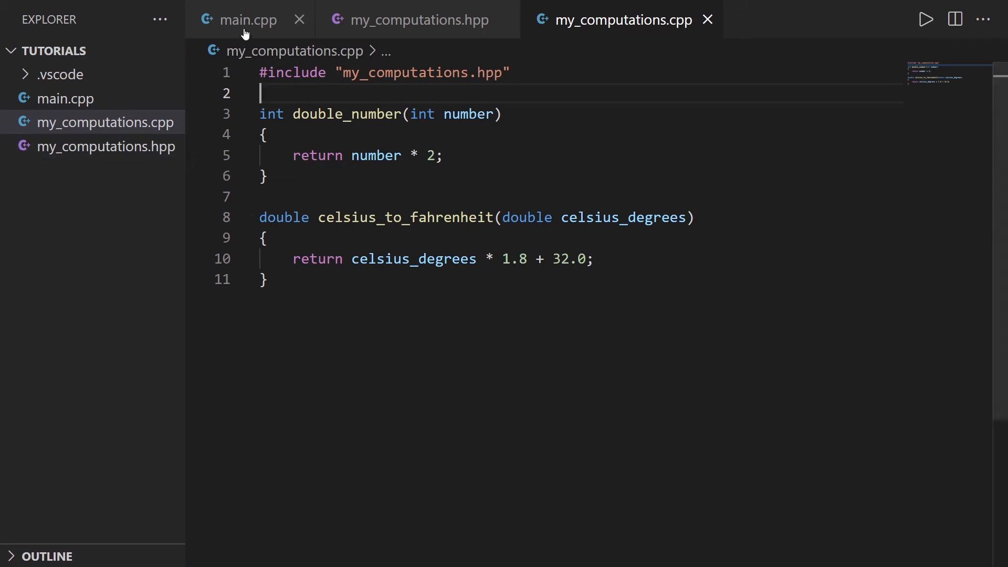
left_click(246, 20)
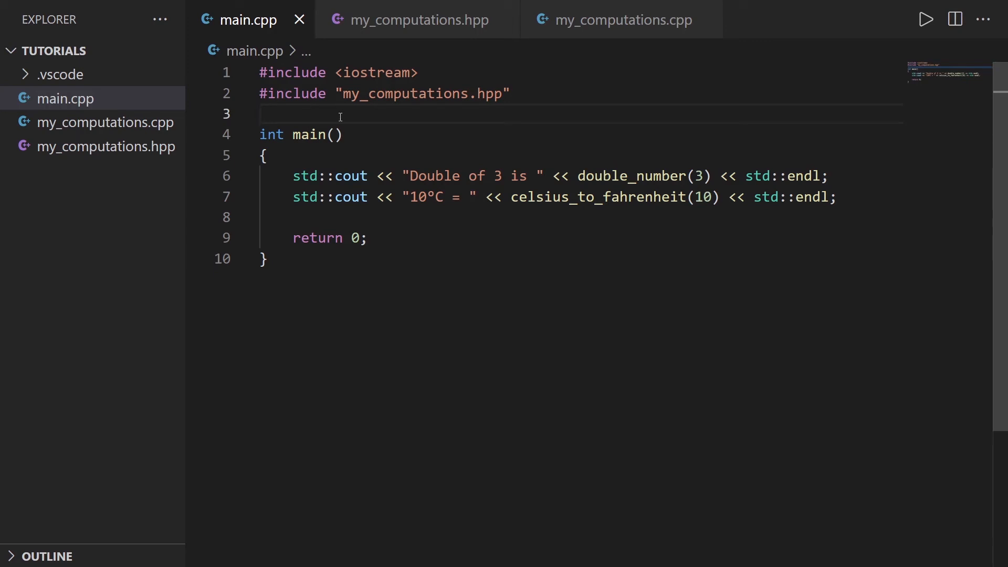
mouse_move(362, 120)
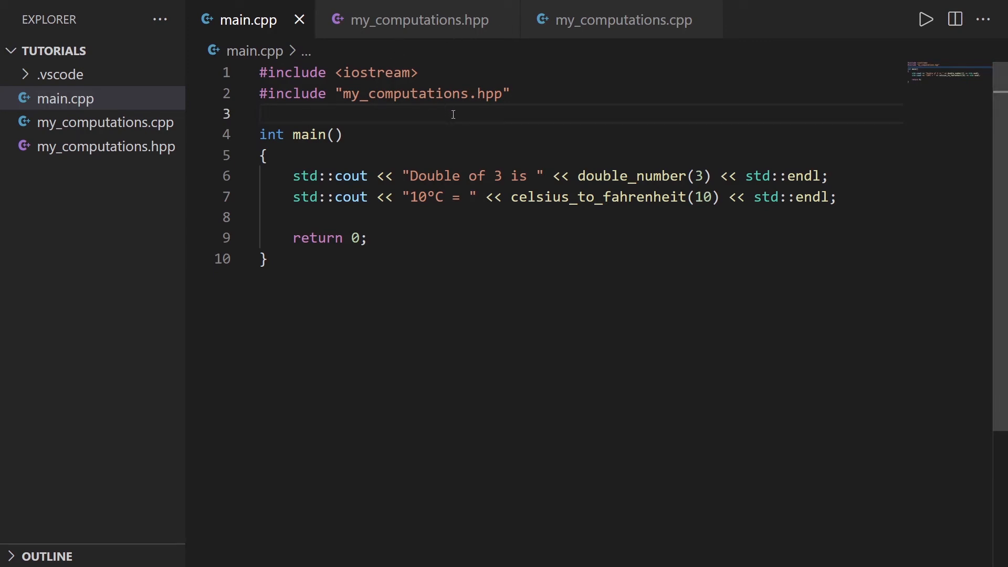
- Check the my_computations.hpp include line in main.cpp, then add a blank line after the header's last declaration
left_click(415, 19)
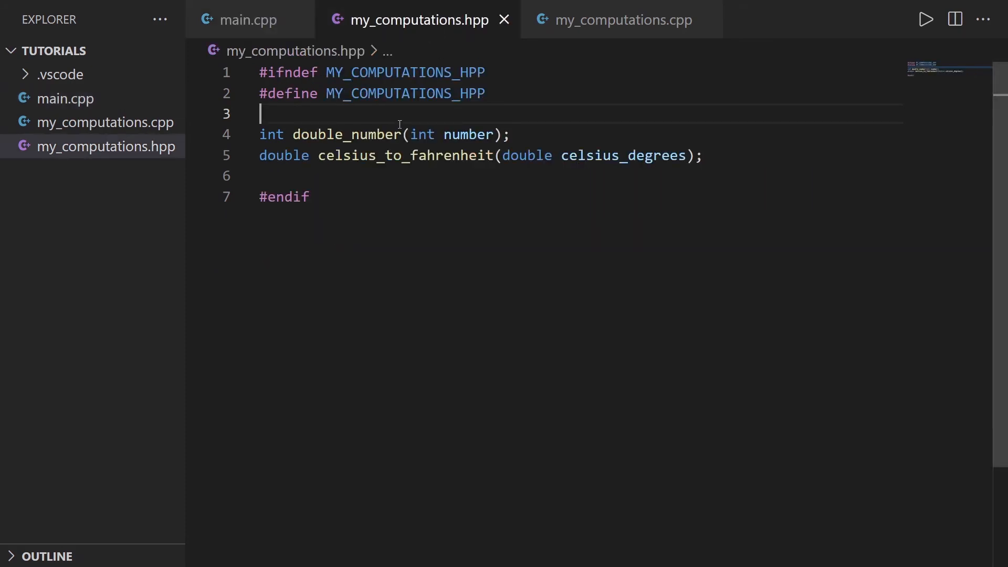
left_click(248, 20)
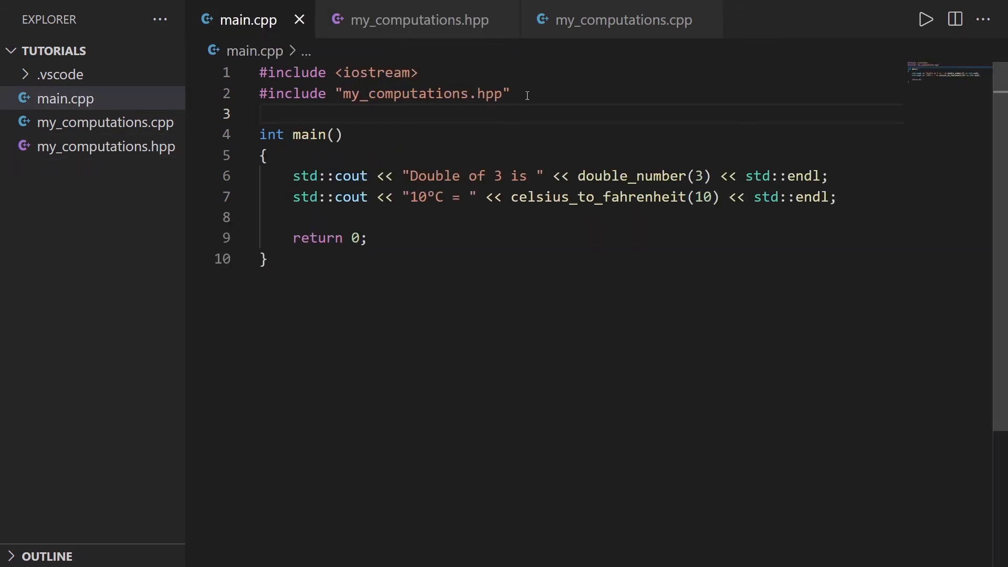
triple_click(386, 94)
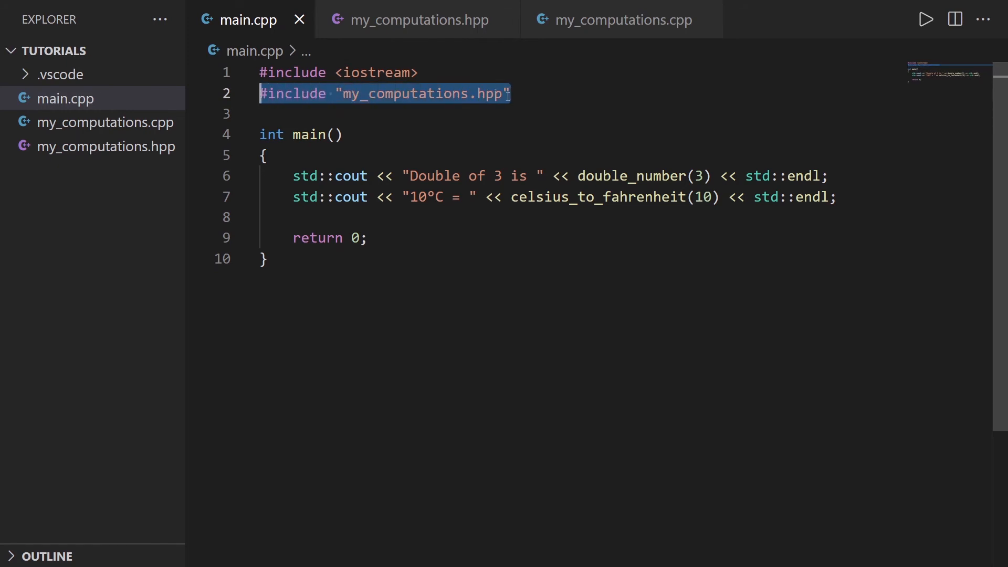
left_click(577, 176)
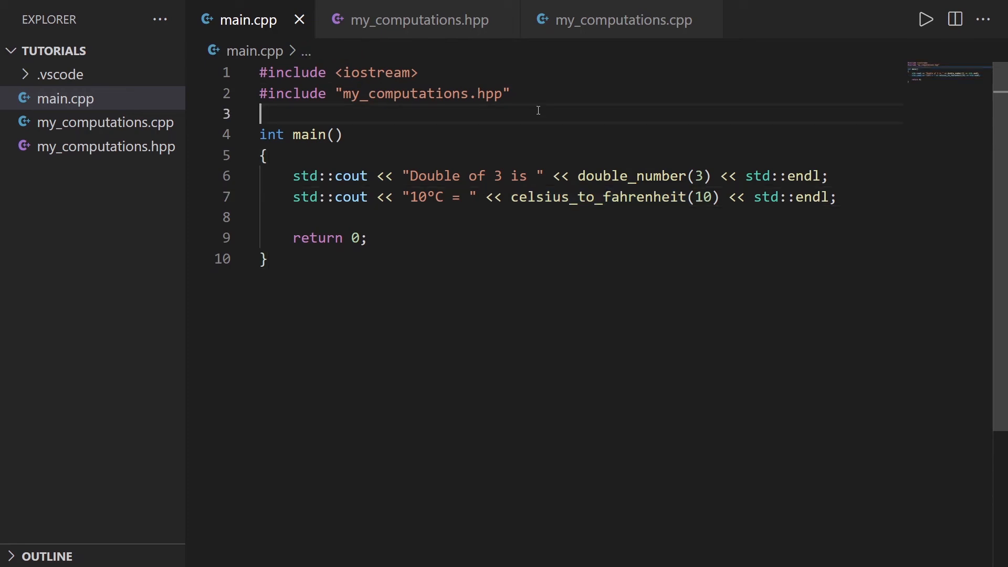
mouse_move(542, 107)
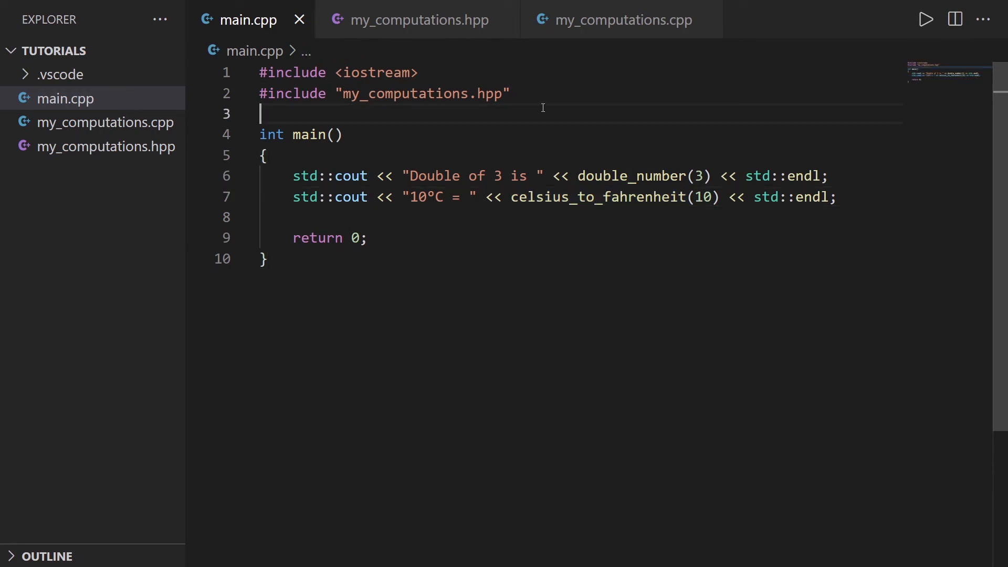
mouse_move(418, 19)
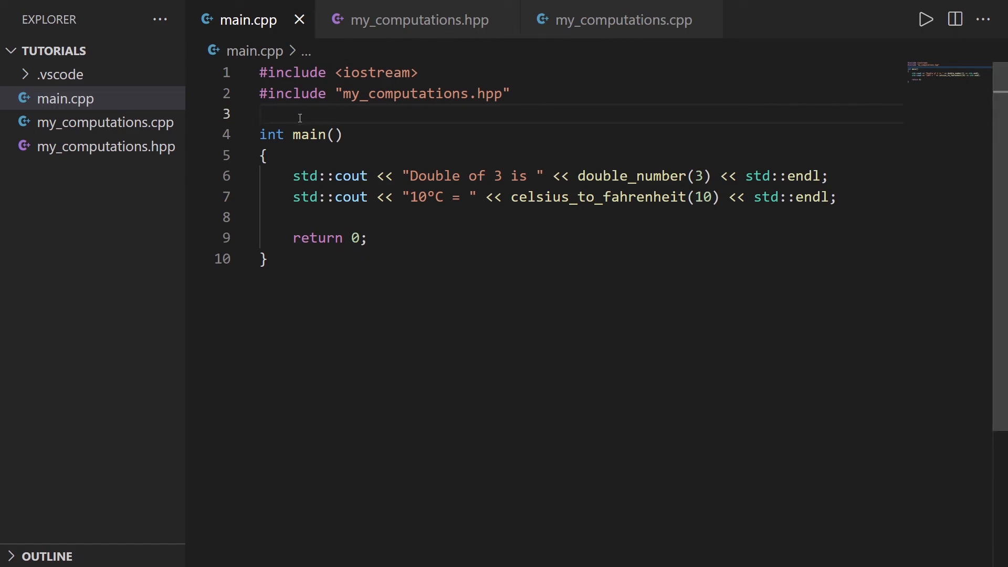
left_click(418, 20)
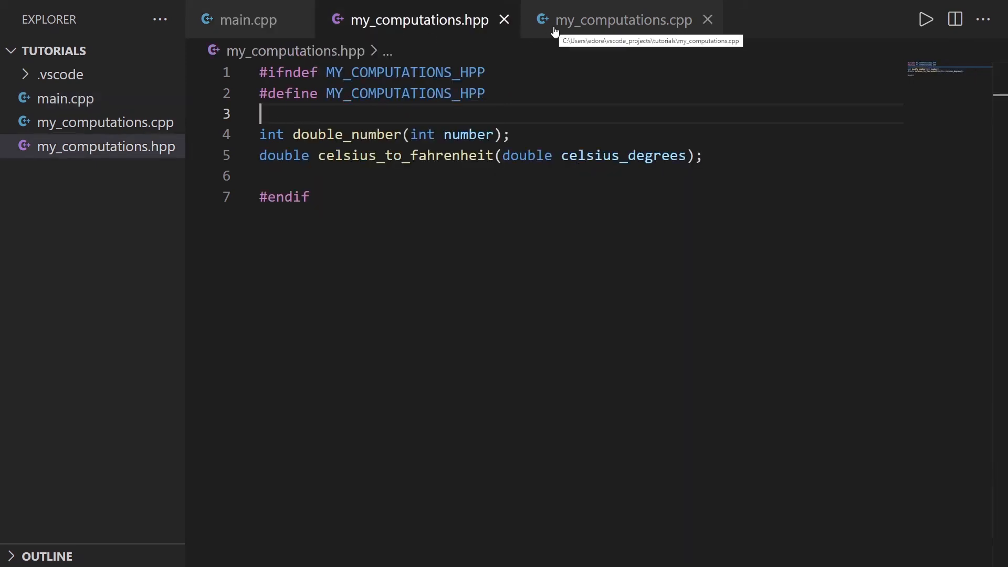
left_click(248, 19)
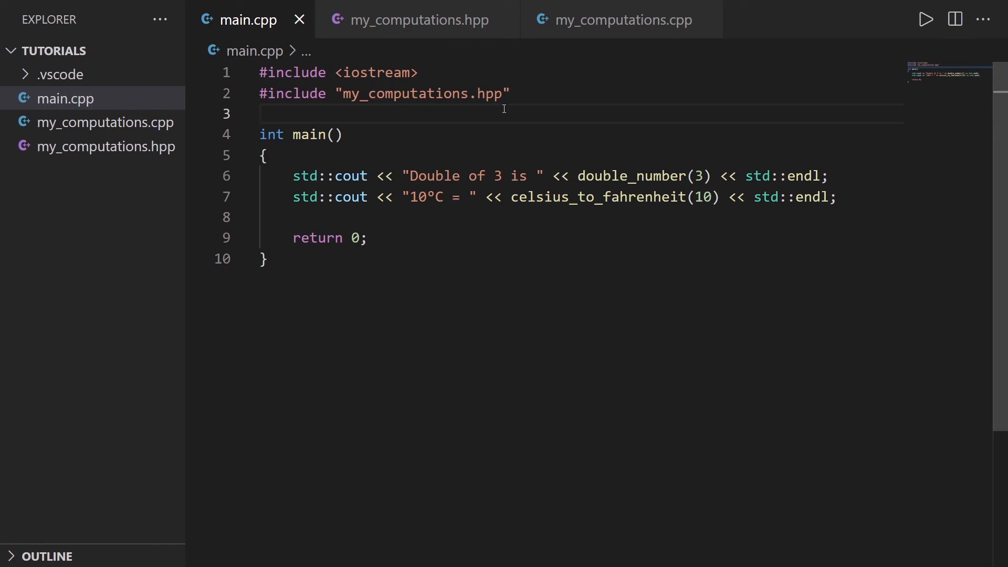
mouse_move(510, 122)
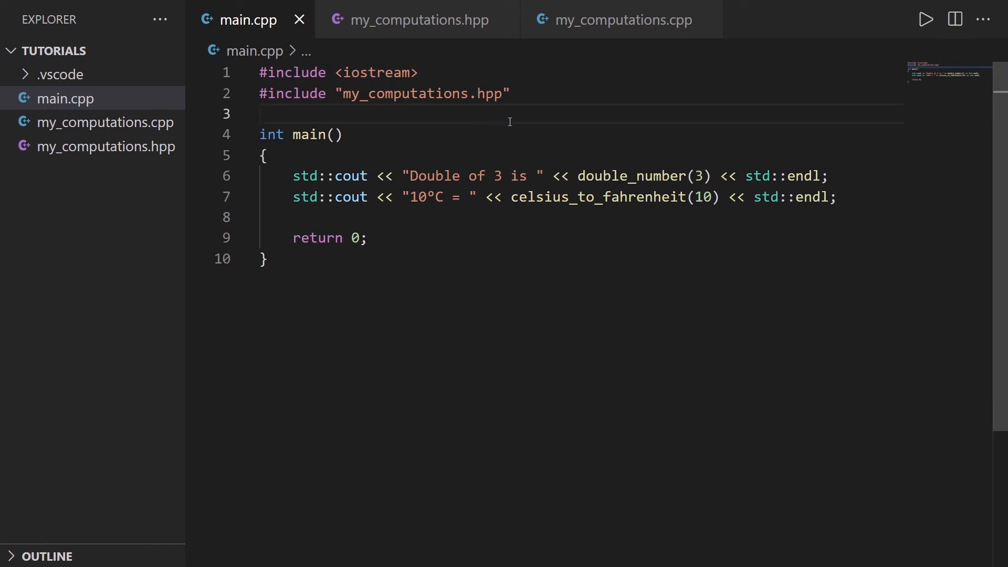
mouse_move(295, 120)
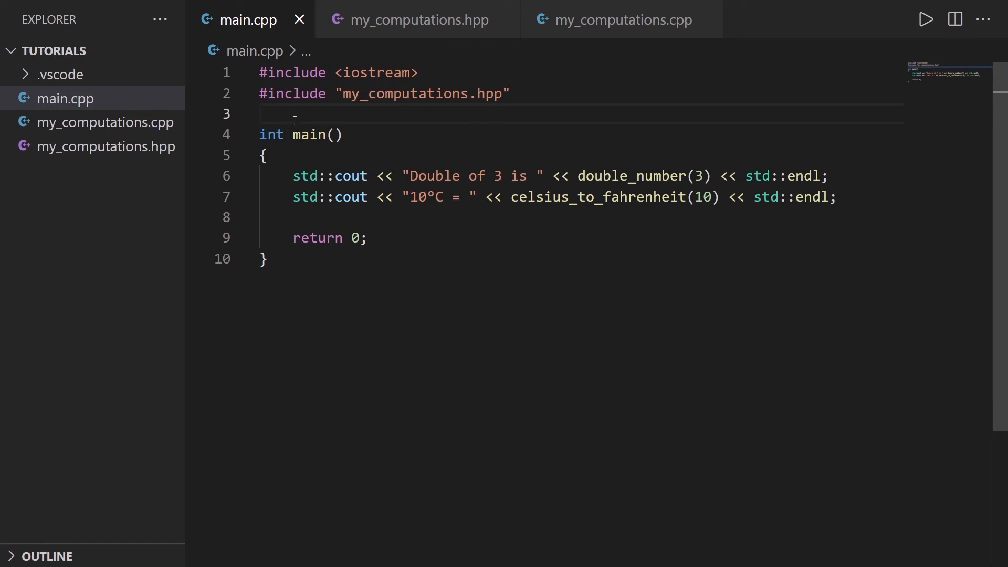
left_click(417, 20)
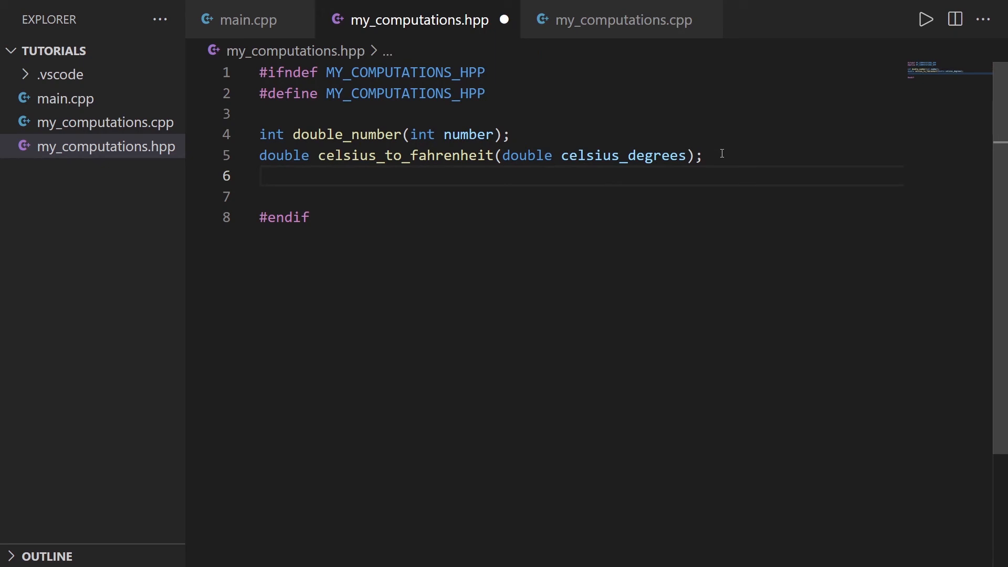
- Declare double compute_rectangle_area(double length, double width) in the header using autocomplete
type("double compute_")
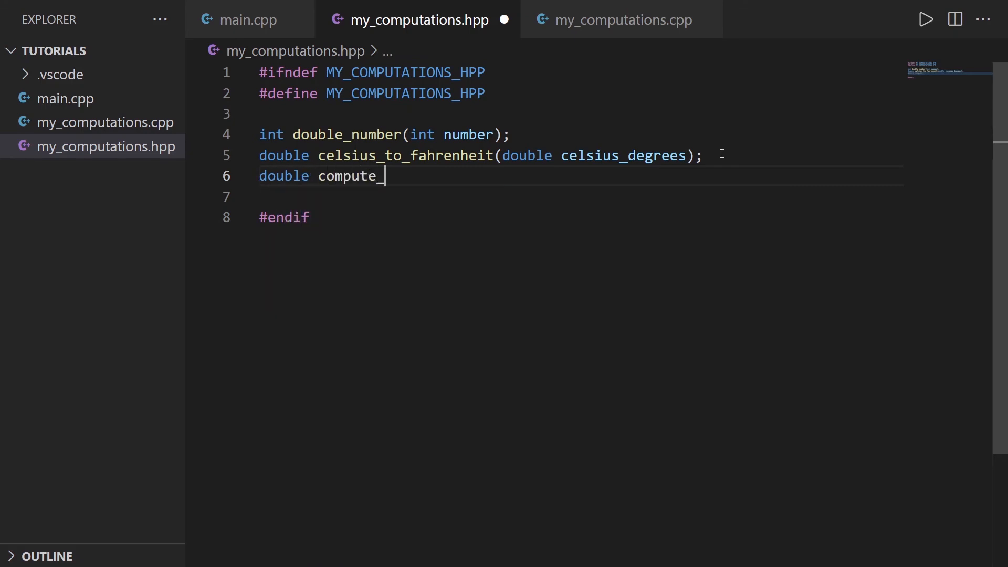
type("rectang")
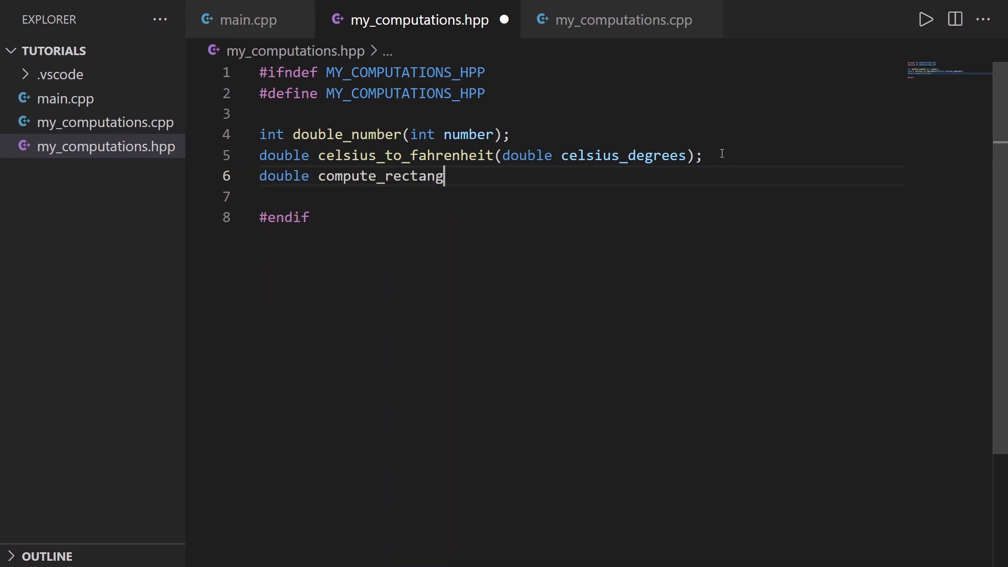
type("le_area(")
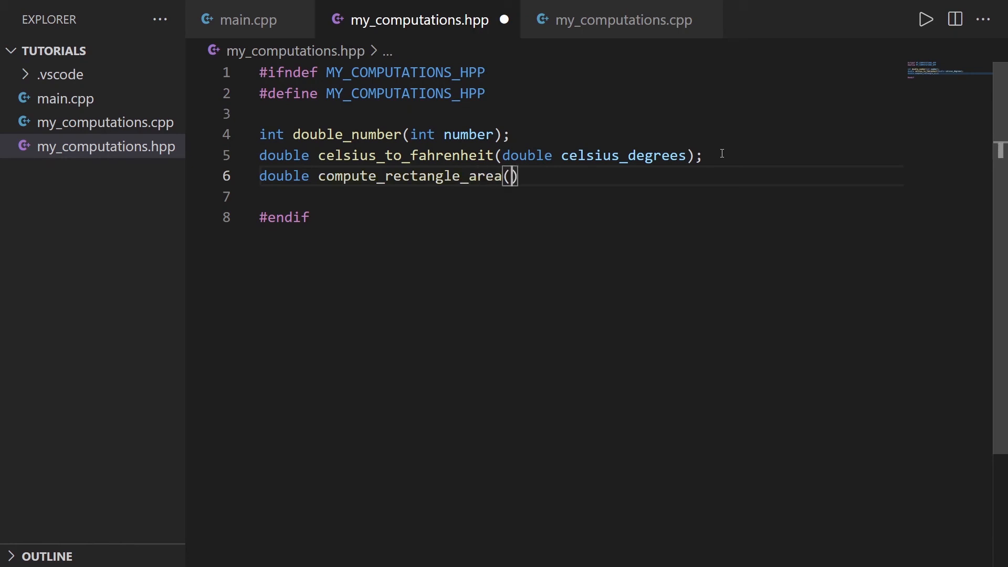
type("dob")
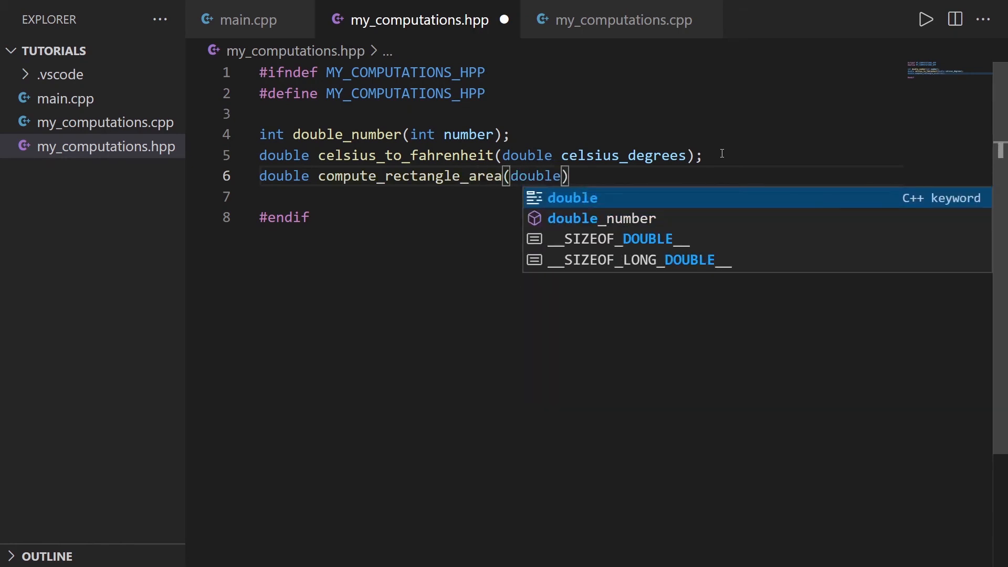
type("lengh")
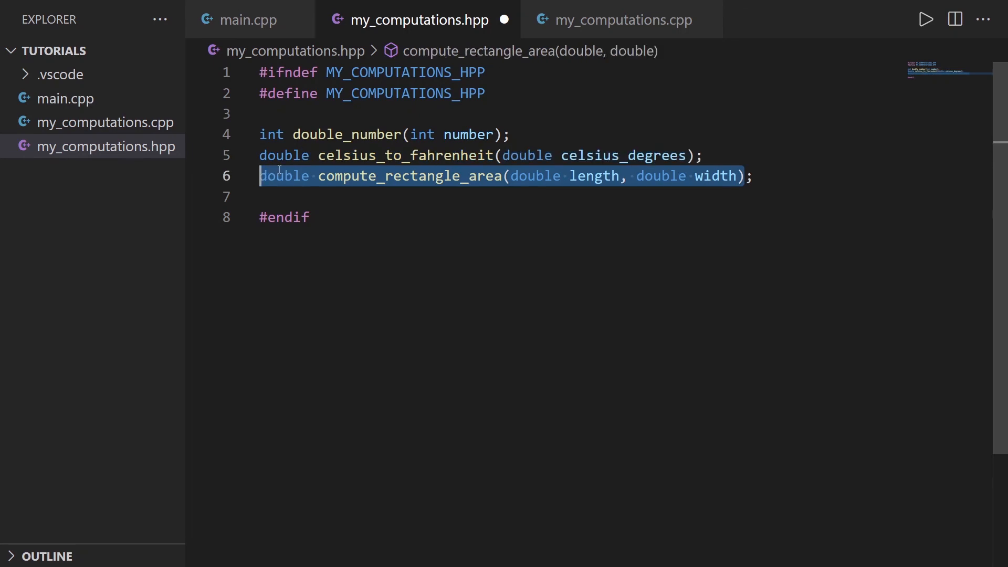
- Add the compute_rectangle_area(double length, double width) signature to my_computations.cpp, checking it against the header
left_click(622, 19)
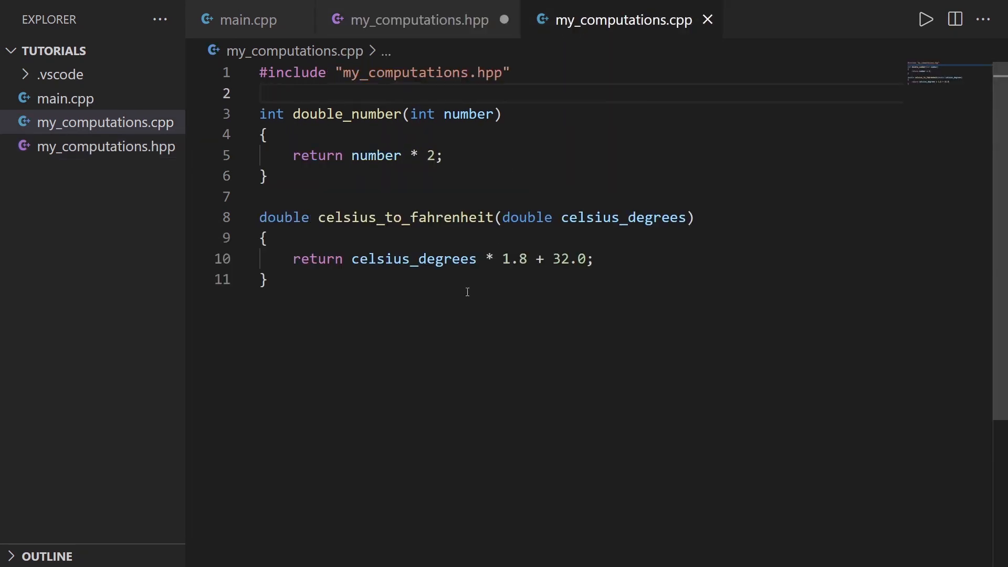
type("double compute_rectangle_area(double length, double width)")
type("{}")
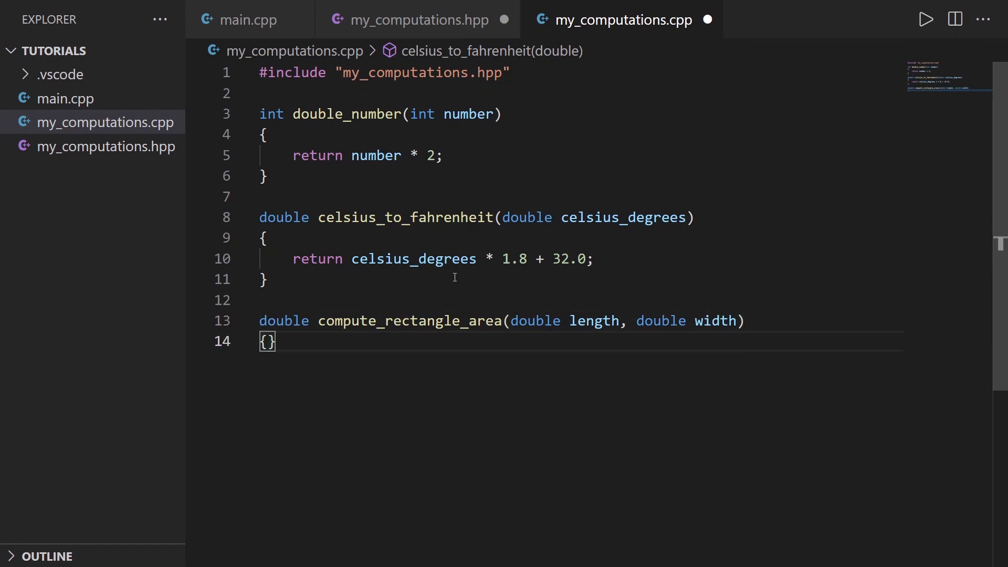
left_click(421, 19)
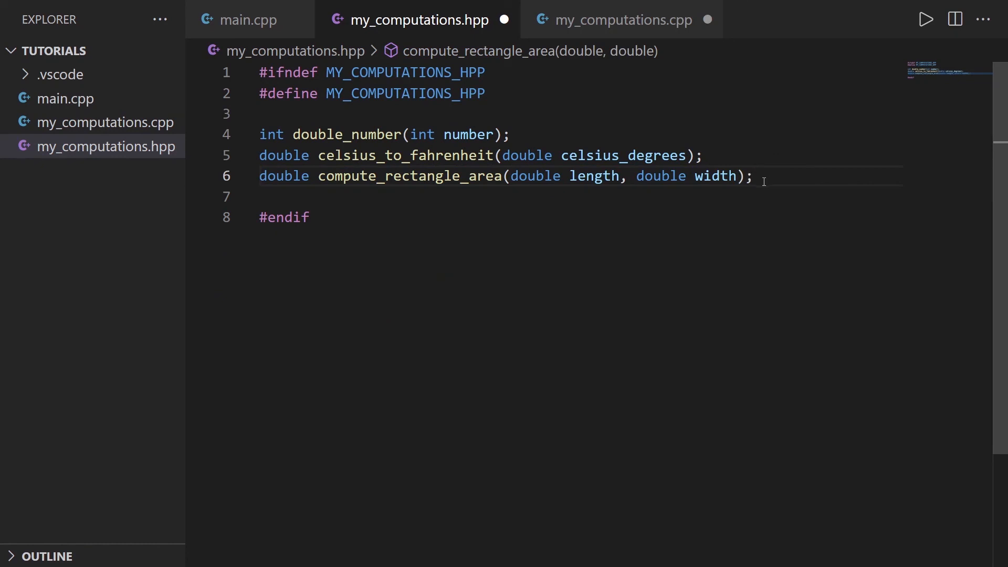
left_click(622, 19)
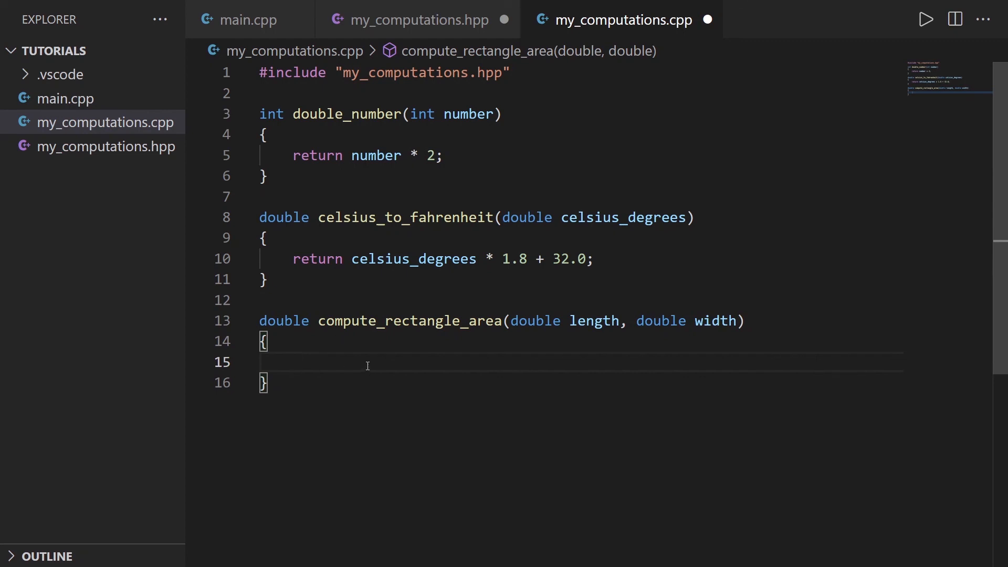
- Give the function the body 'return length * width;' and save both computation files
type("return")
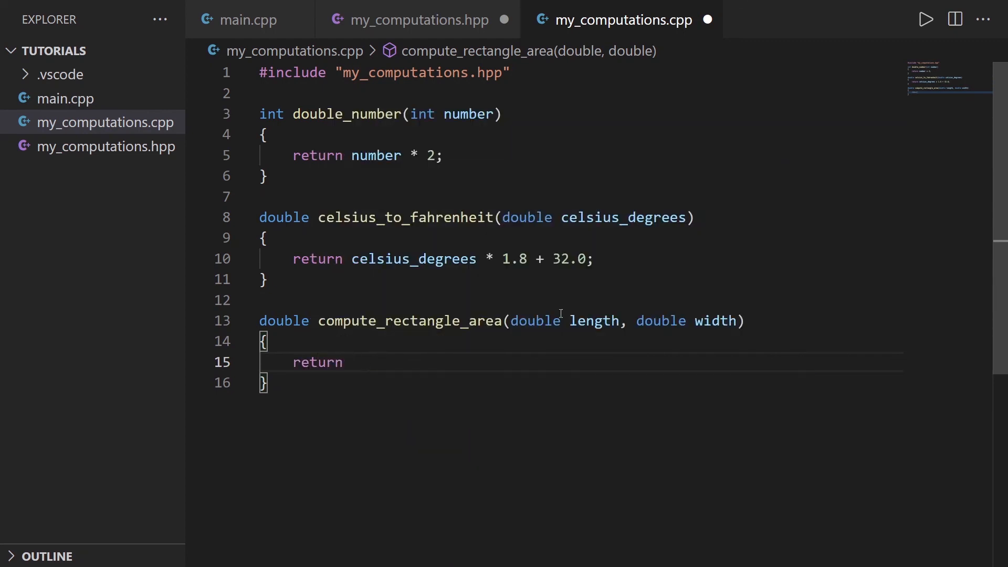
type("length")
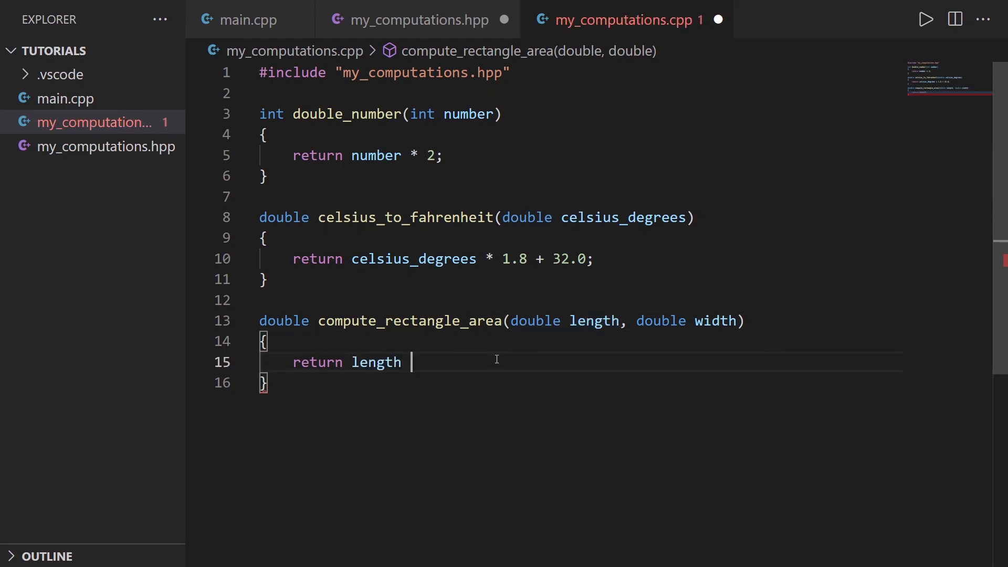
type("* width;")
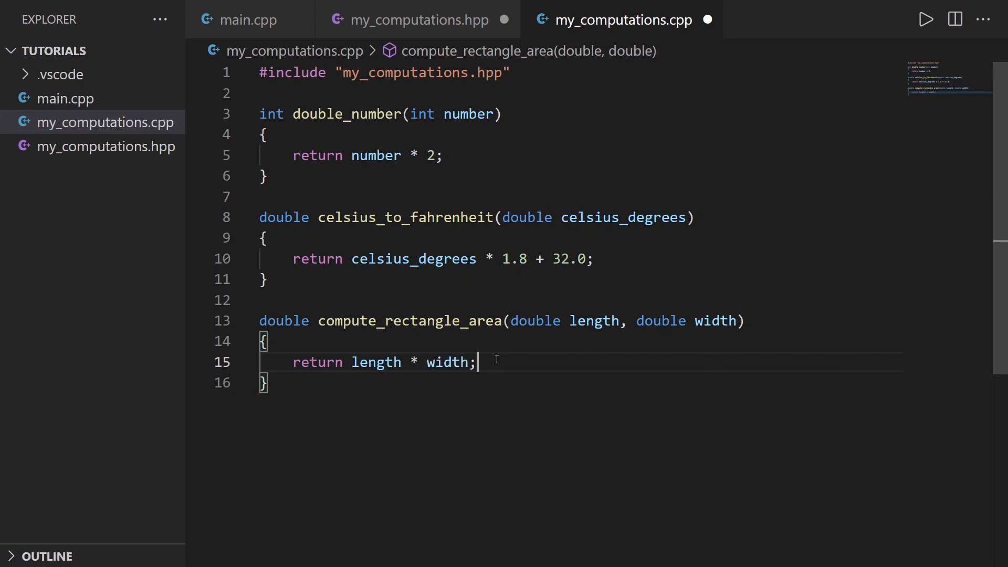
left_click(418, 19)
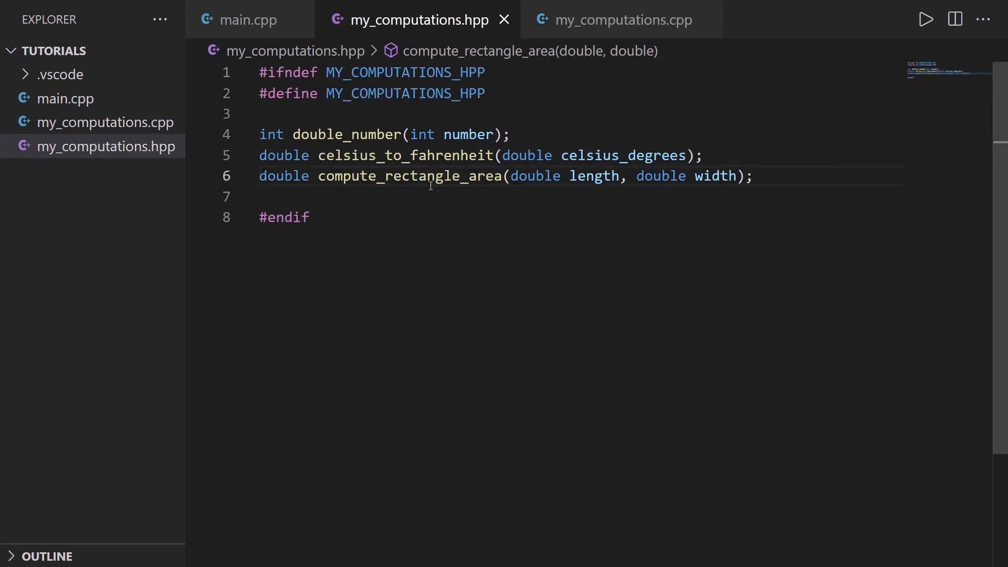
- Add 'double area = compute_rectangle_area(3.4, 5.6);' to main.cpp via autocomplete and save
left_click(252, 19)
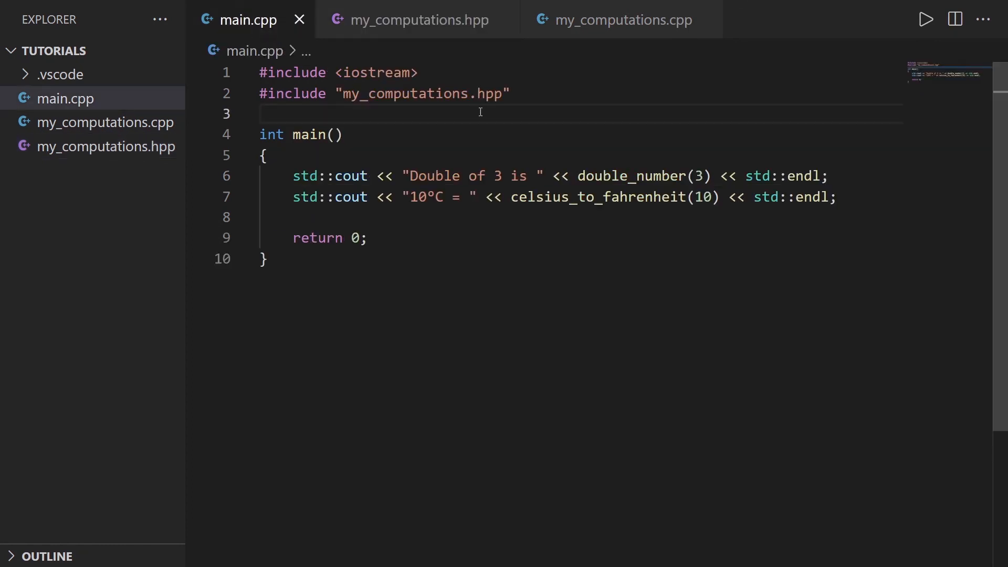
double_click(425, 93)
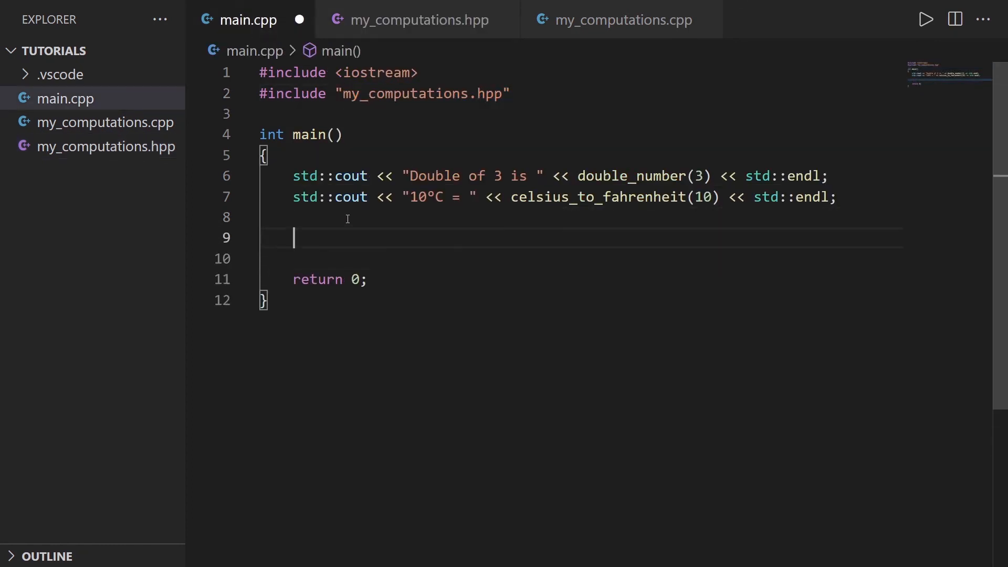
type("double area =")
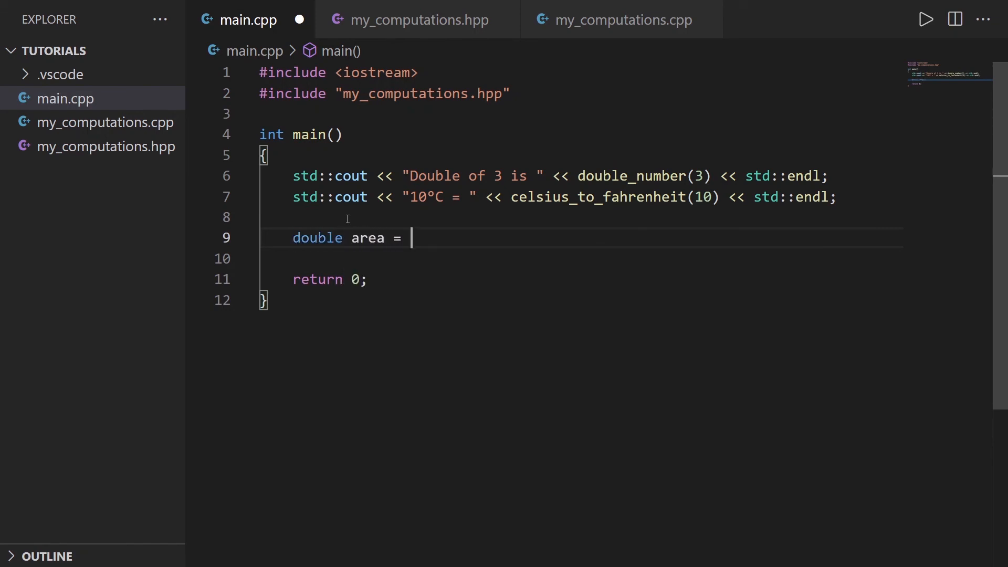
type("compute")
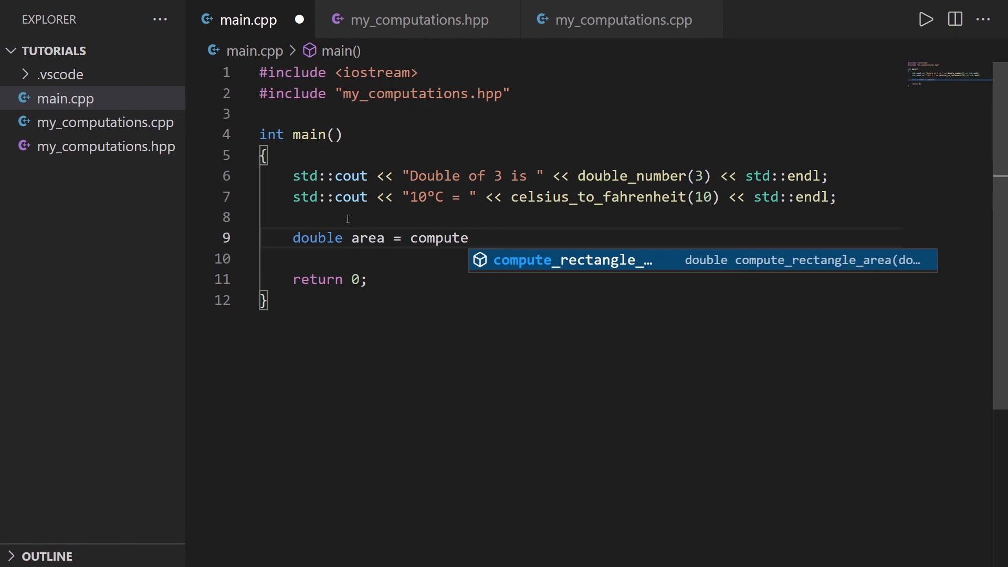
key("Tab")
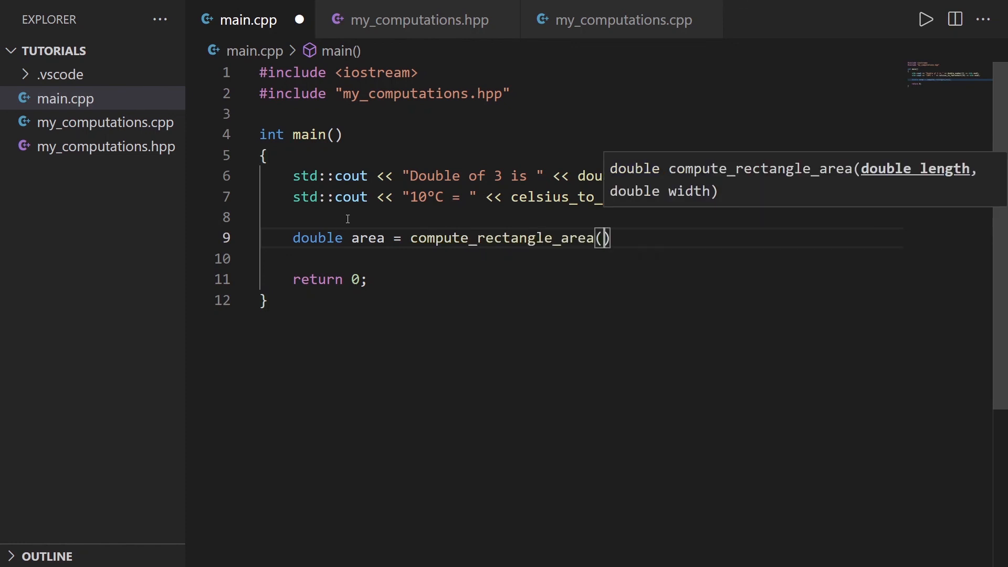
type("3.4,")
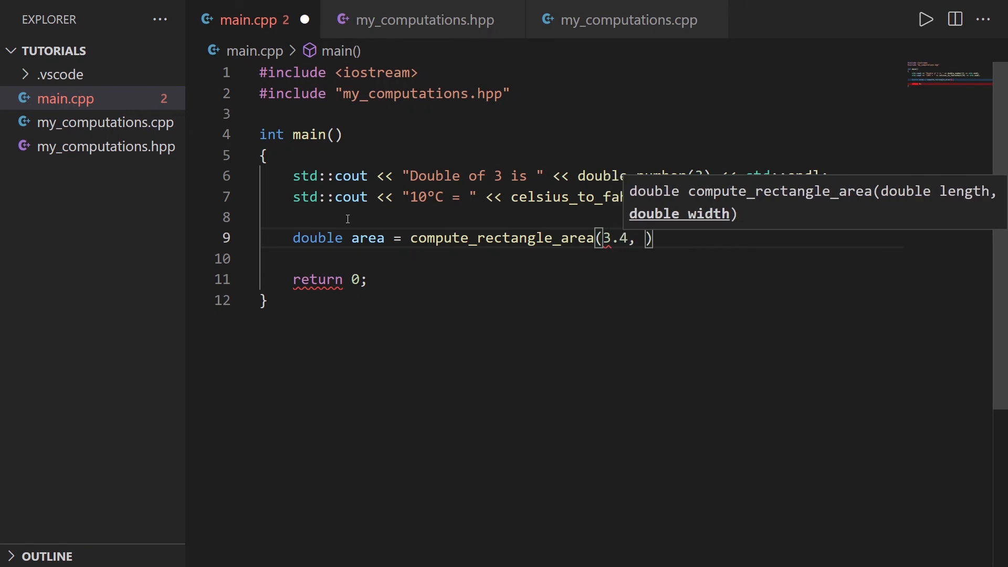
type("5.6);")
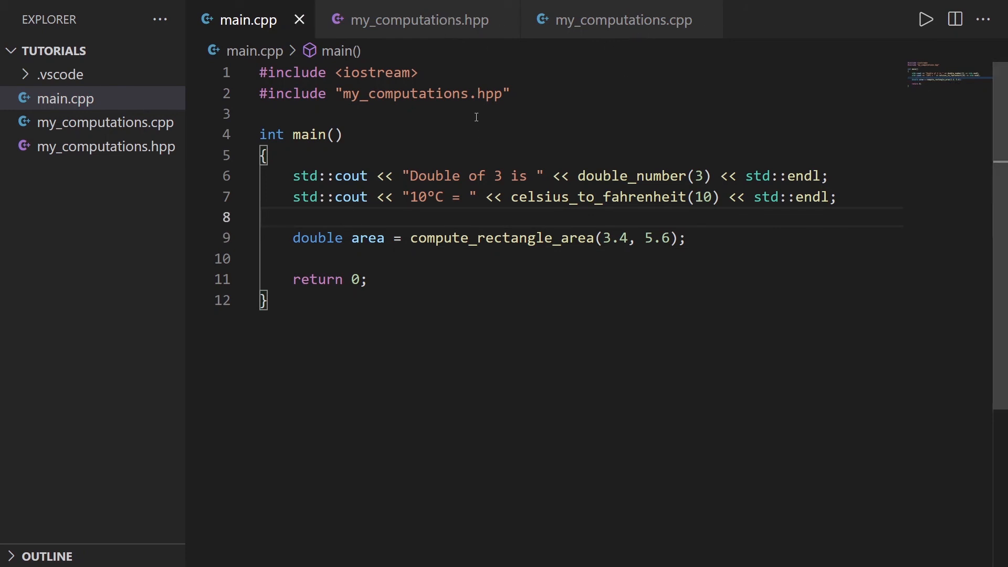
left_click(261, 218)
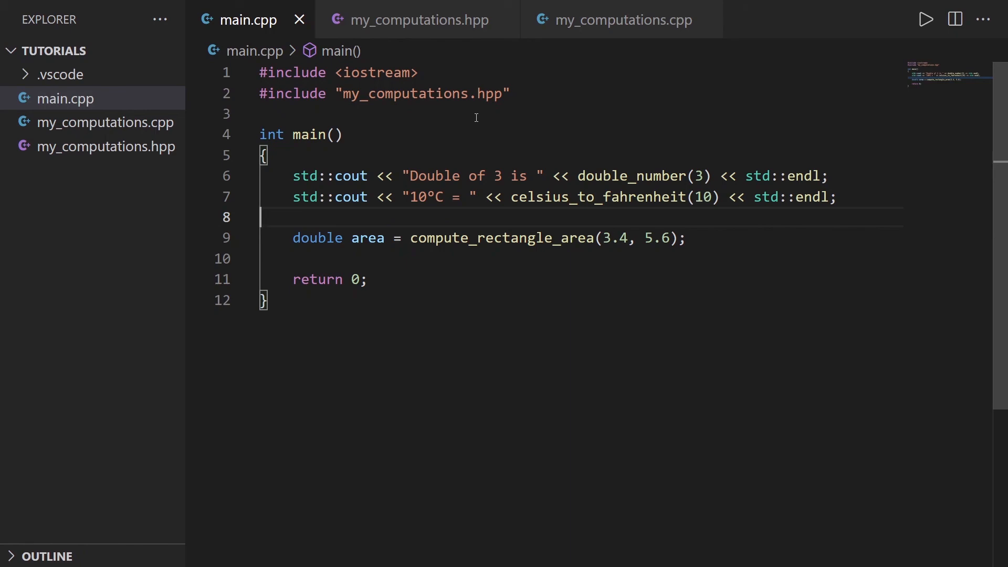